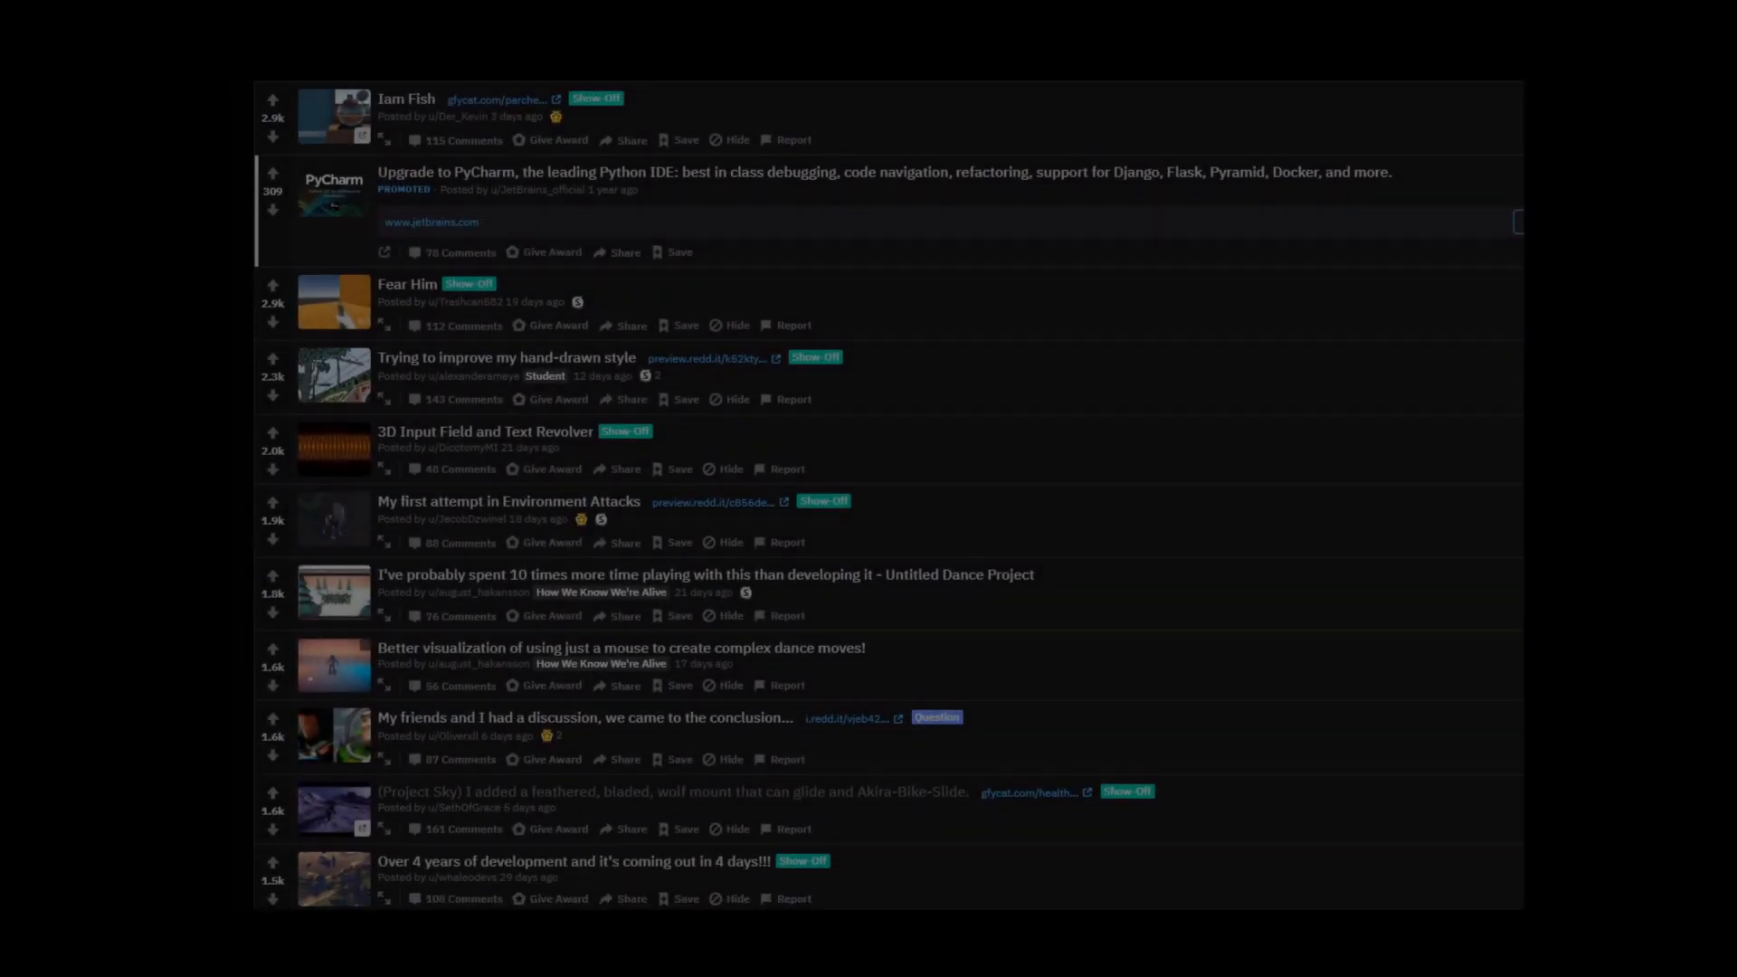
Scroll to the 'Procedural Planet with Chunked LOD' post and expand its embedded video
{"action": "scroll", "scroll_direction": "down", "scroll_amount": 3}
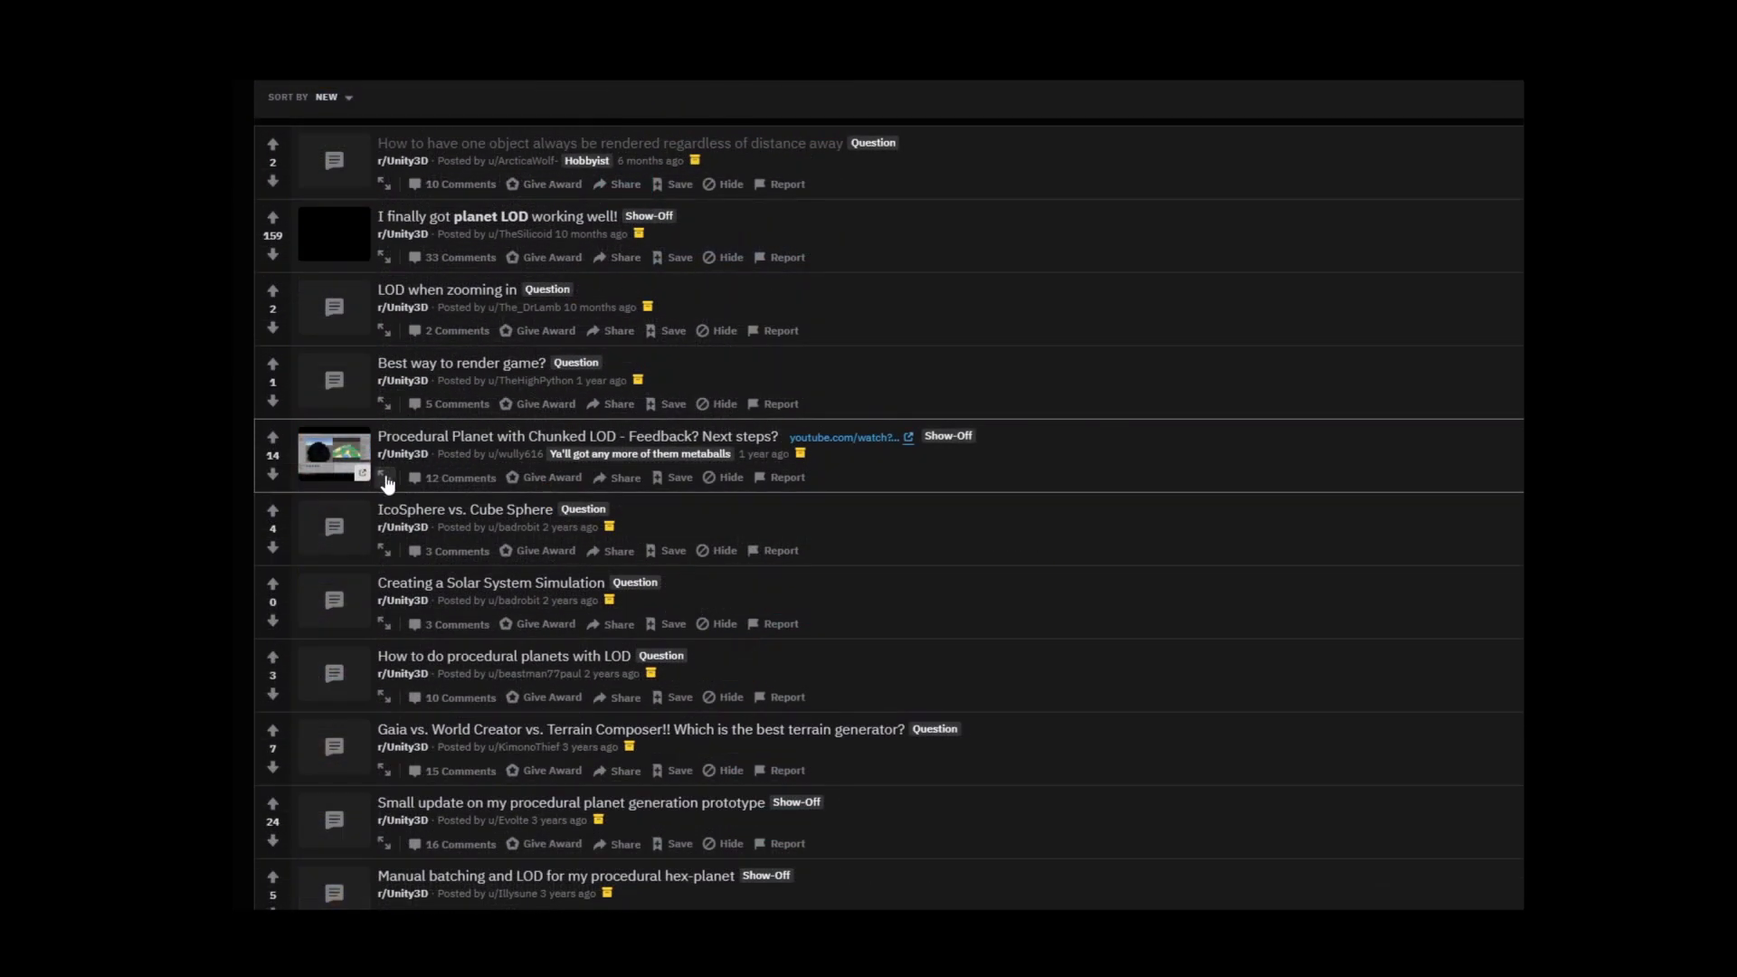
{"action": "left_click", "coordinate": [333, 453]}
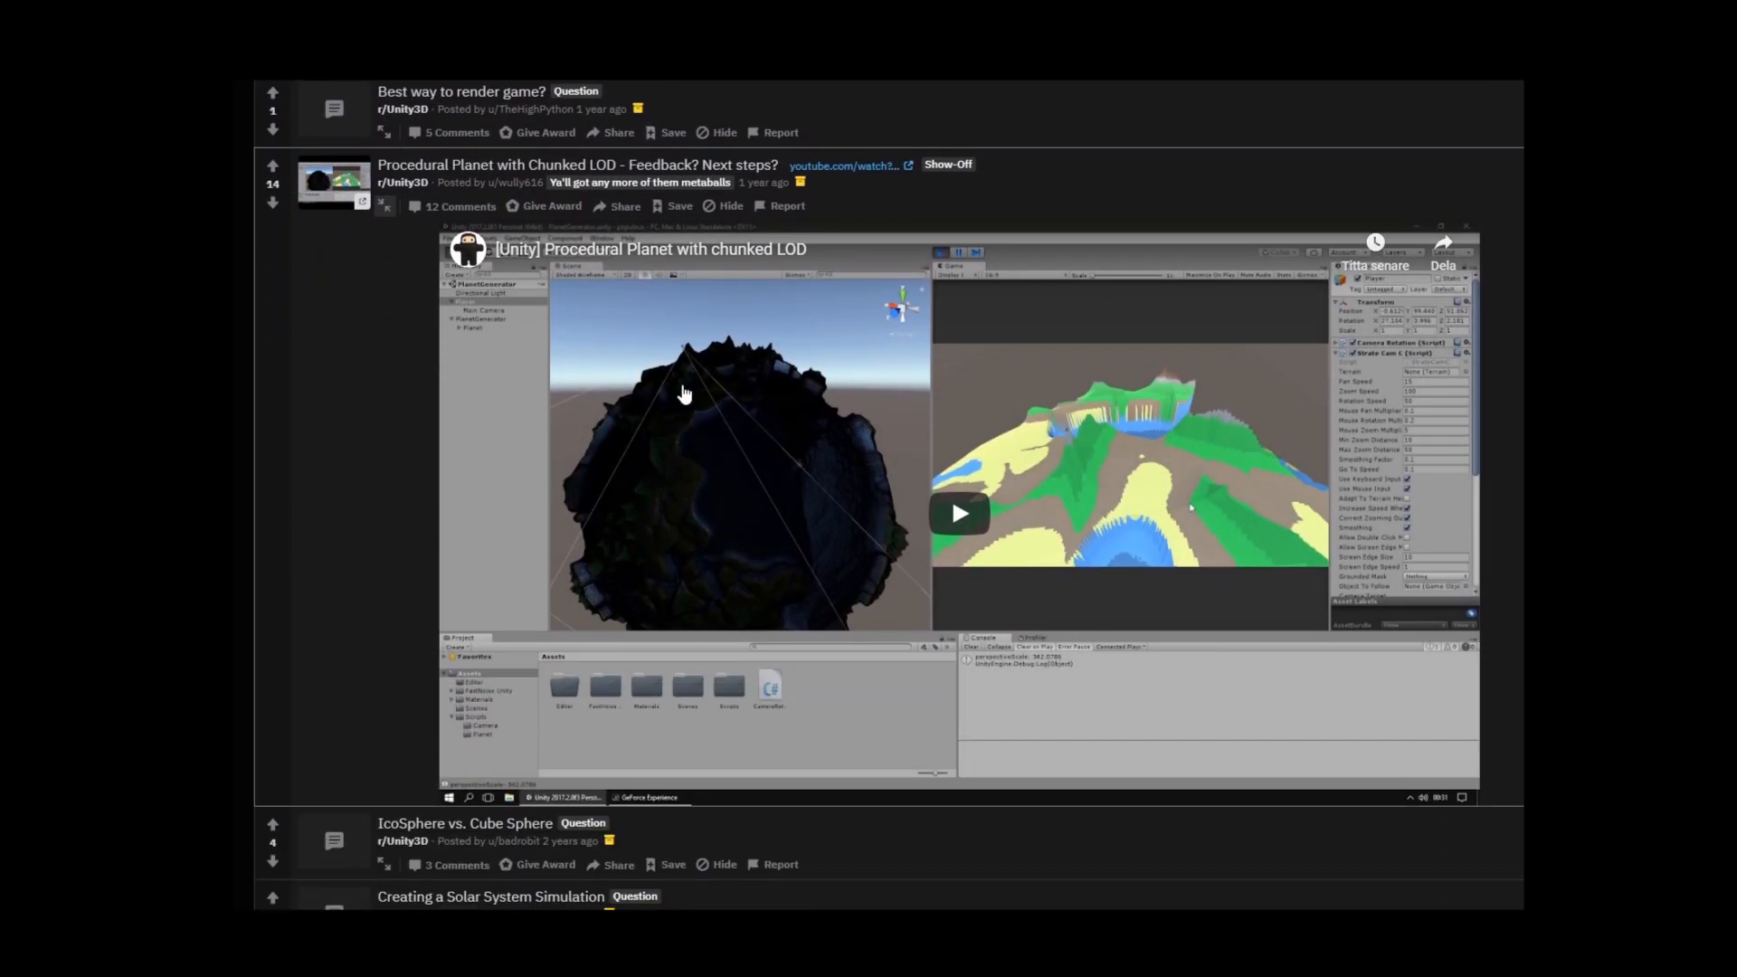
{"action": "left_click", "coordinate": [958, 514]}
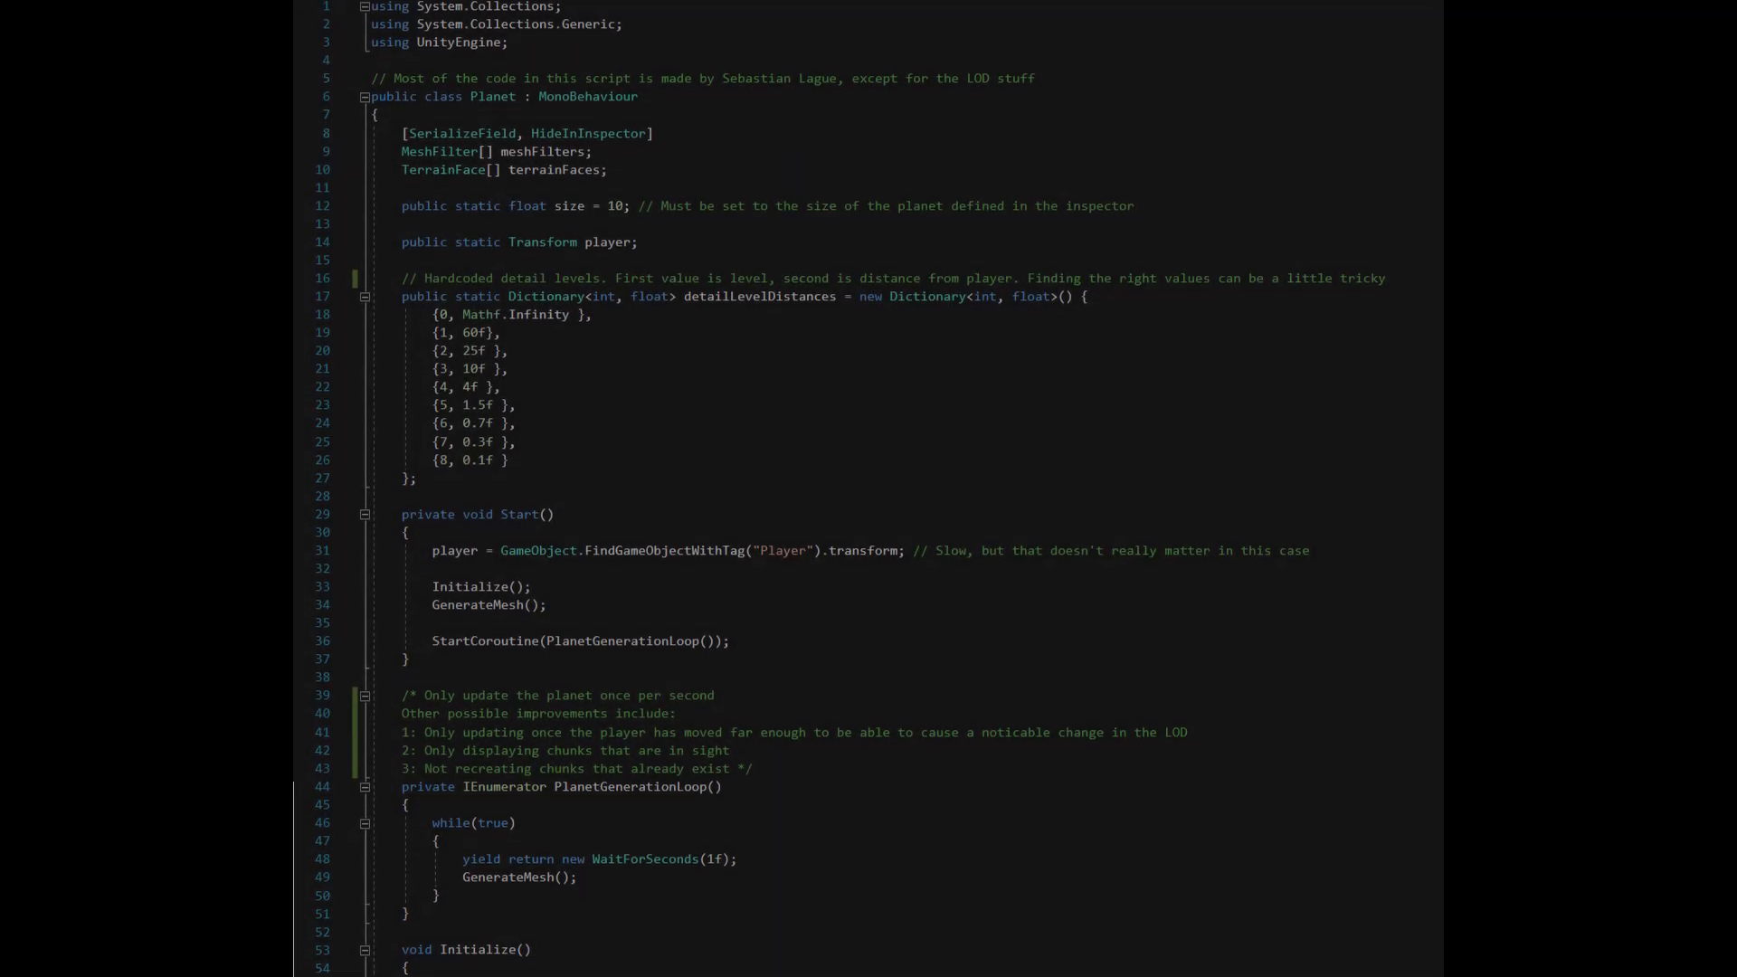
Scroll down through Planet.cs past the detail-level setup code
{"action": "scroll", "scroll_direction": "down", "scroll_amount": 3}
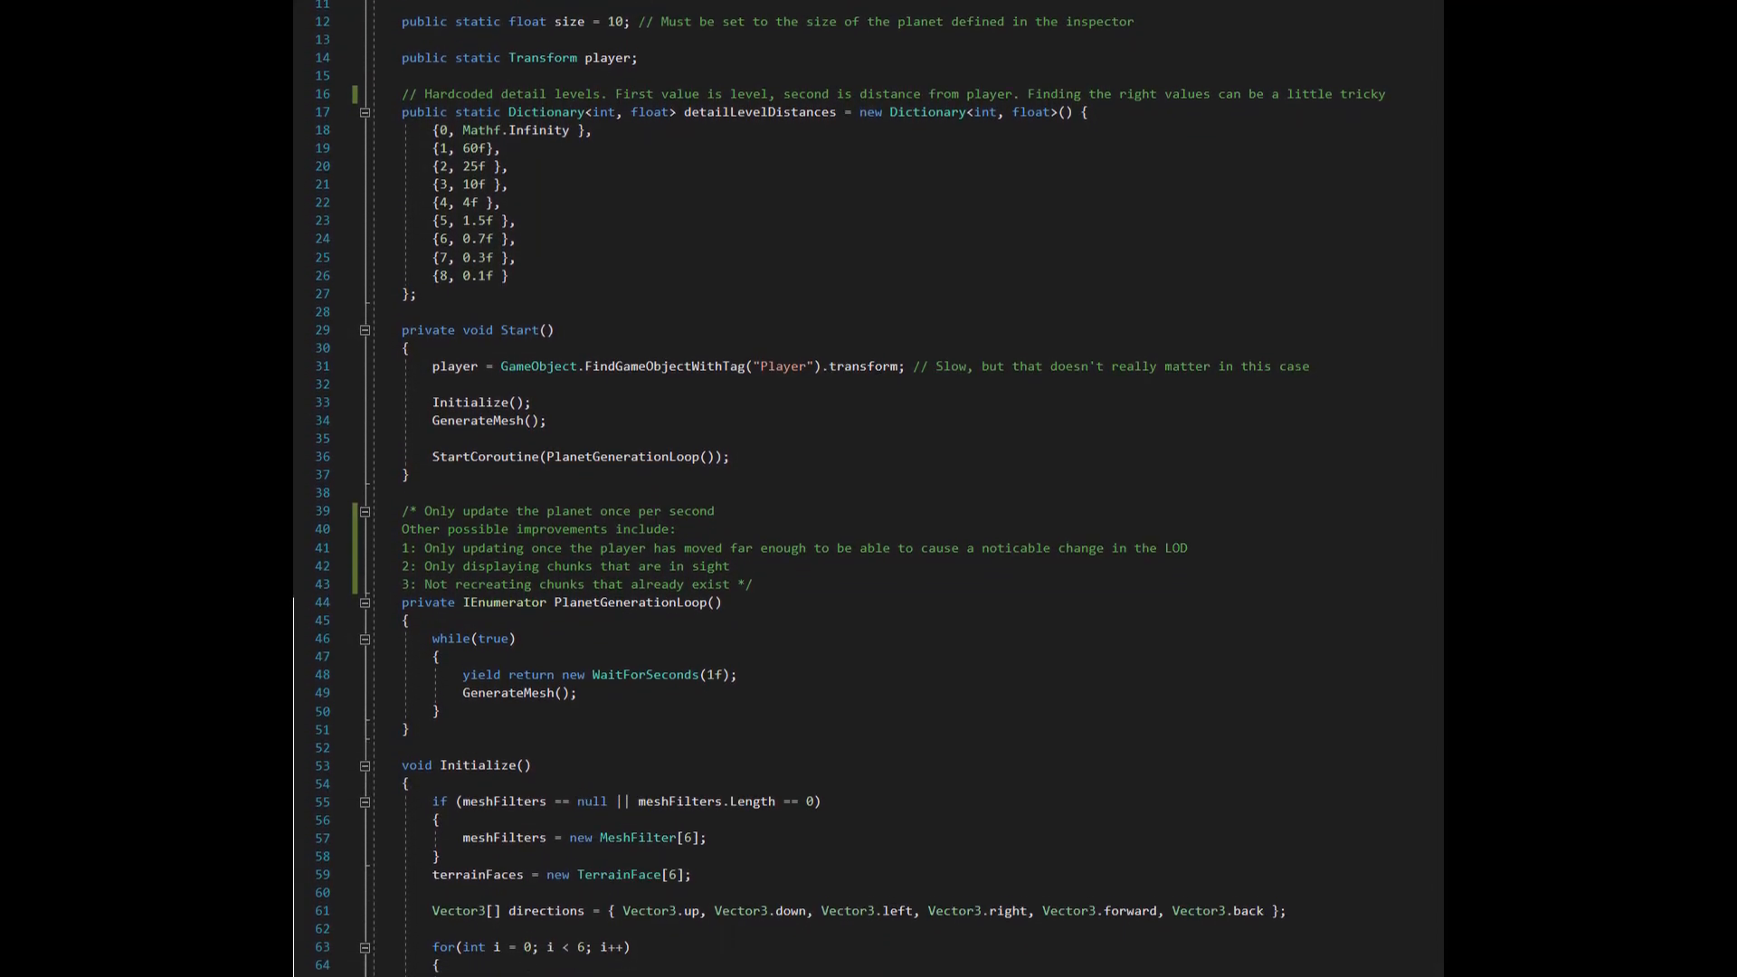
{"action": "scroll", "scroll_direction": "down", "scroll_amount": 3}
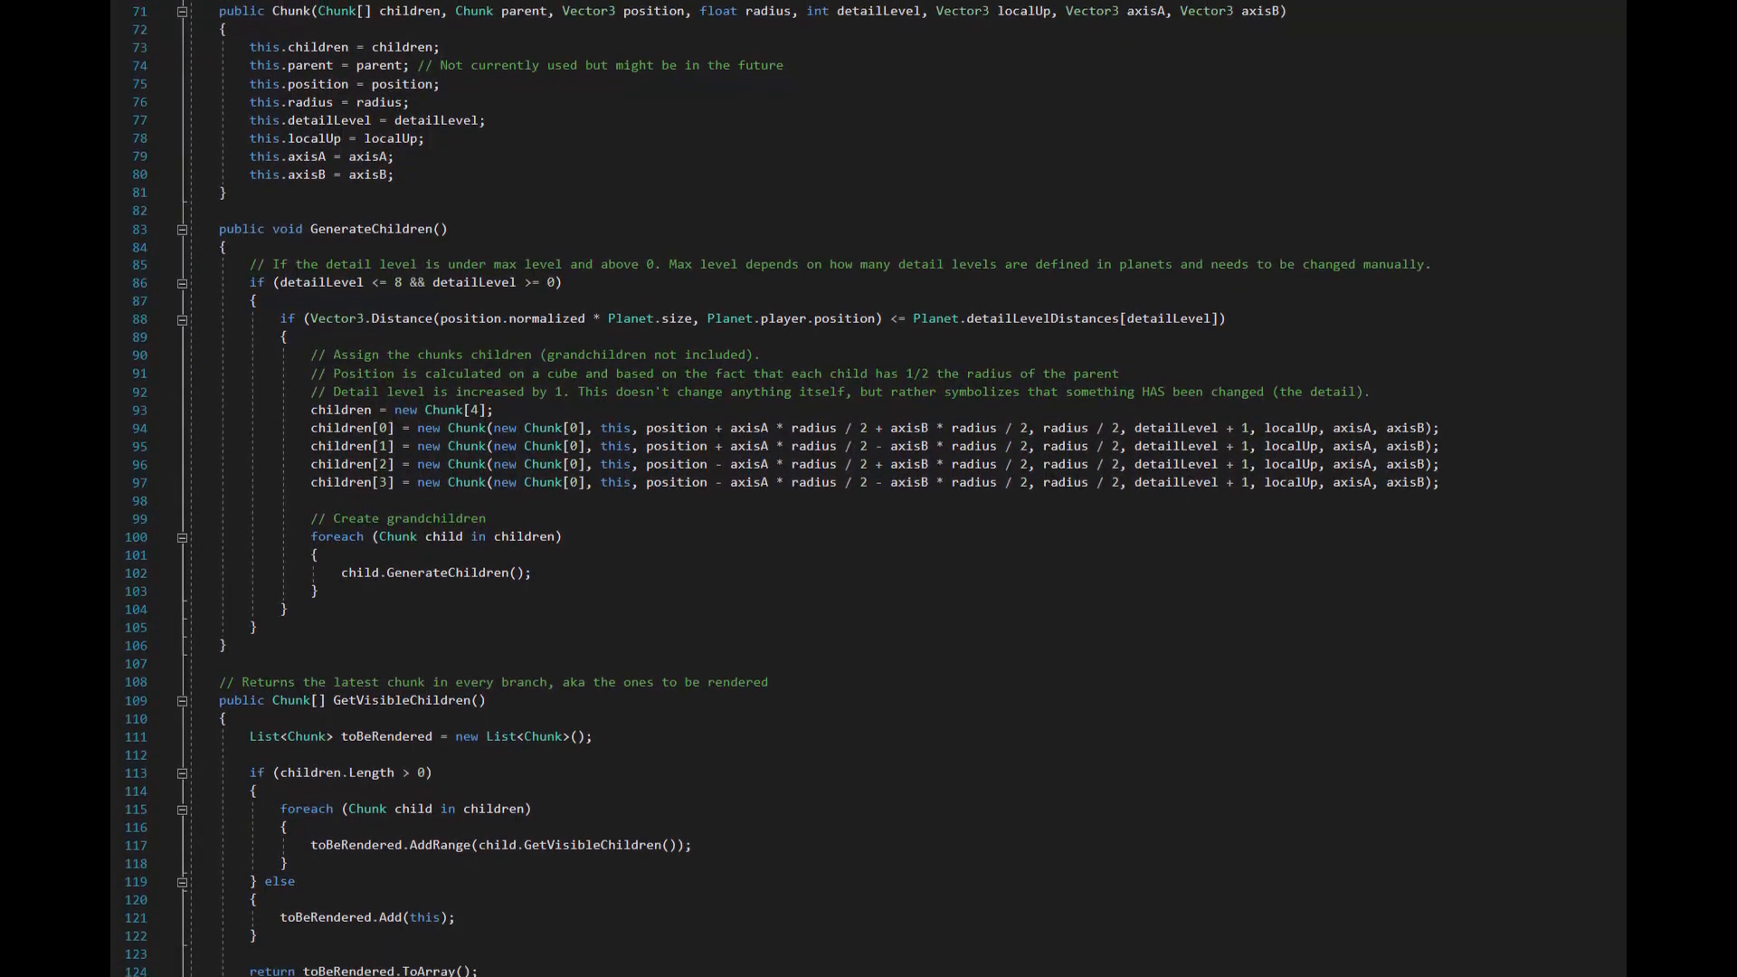
{"action": "scroll", "scroll_direction": "down", "scroll_amount": 3}
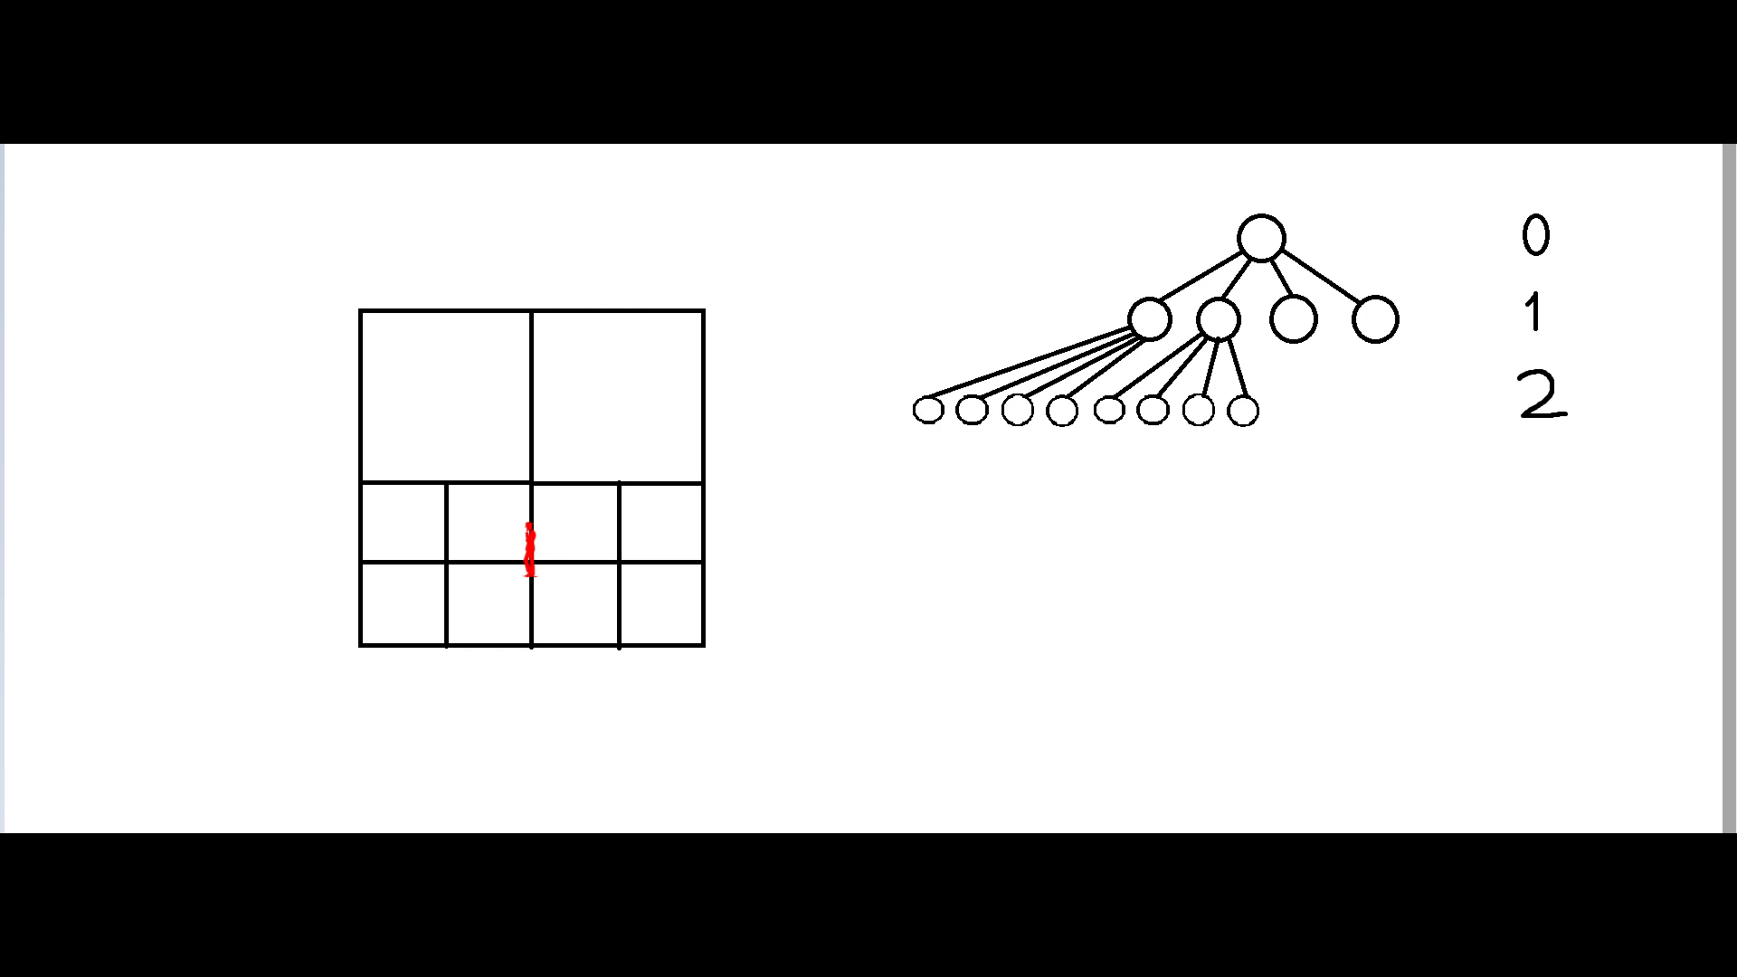
{"action": "mouse_move", "coordinate": [487, 598]}
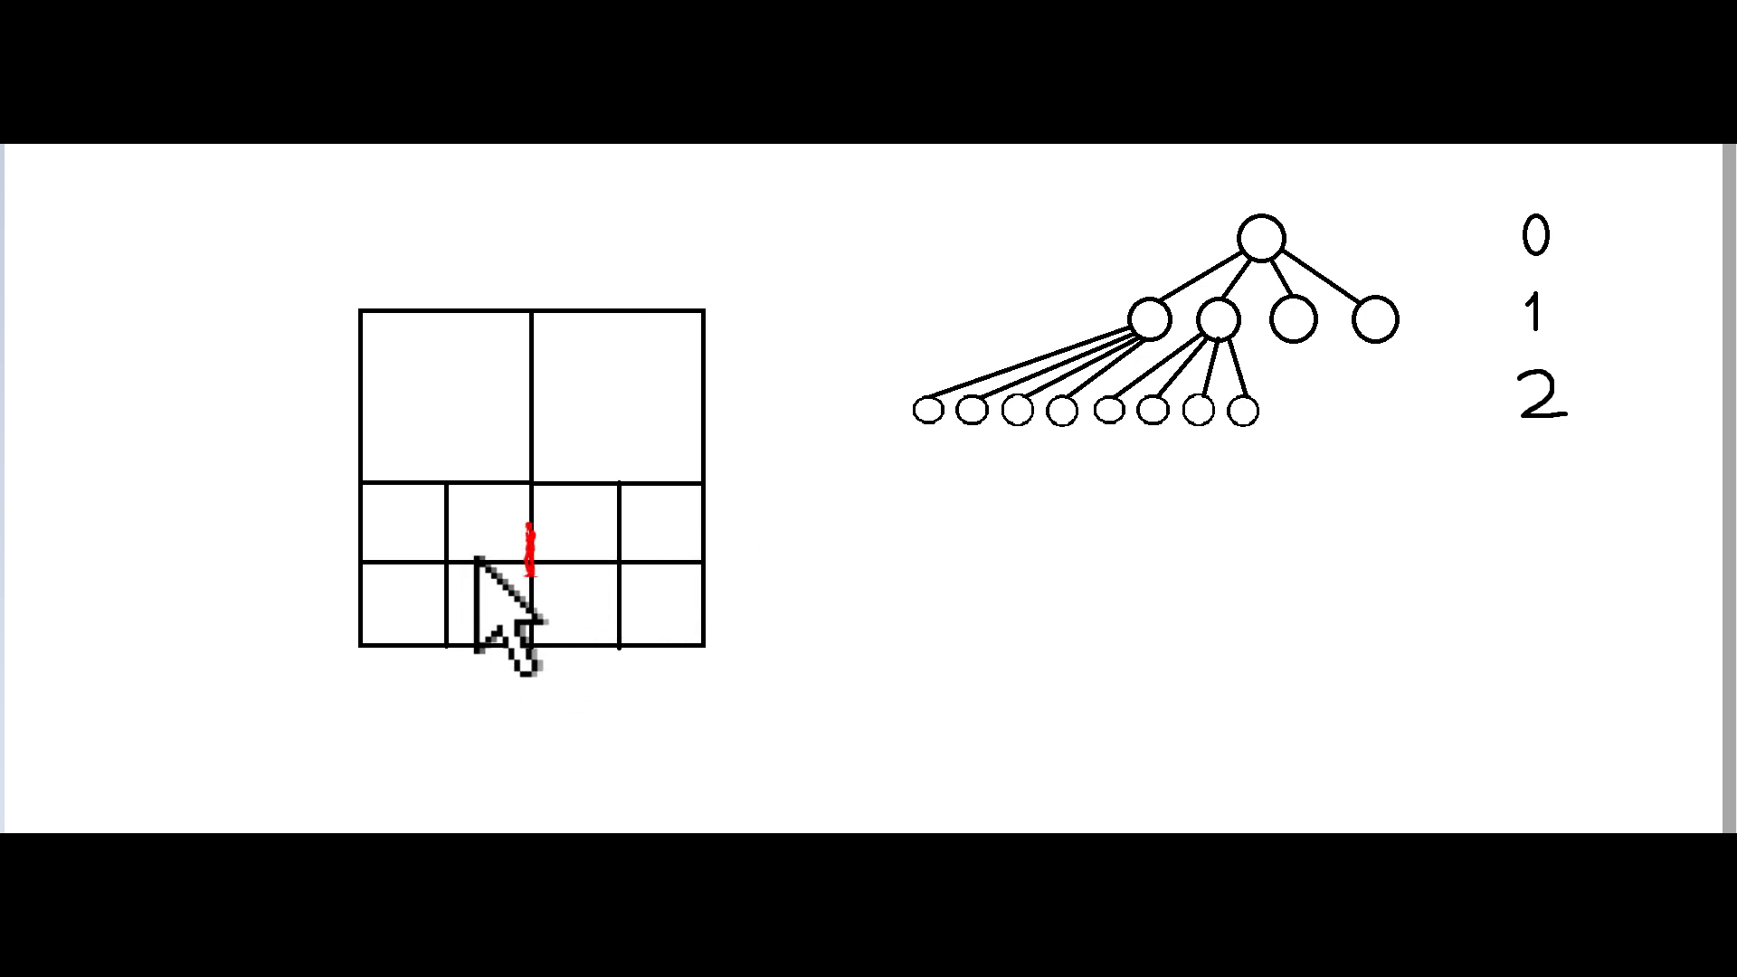
{"action": "mouse_move", "coordinate": [410, 565]}
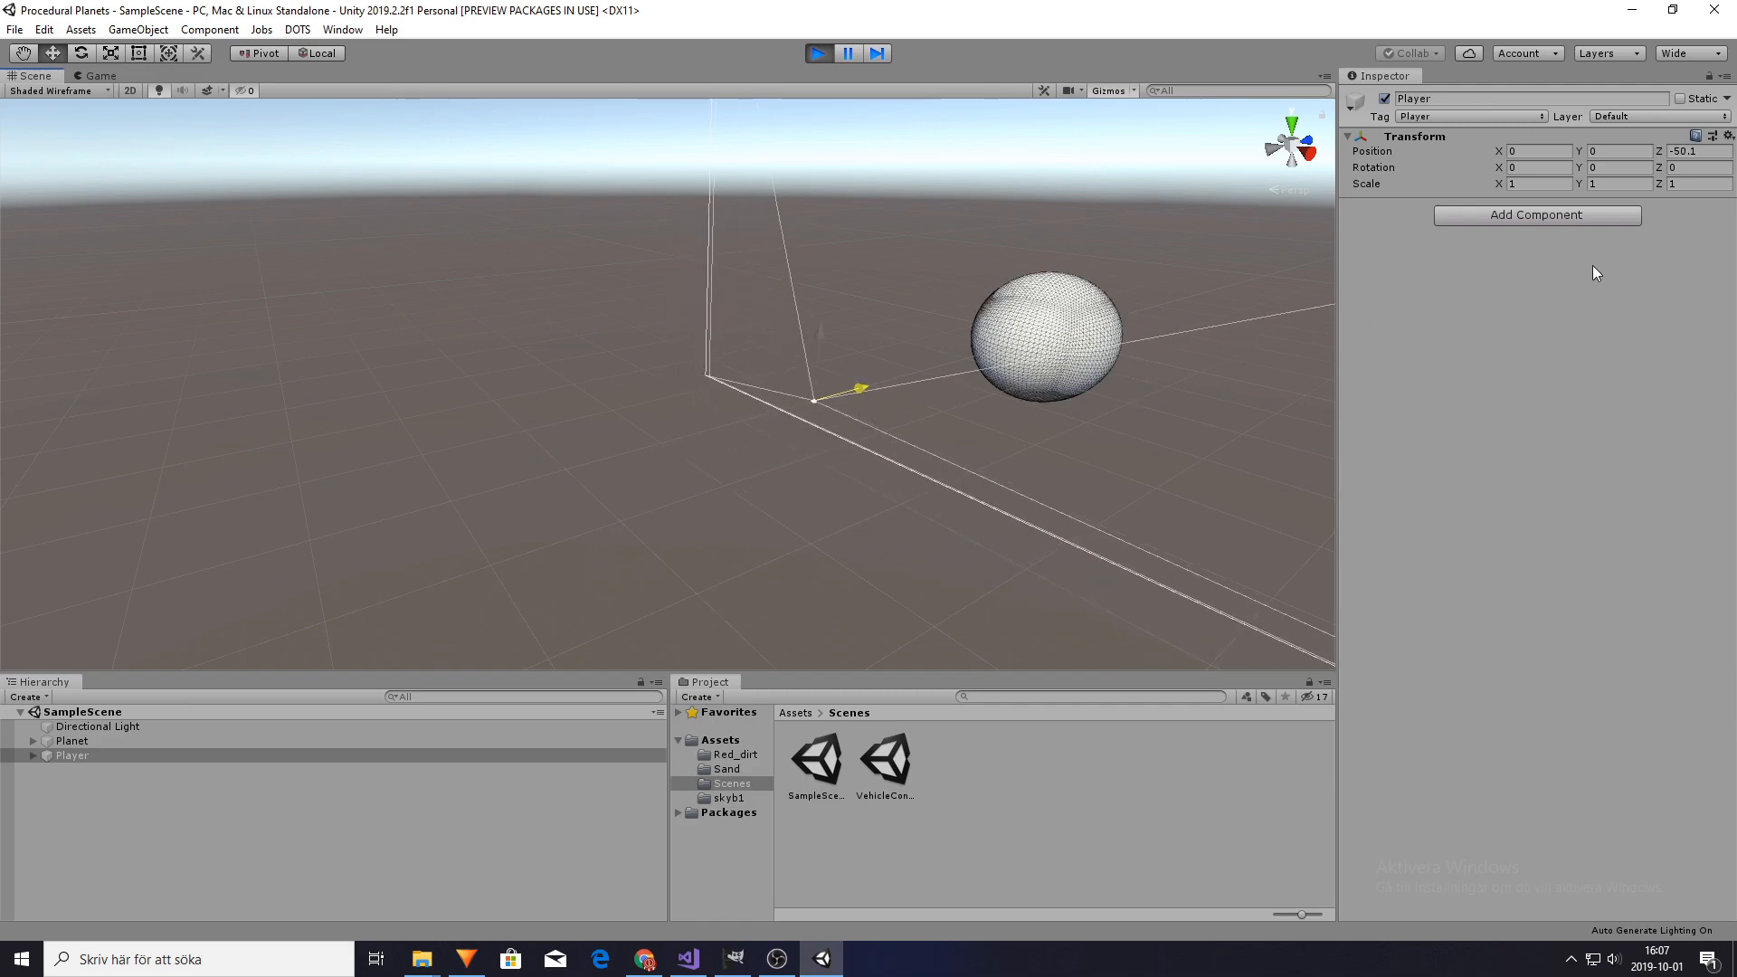
Enter Play mode in Unity to run the wireframe planet scene
{"action": "left_click", "coordinate": [818, 53]}
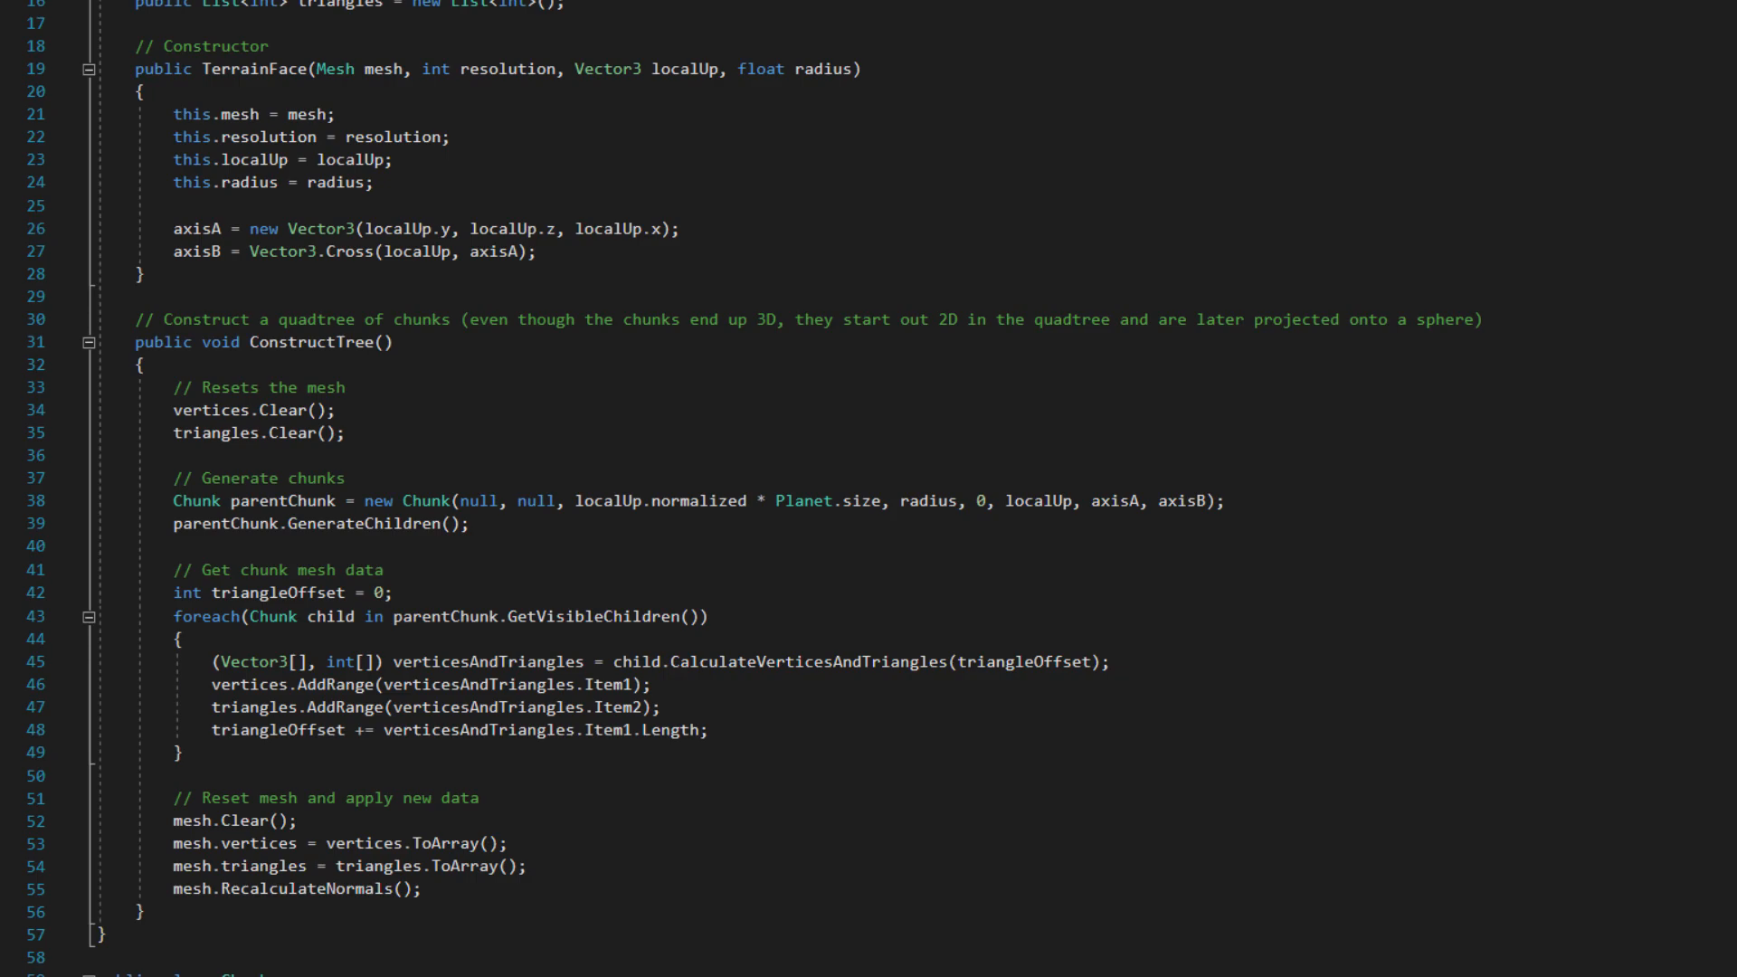
{"action": "mouse_move", "coordinate": [1657, 881]}
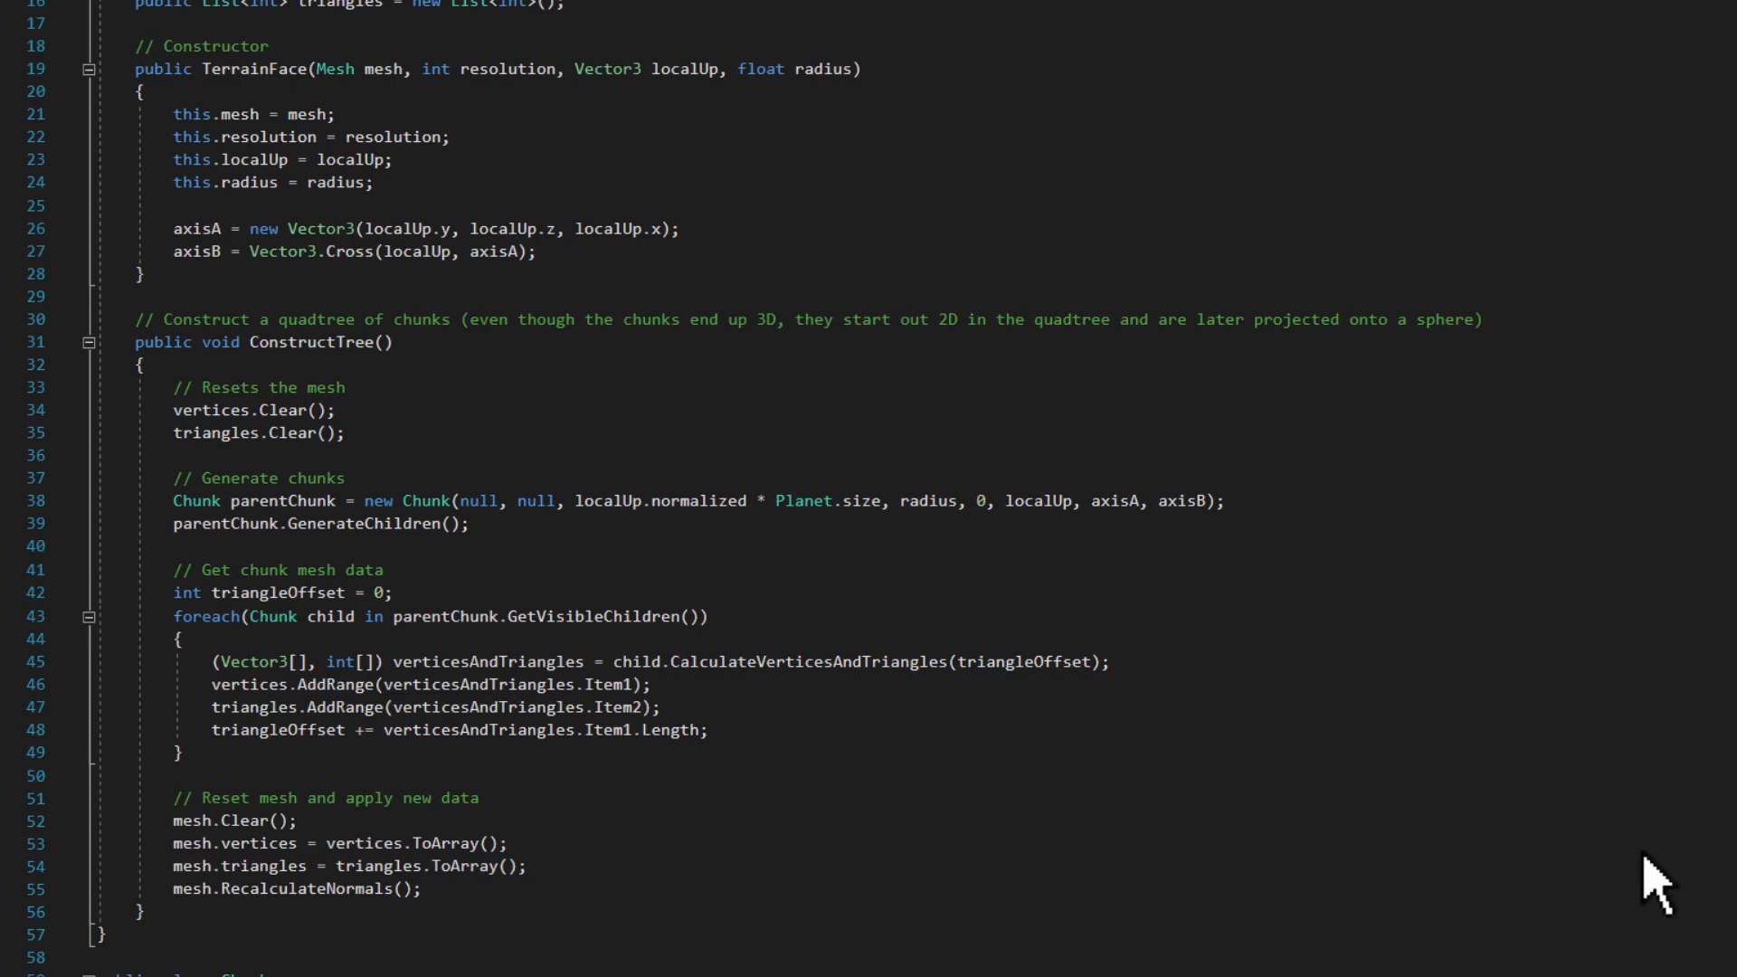
{"action": "mouse_move", "coordinate": [657, 471]}
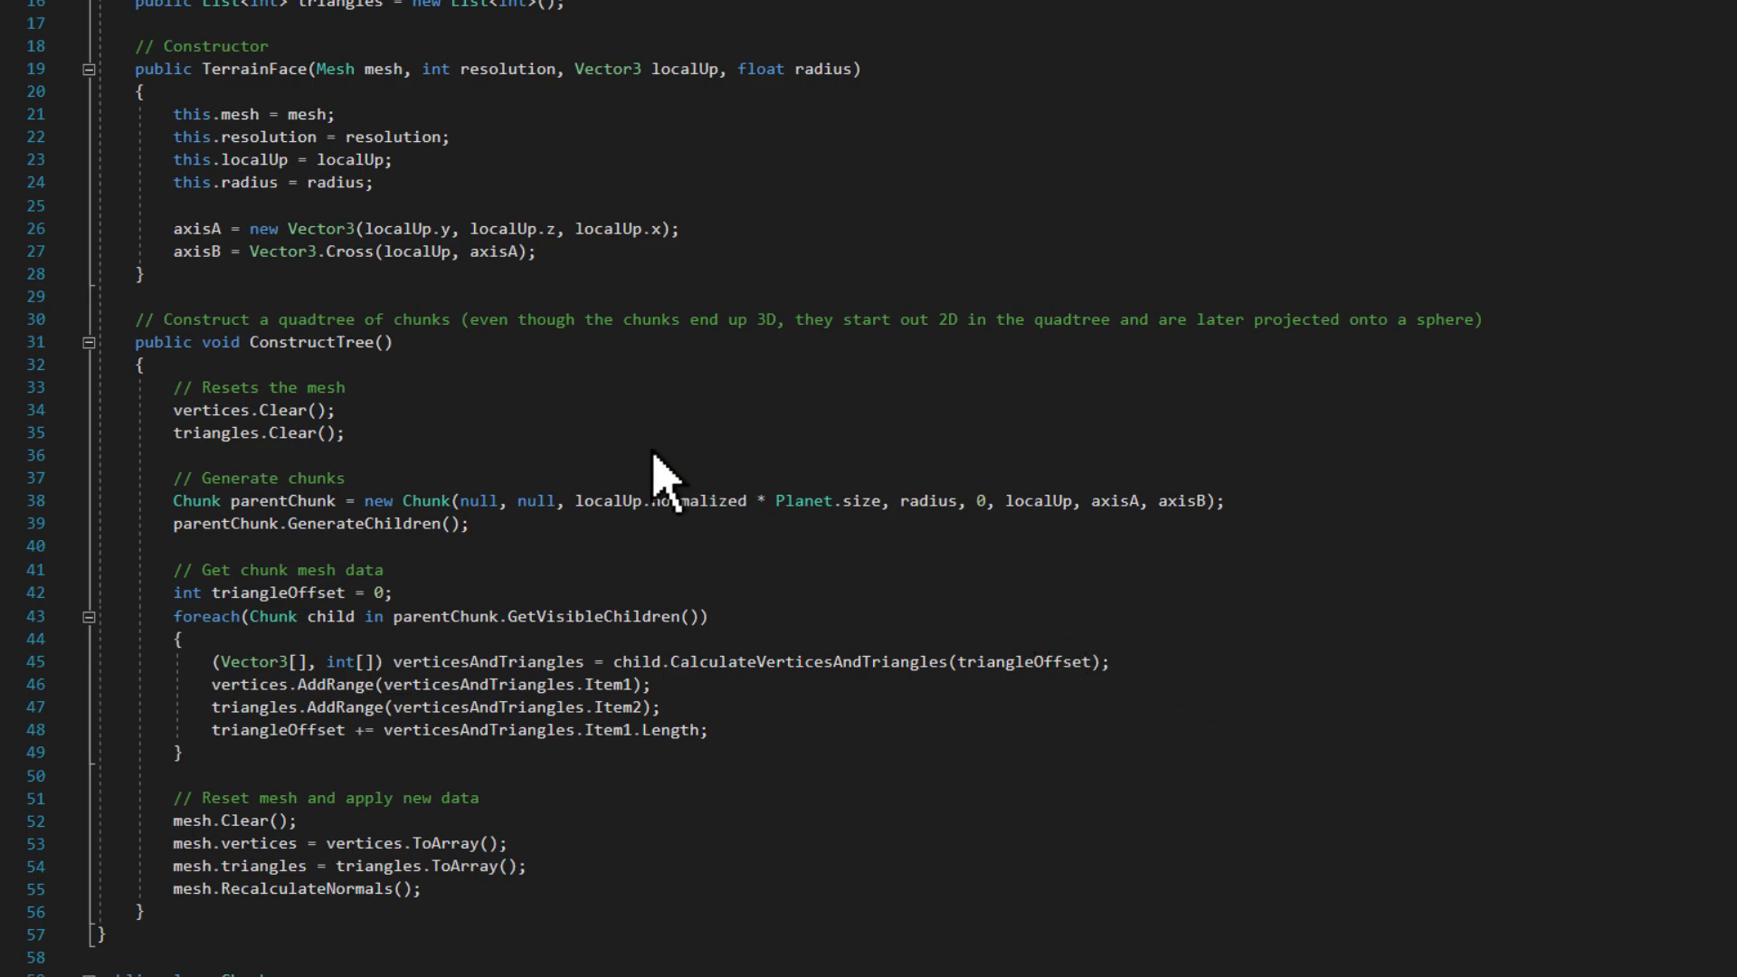
{"action": "mouse_move", "coordinate": [593, 366]}
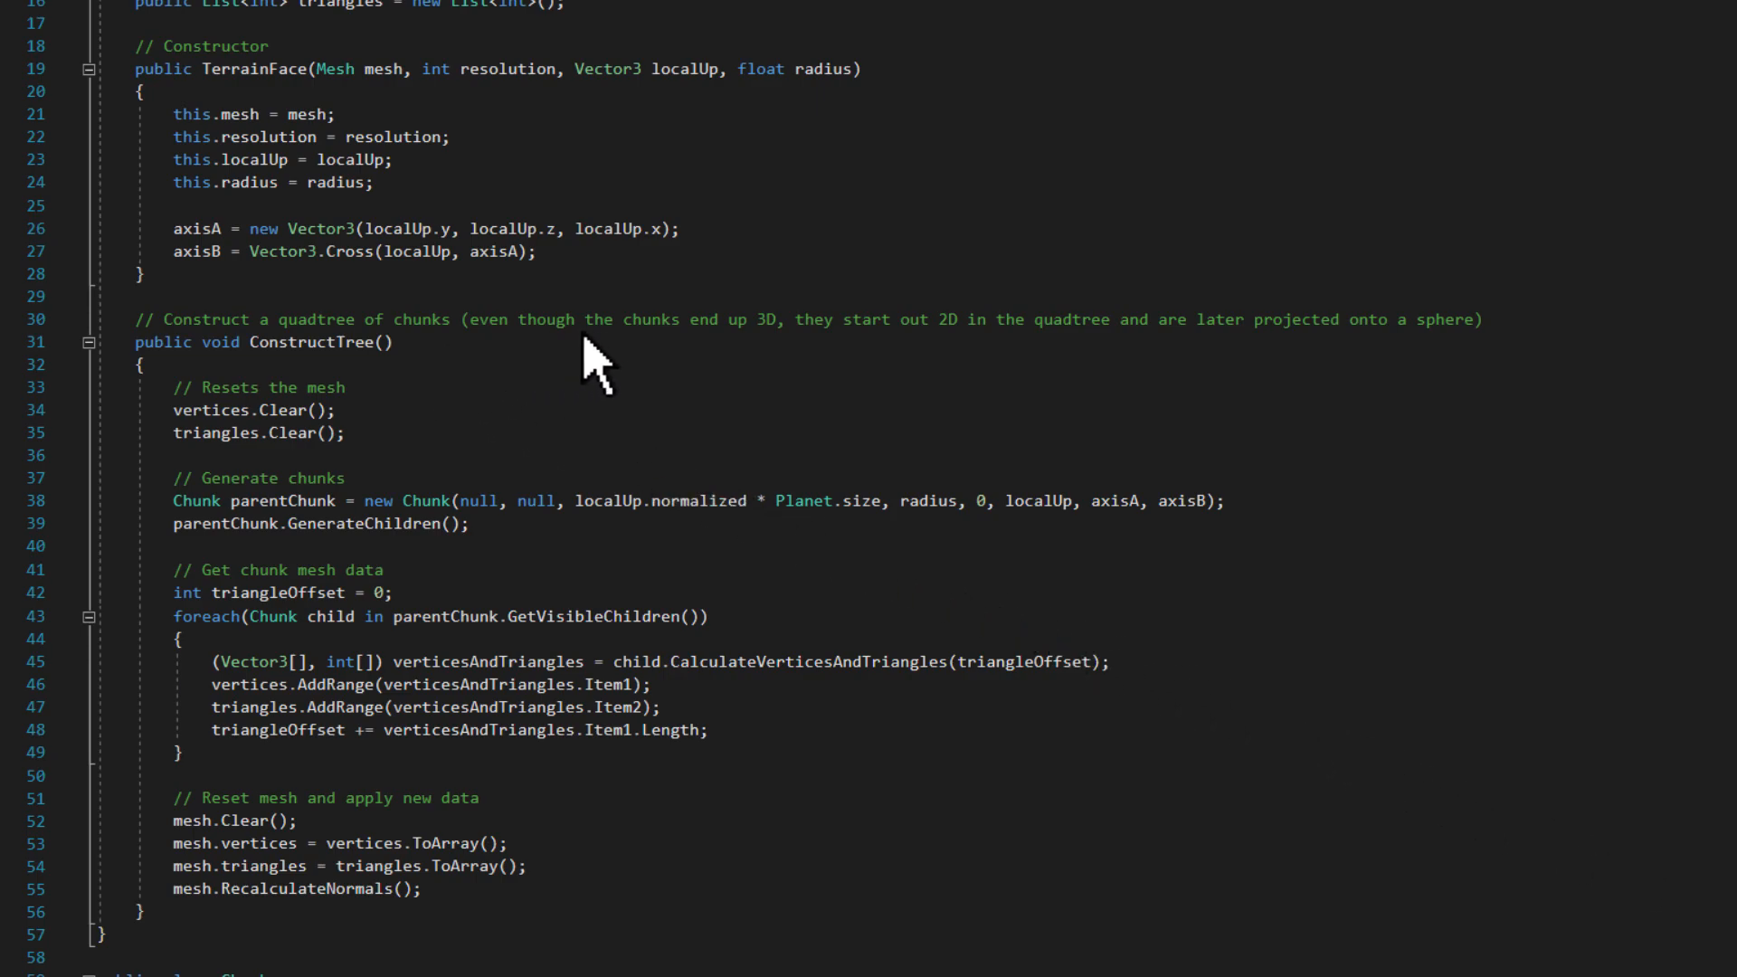
{"action": "mouse_move", "coordinate": [491, 168]}
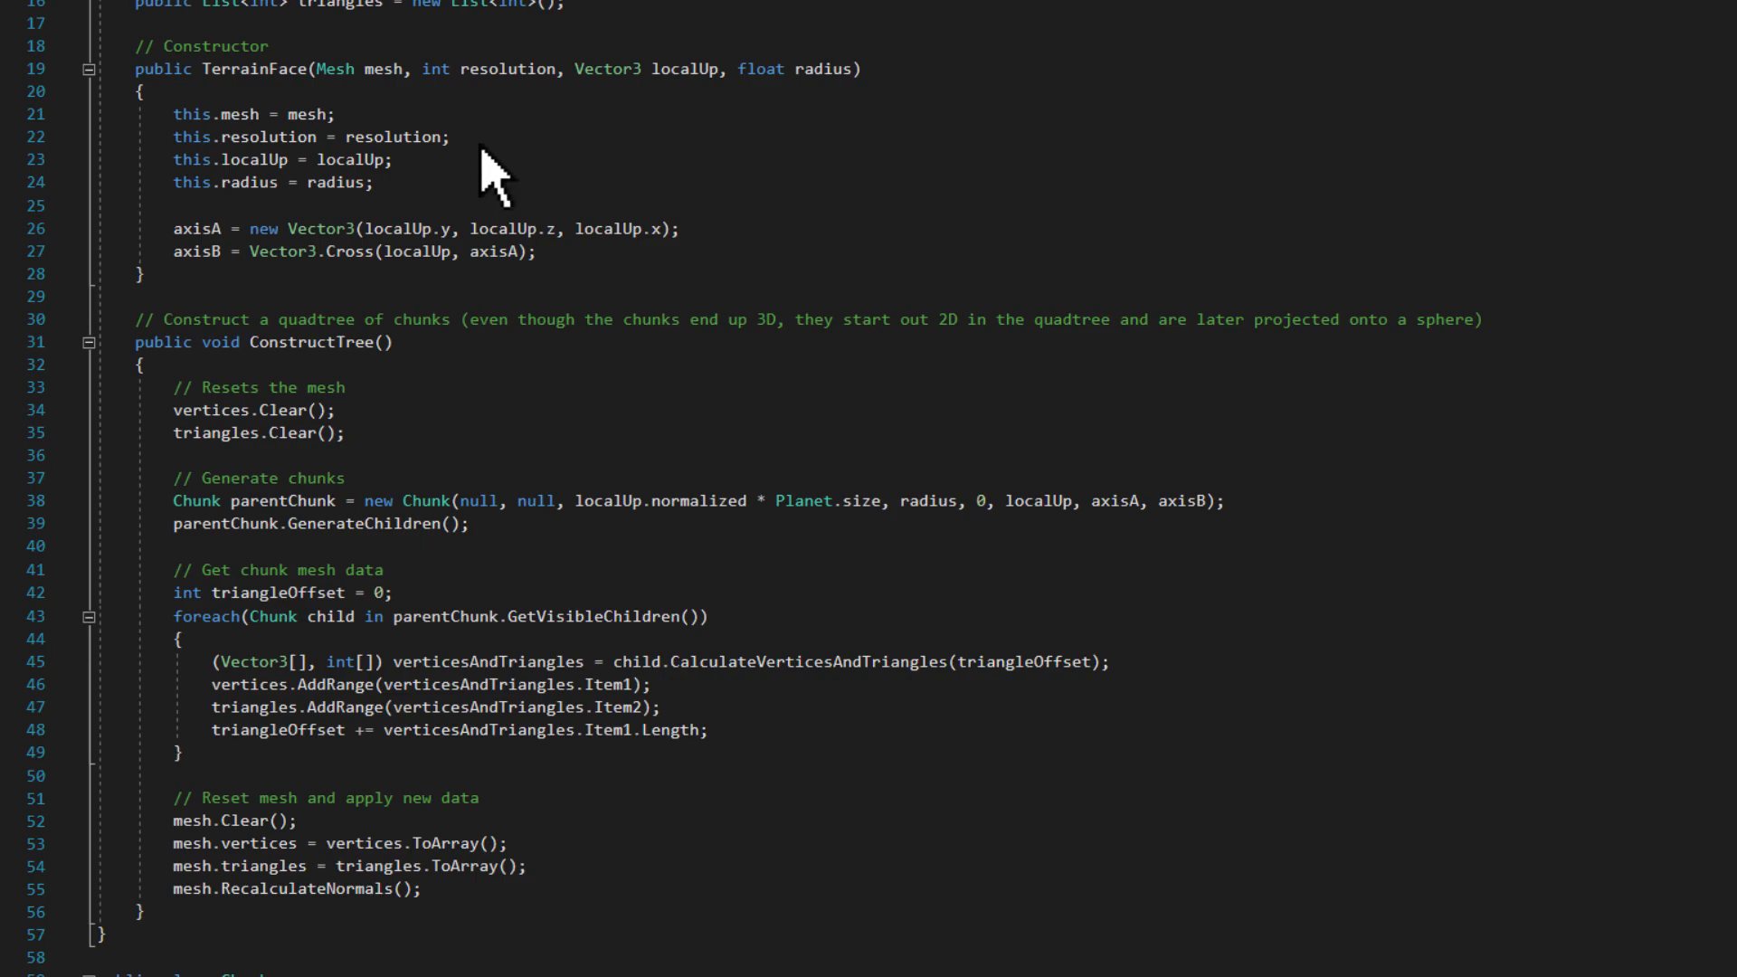
{"action": "mouse_move", "coordinate": [707, 591]}
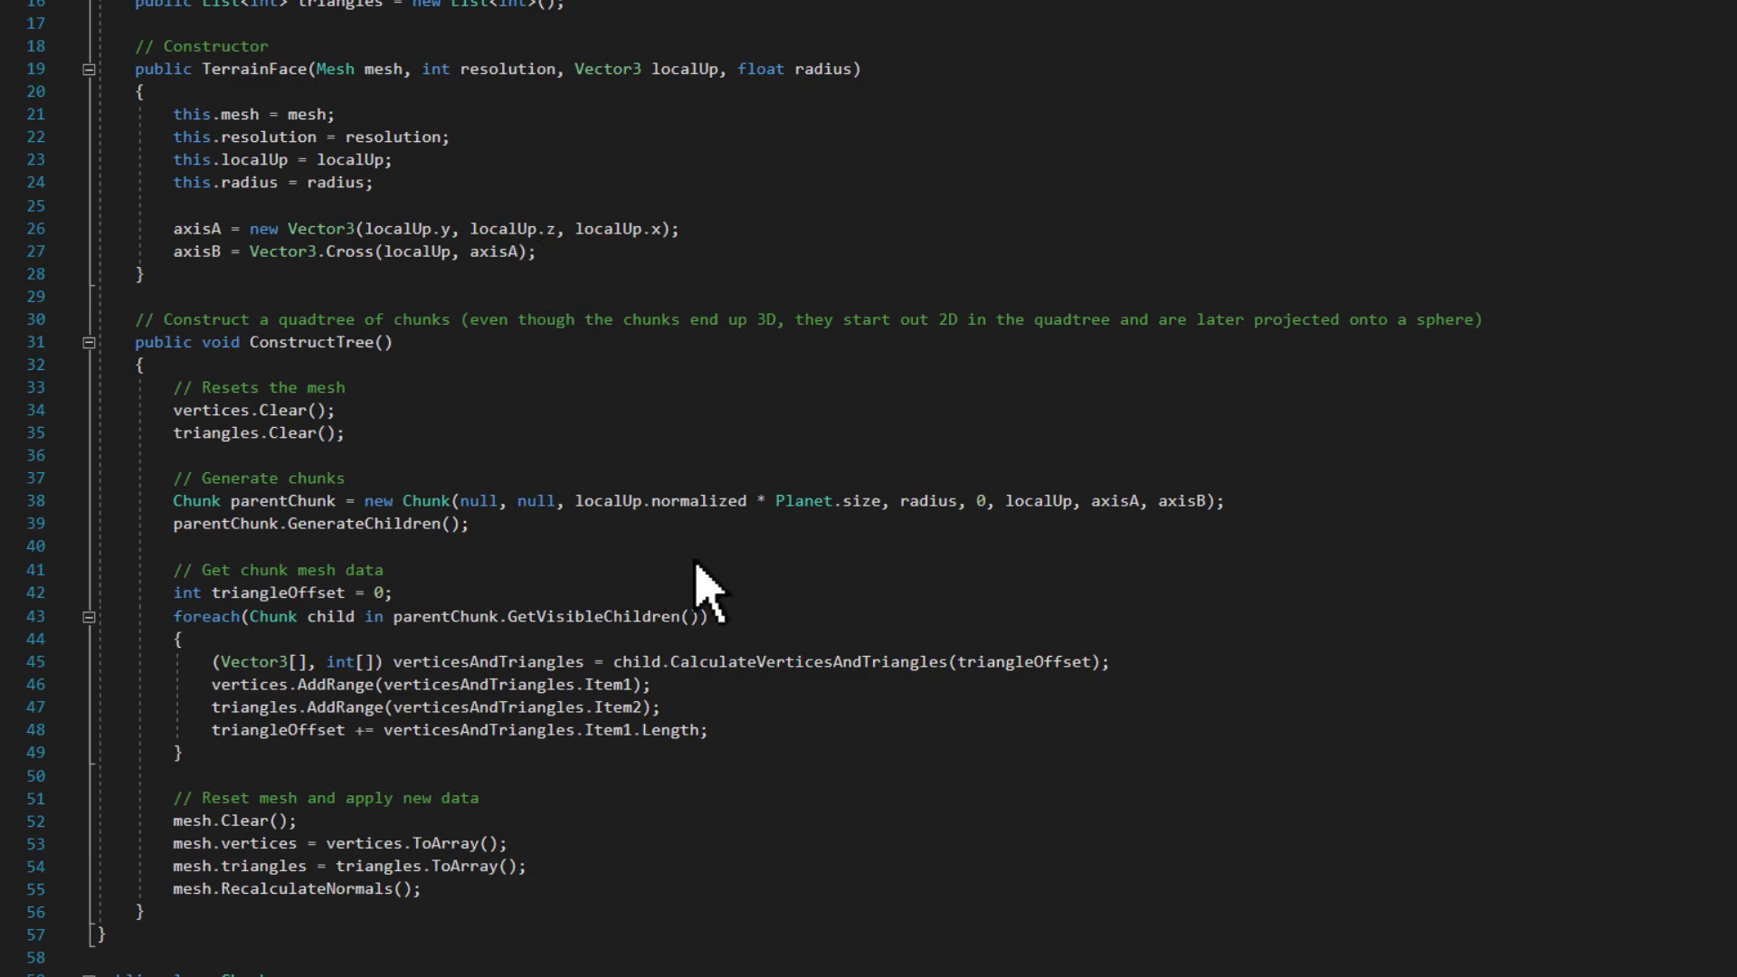
{"action": "mouse_move", "coordinate": [1263, 559]}
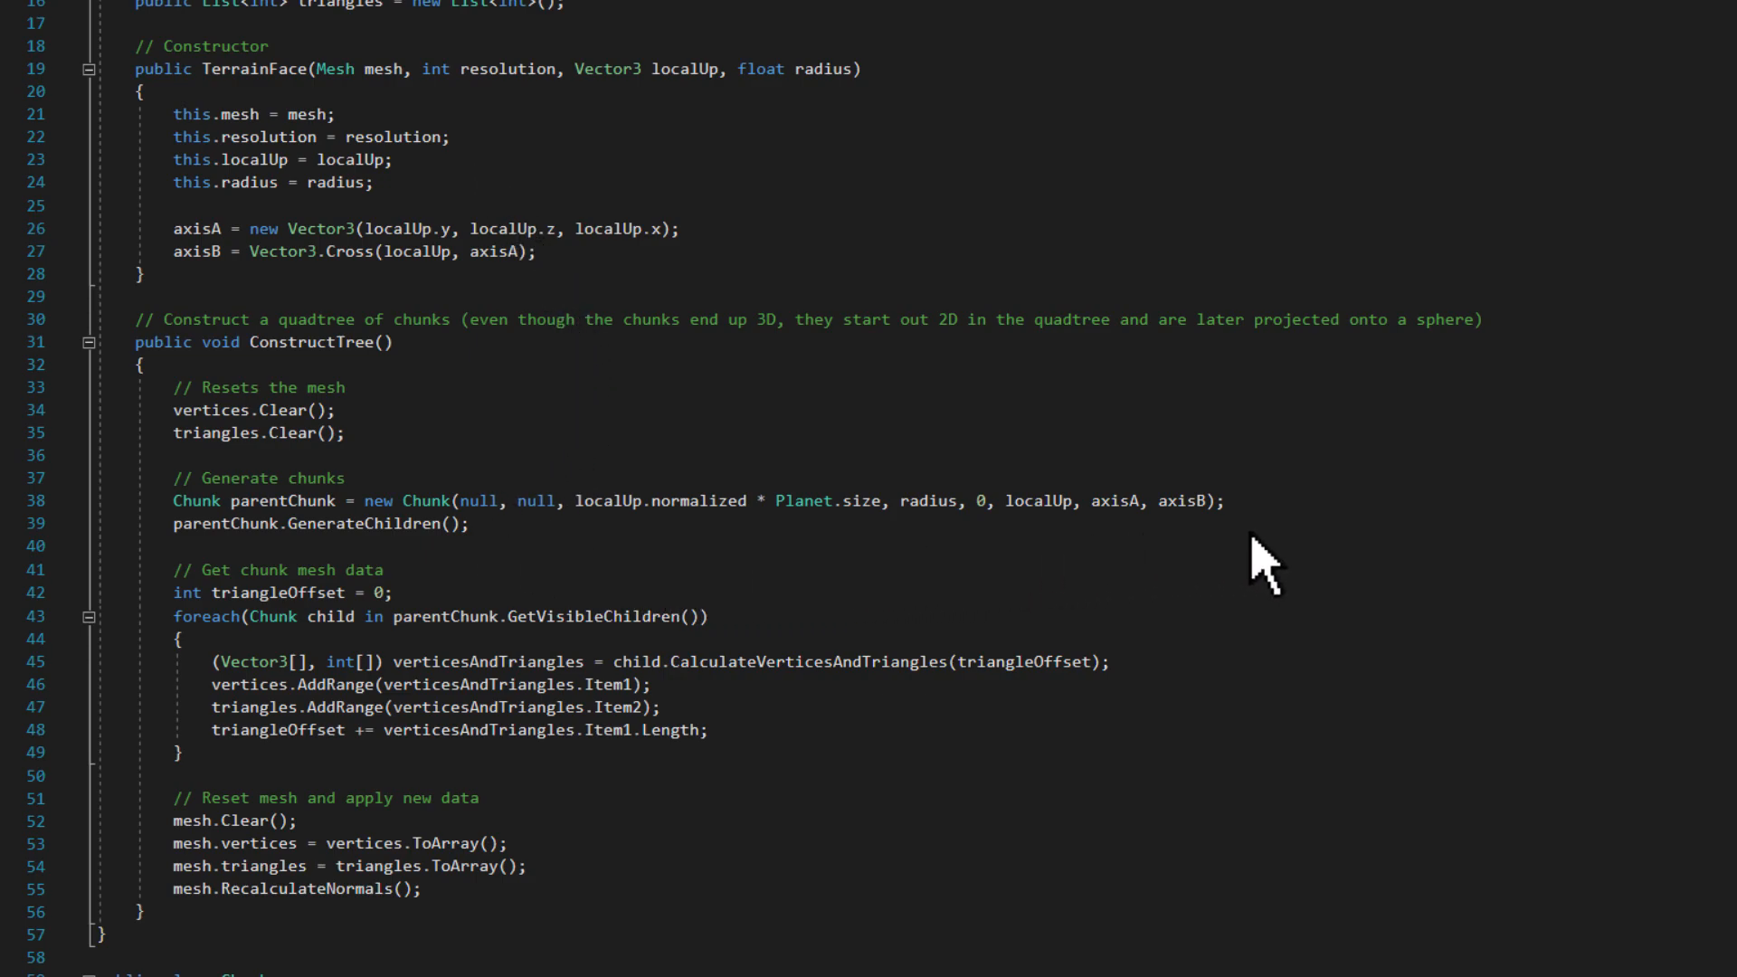
{"action": "mouse_move", "coordinate": [1216, 567]}
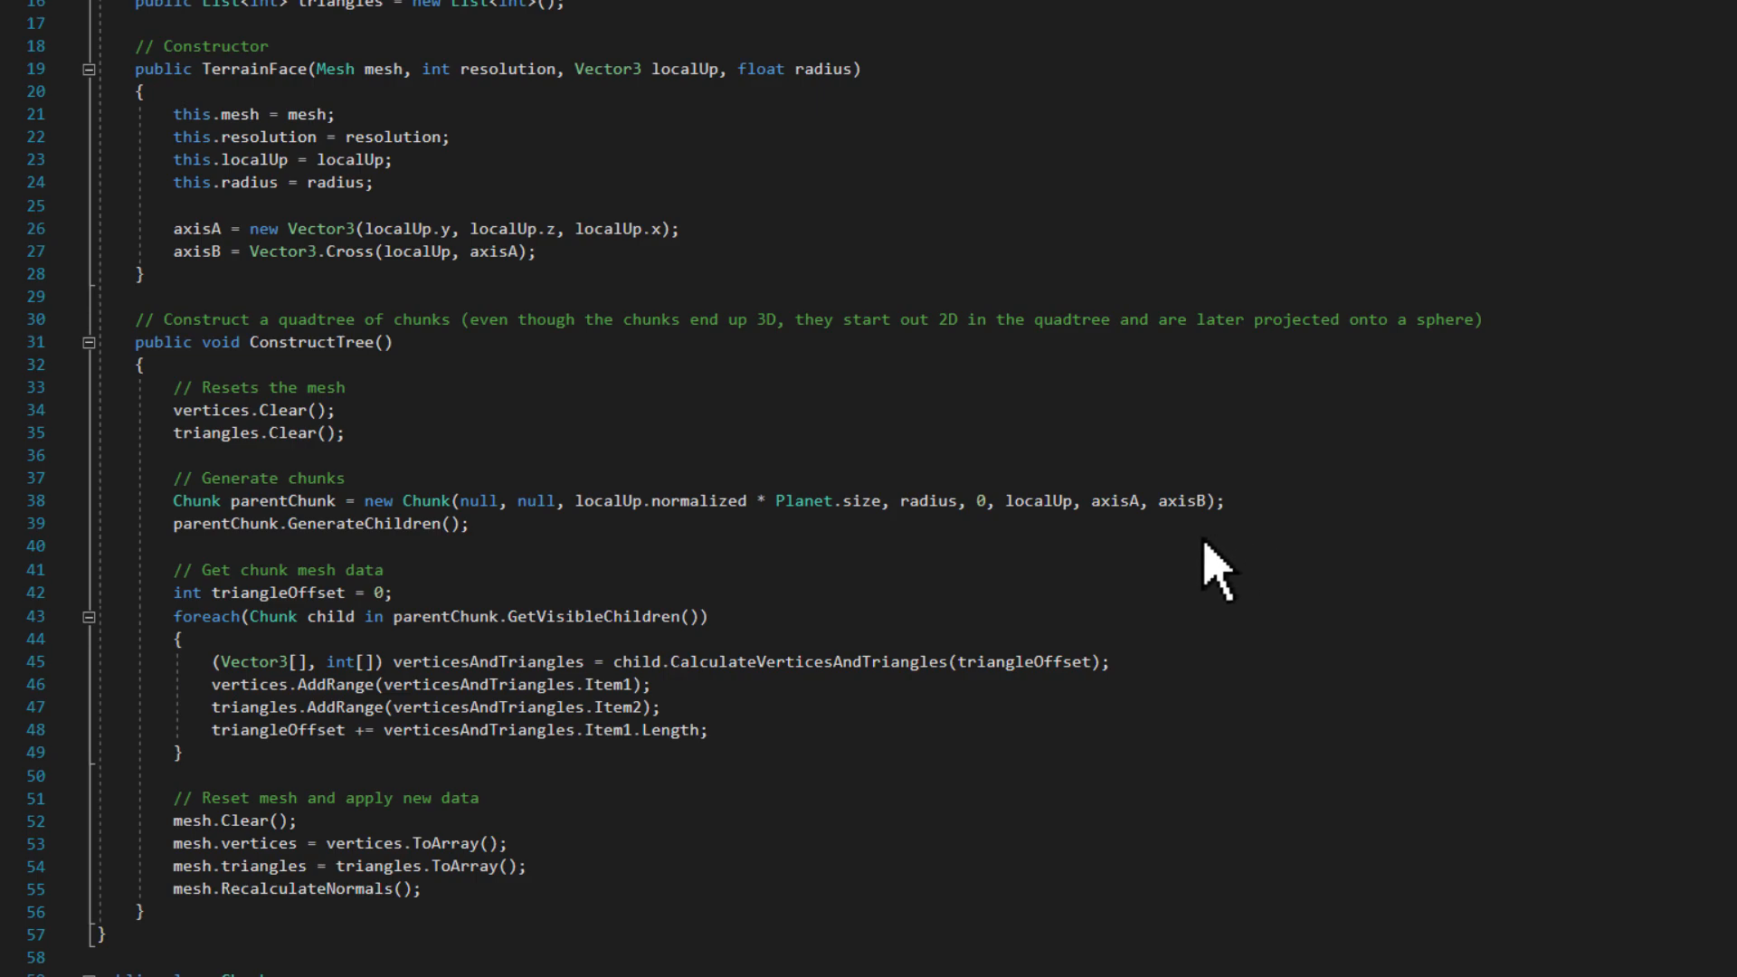
{"action": "mouse_move", "coordinate": [498, 574]}
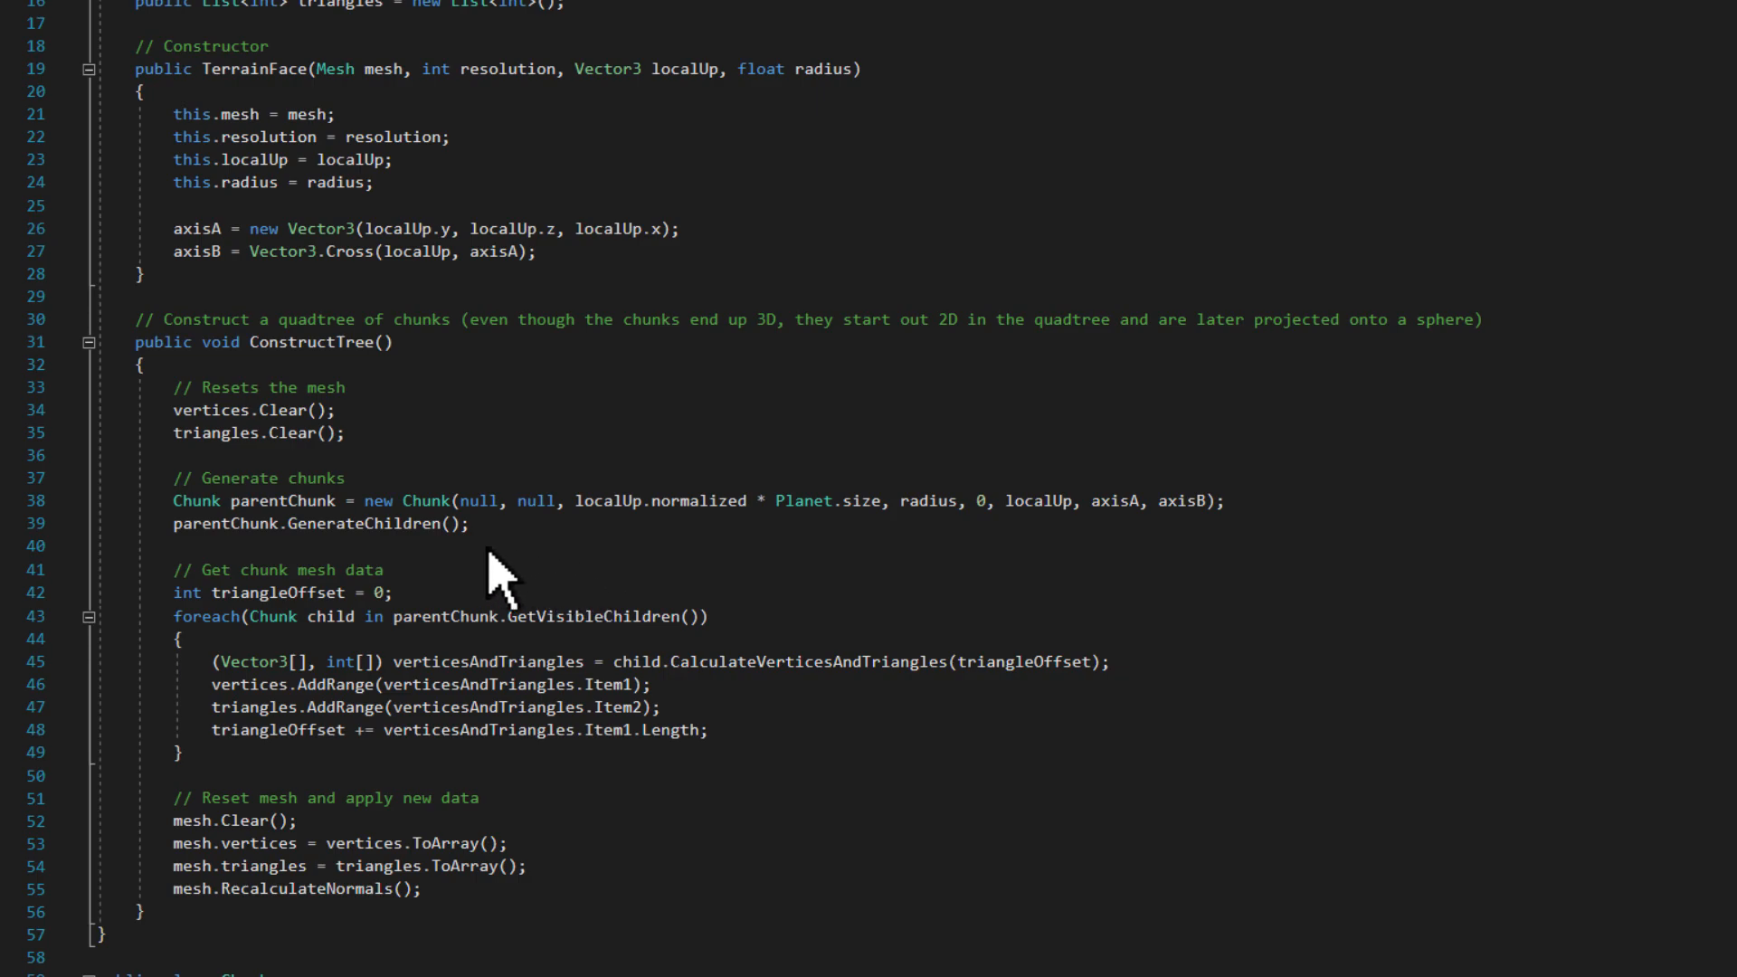
{"action": "scroll", "scroll_direction": "down", "scroll_amount": 3}
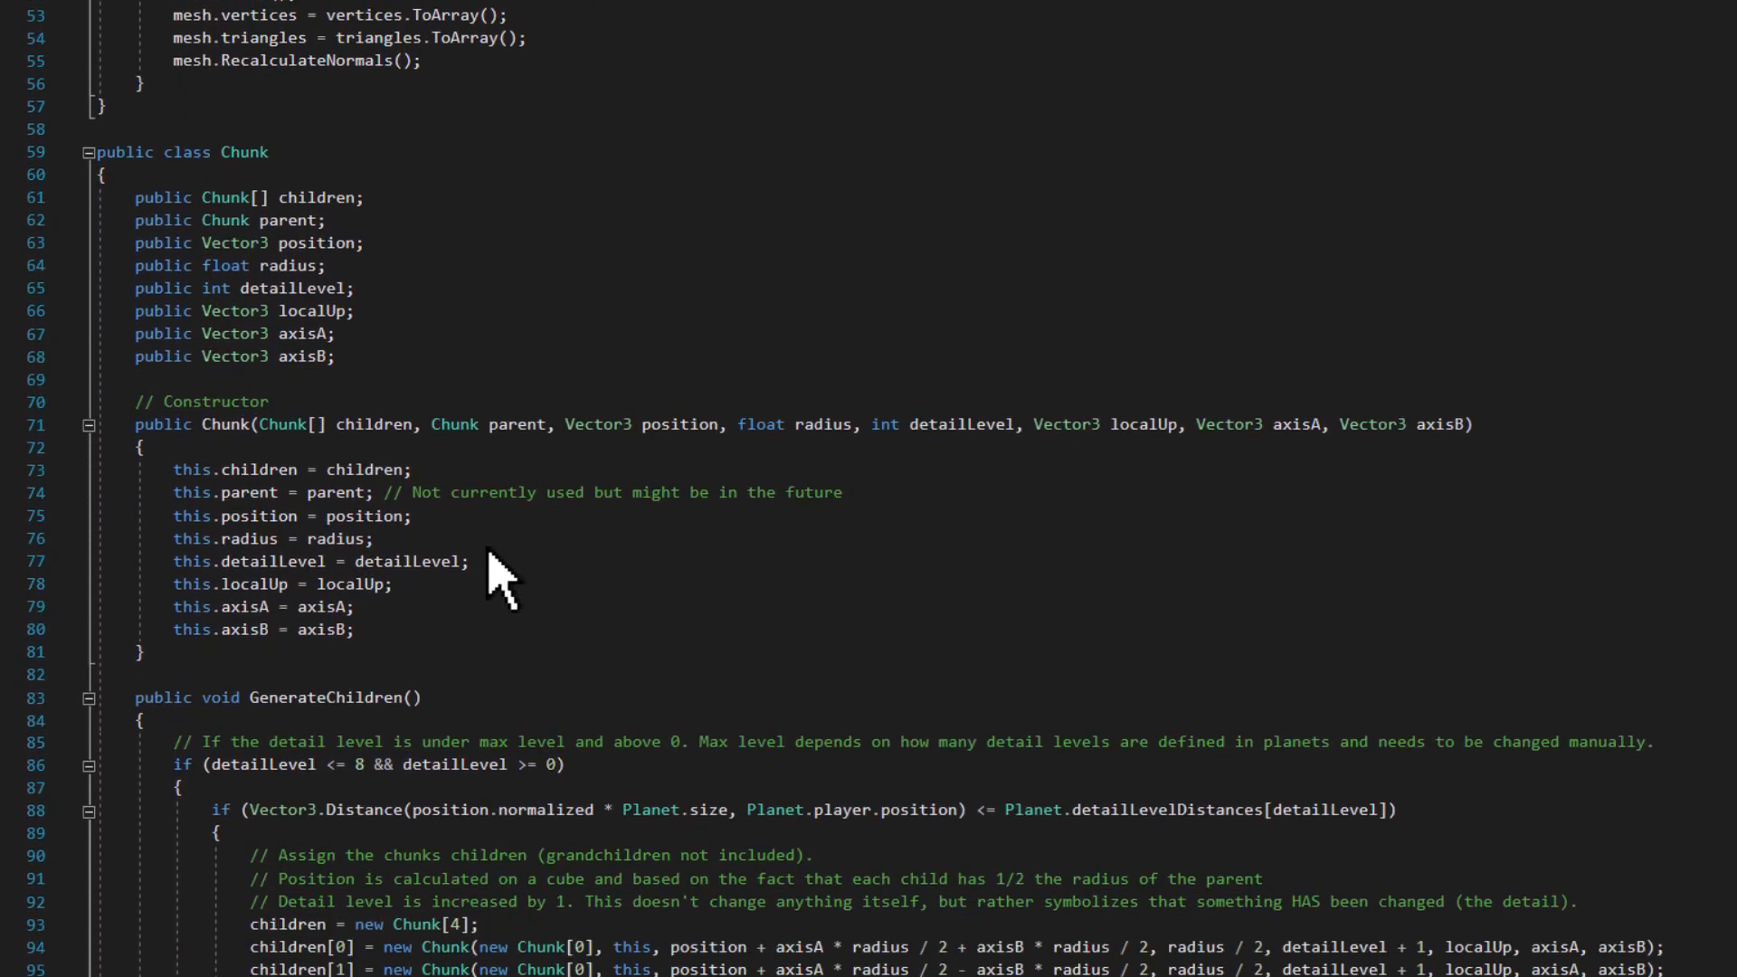
{"action": "scroll", "scroll_direction": "down", "scroll_amount": 3}
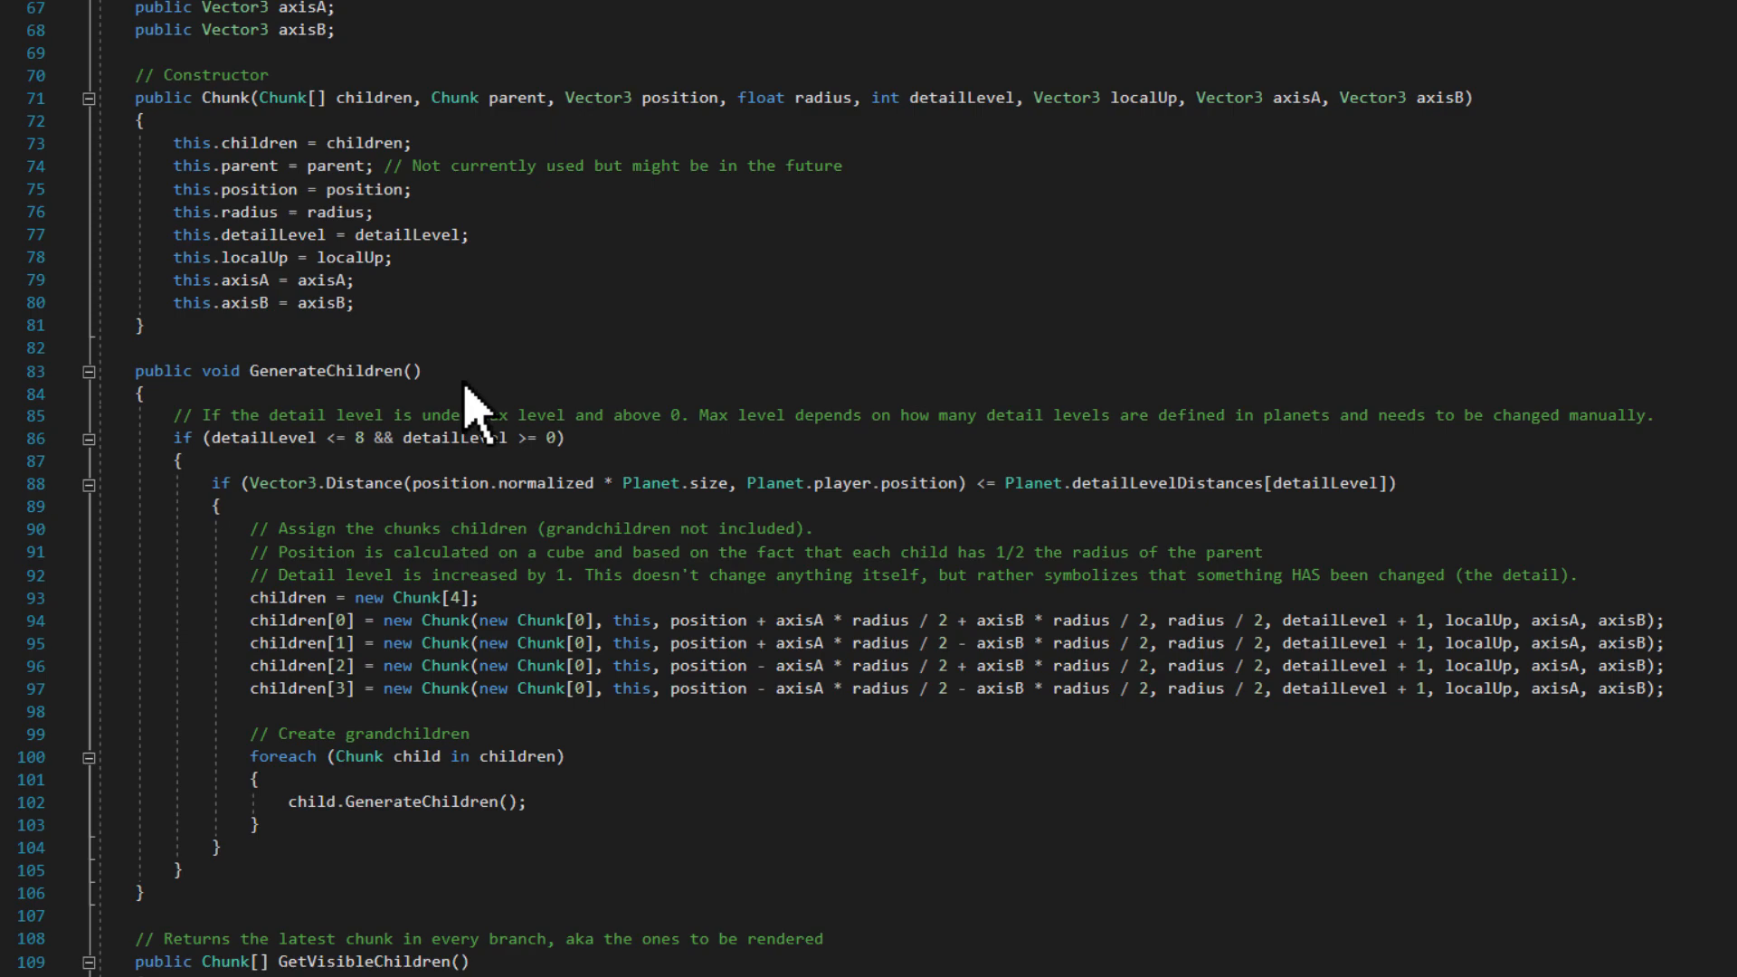
{"action": "mouse_move", "coordinate": [314, 521]}
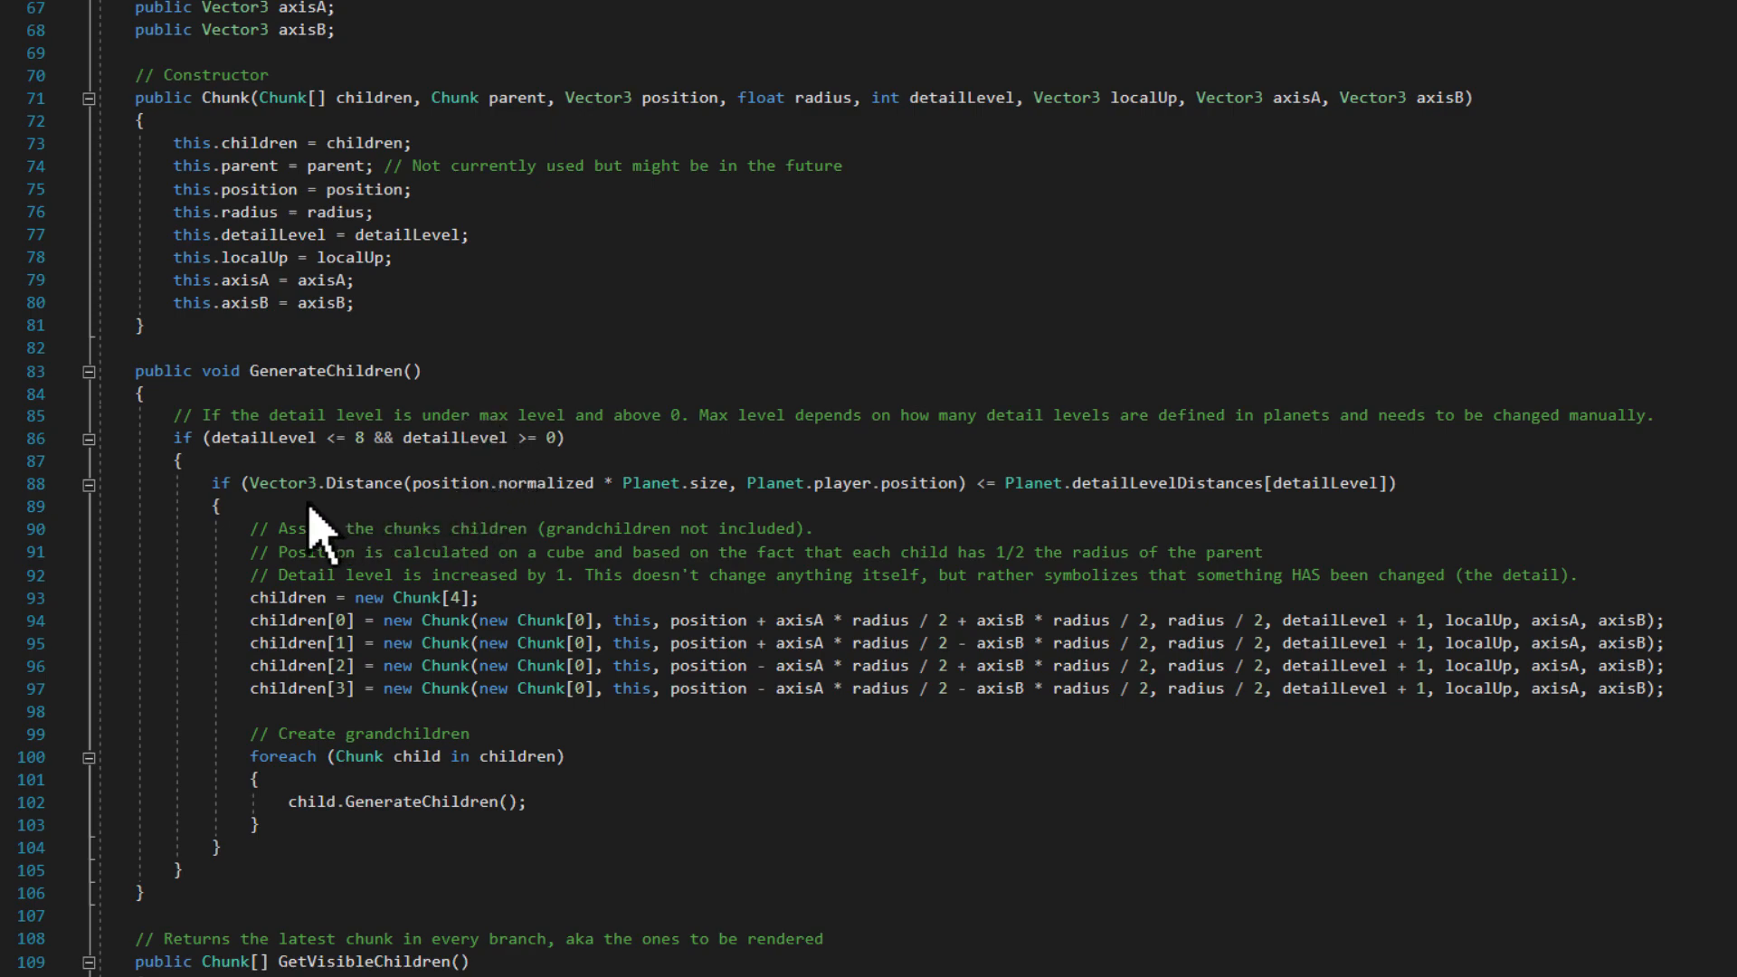
{"action": "mouse_move", "coordinate": [493, 537]}
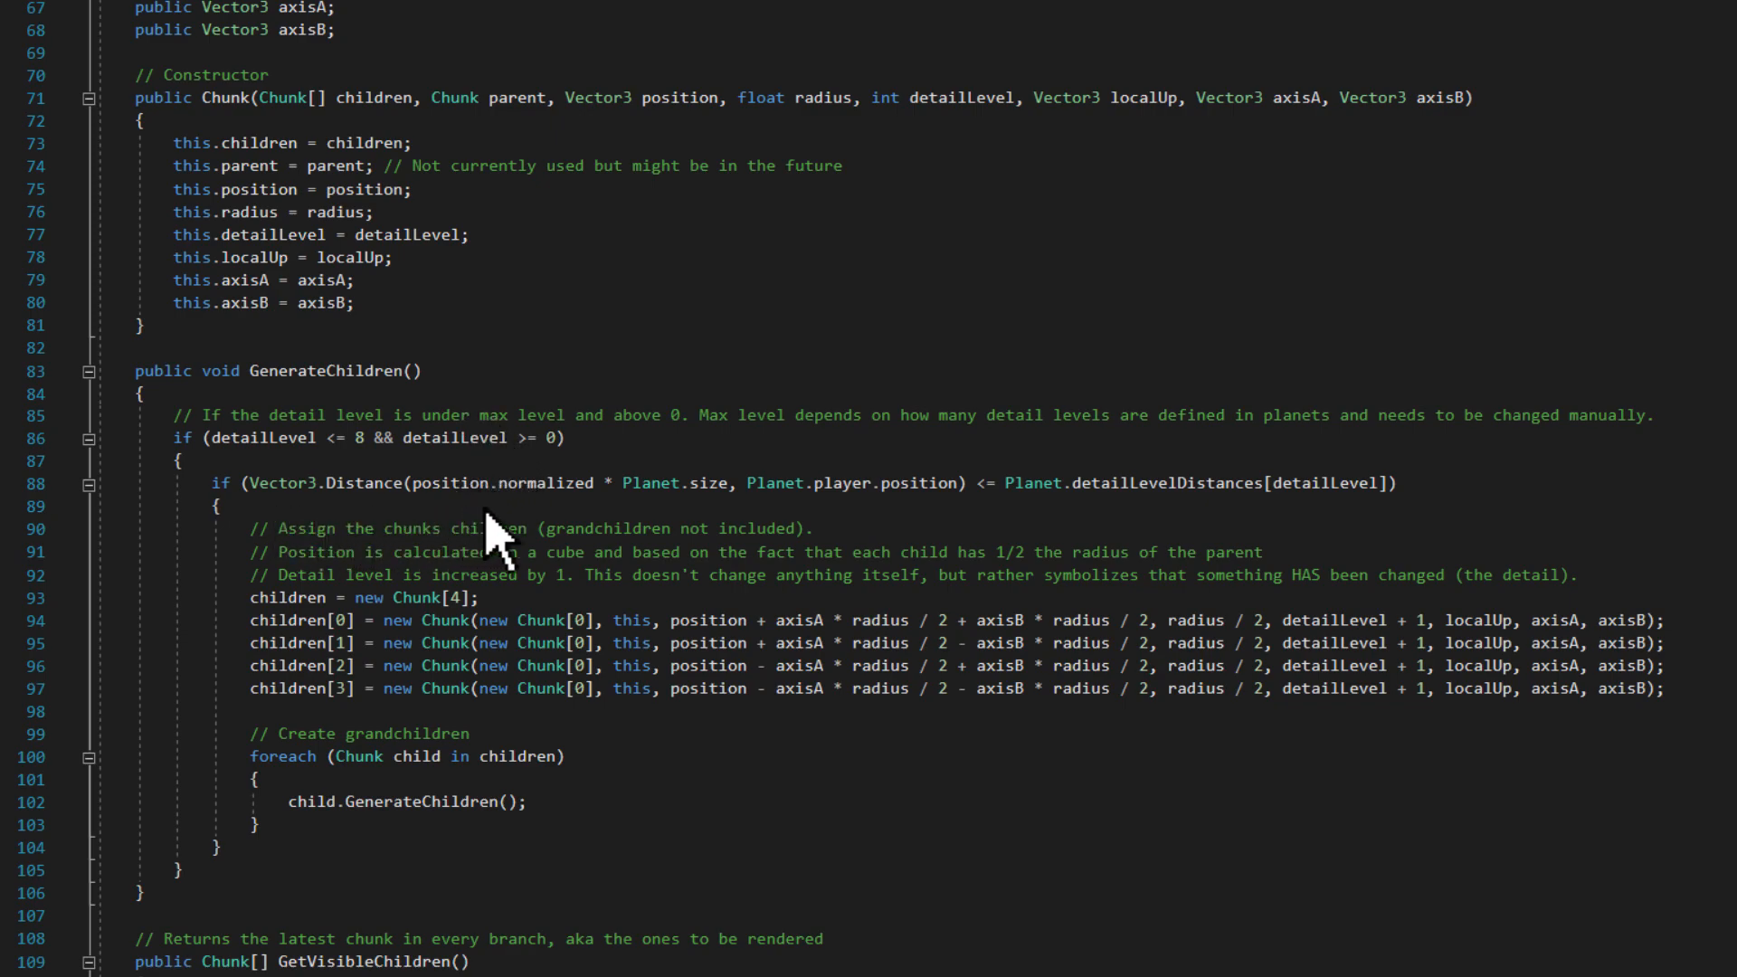
{"action": "mouse_move", "coordinate": [908, 532]}
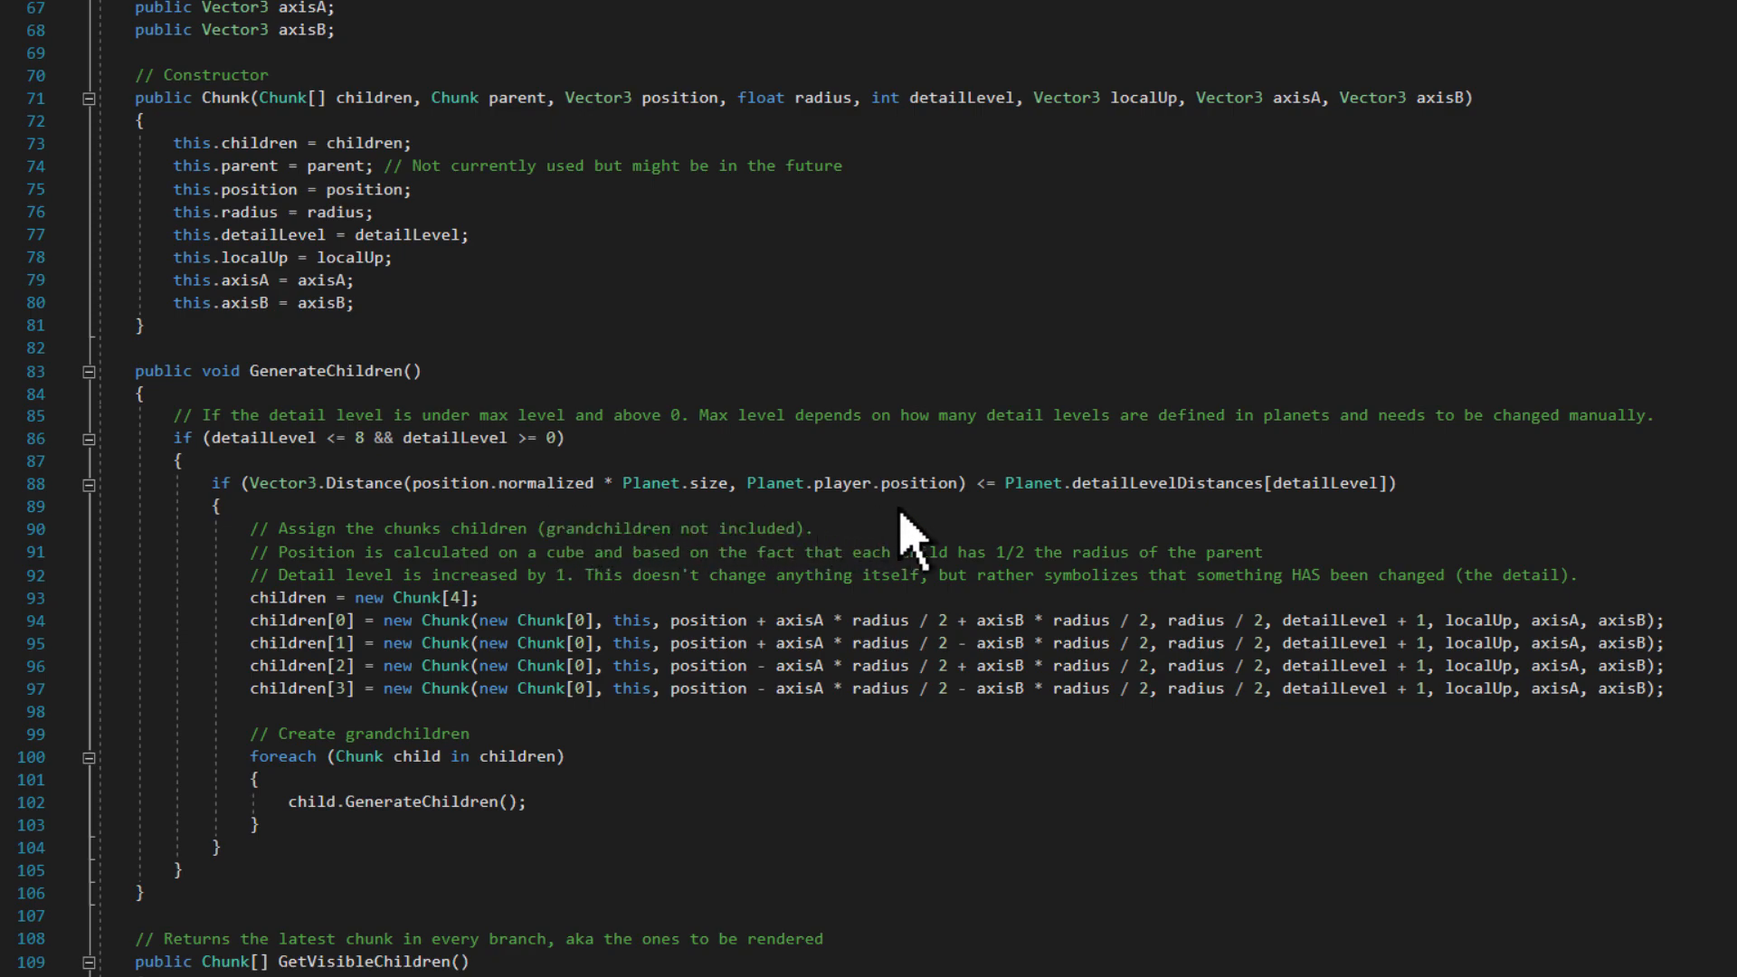
{"action": "mouse_move", "coordinate": [1324, 532]}
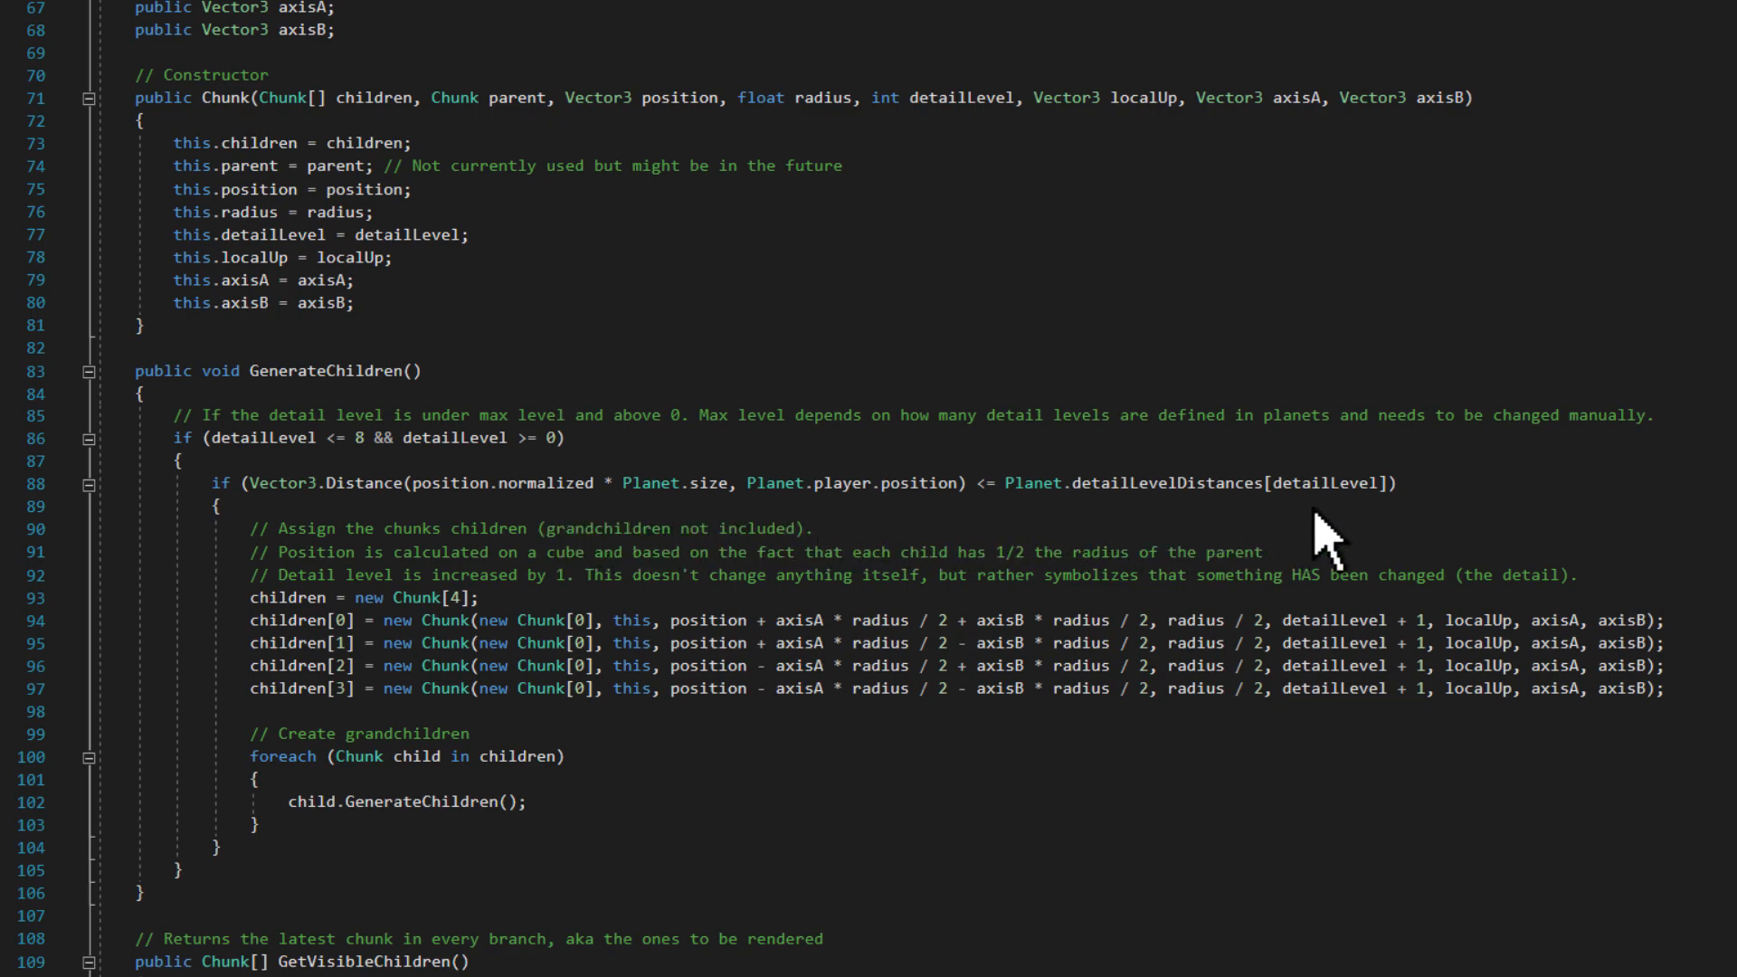
{"action": "mouse_move", "coordinate": [1418, 538]}
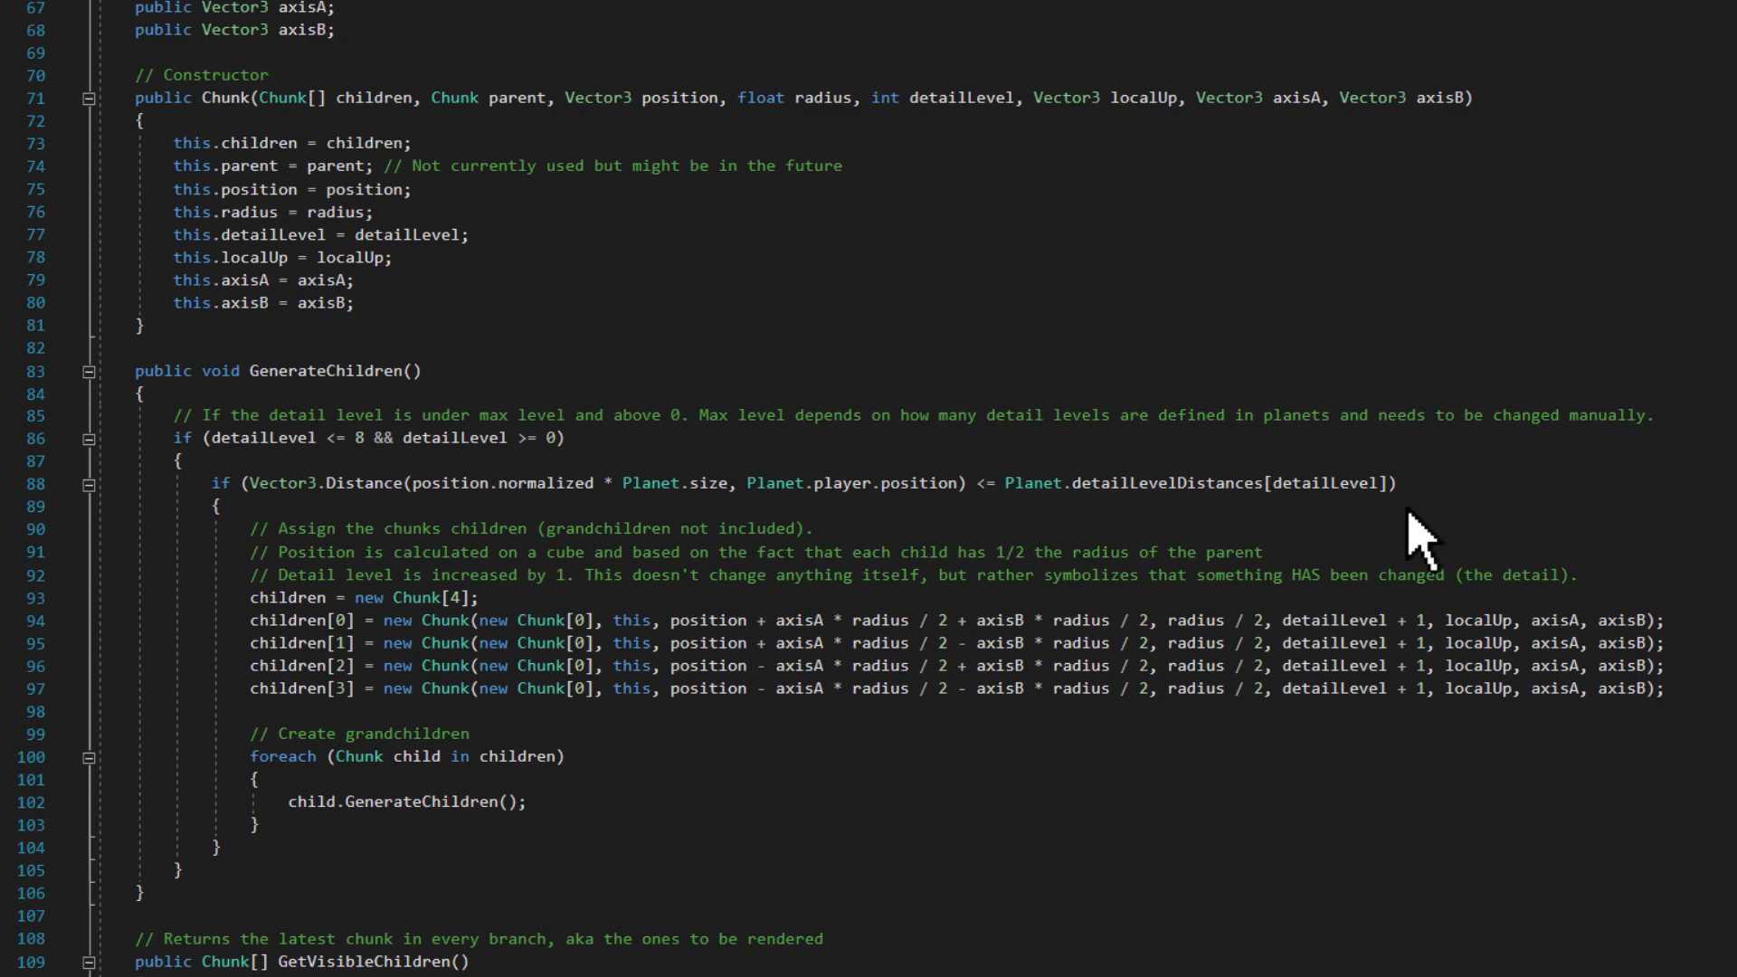
{"action": "mouse_move", "coordinate": [986, 809]}
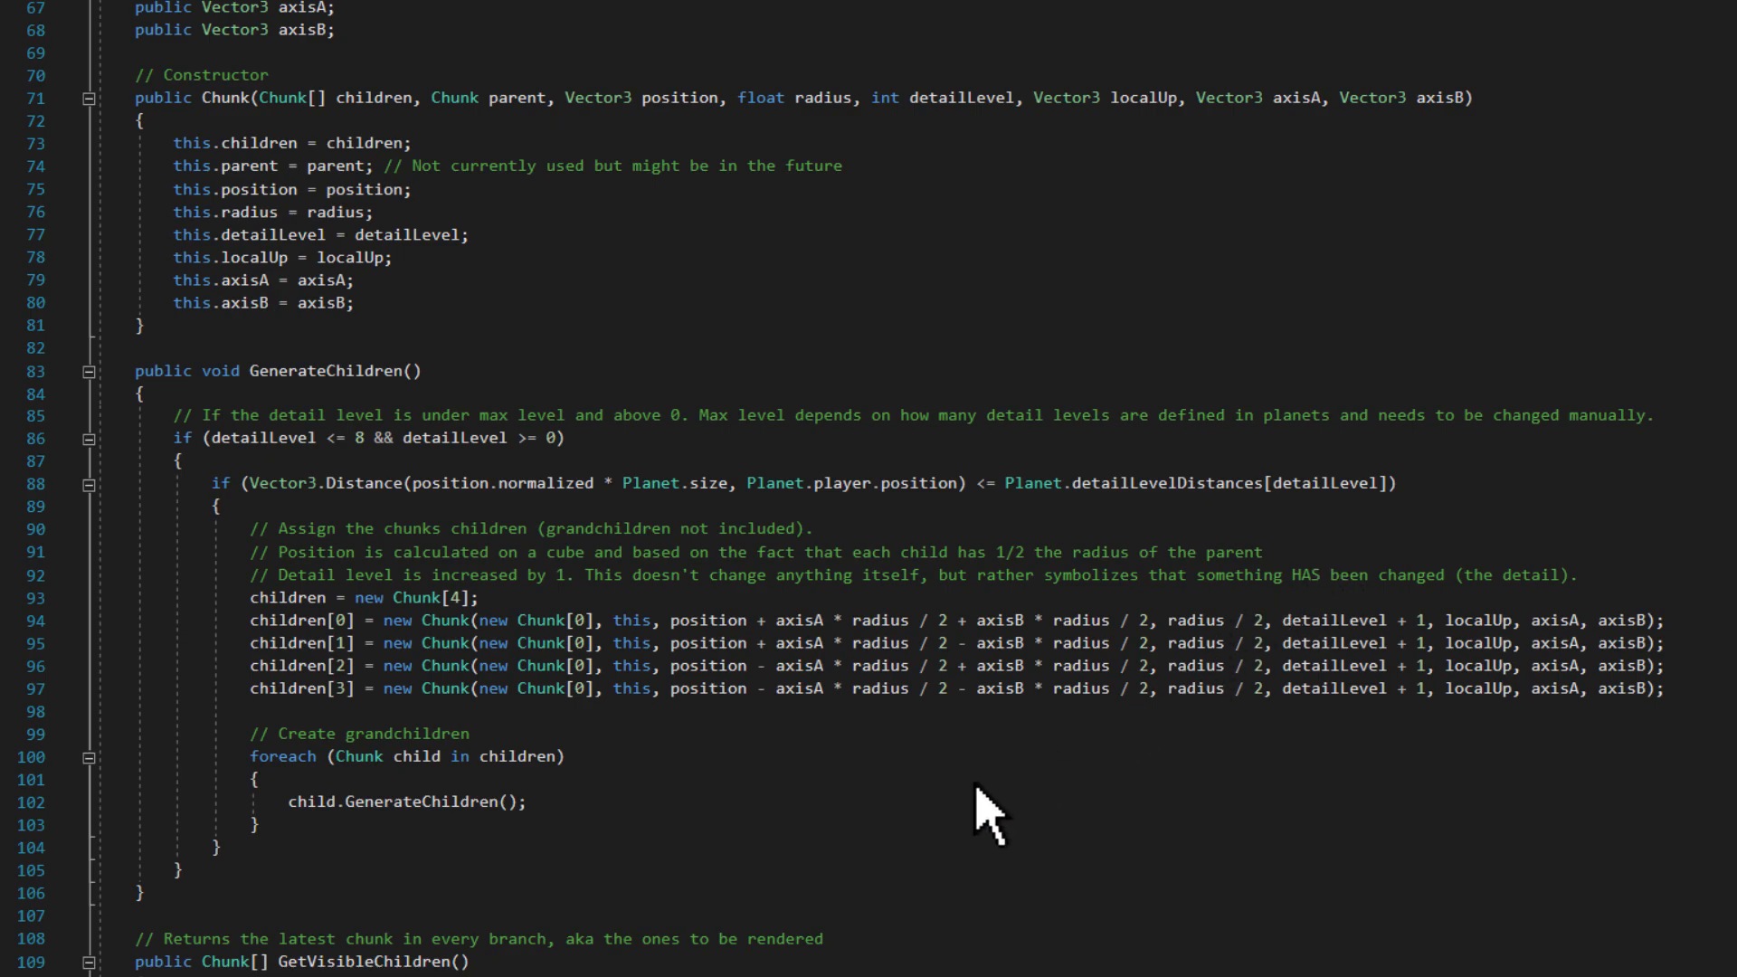
{"action": "mouse_move", "coordinate": [565, 845]}
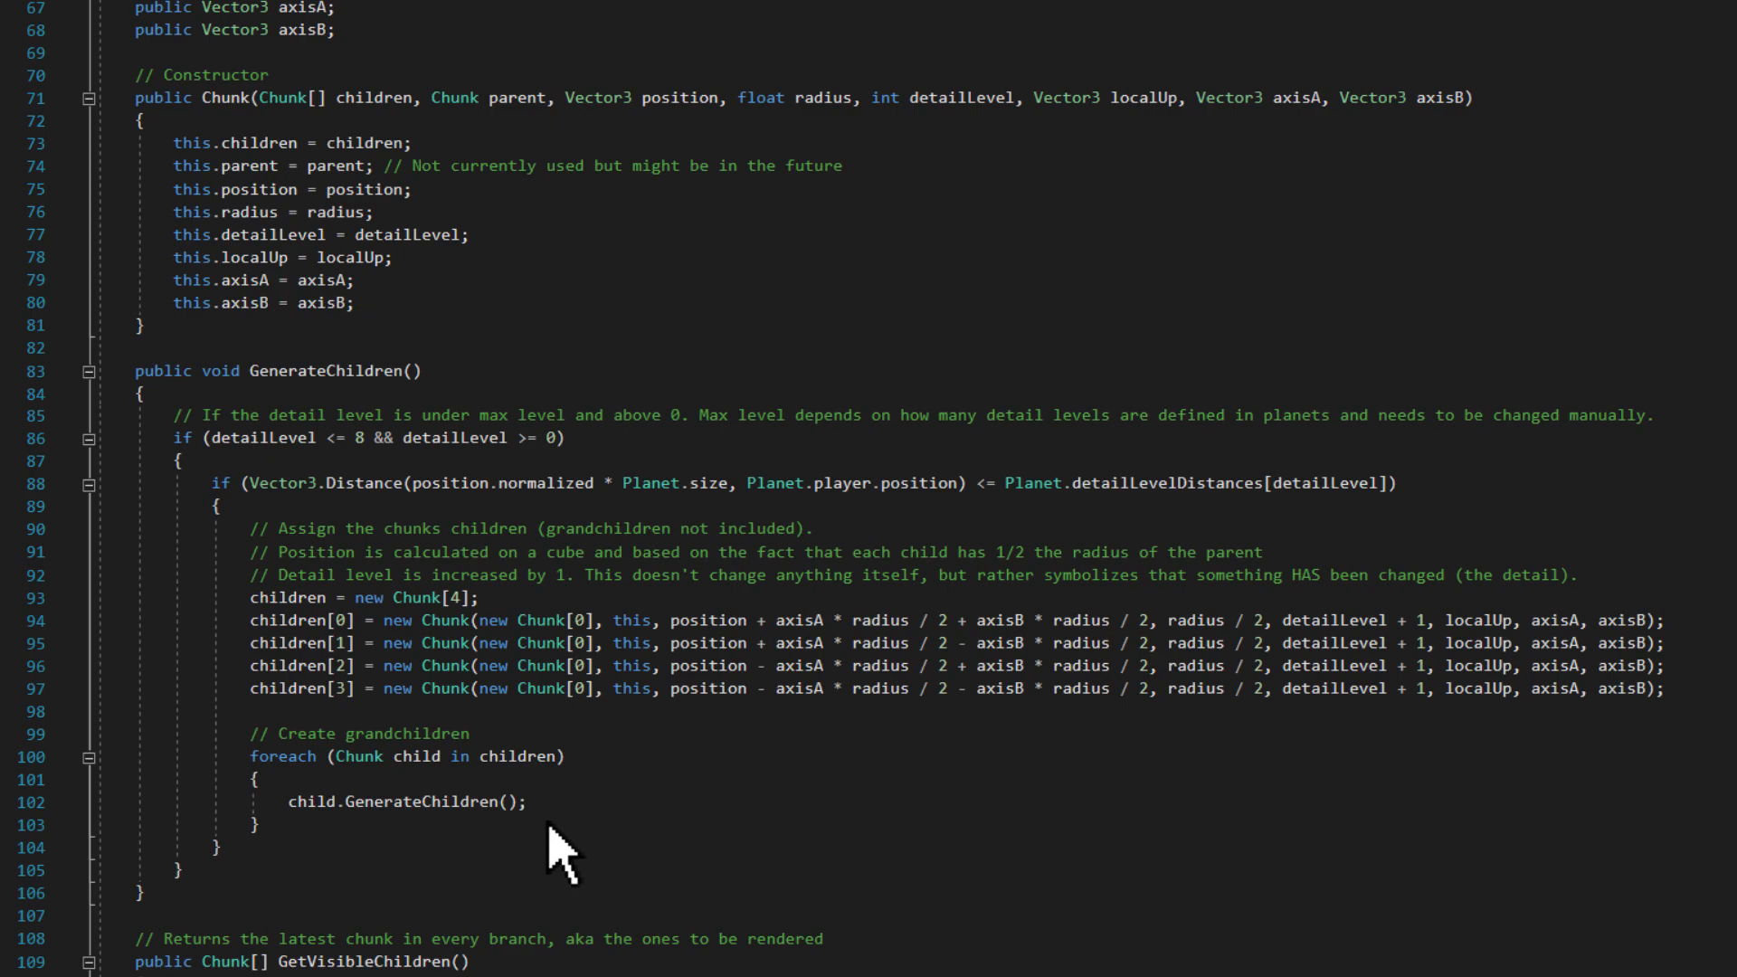
{"action": "scroll", "scroll_direction": "up", "scroll_amount": 3}
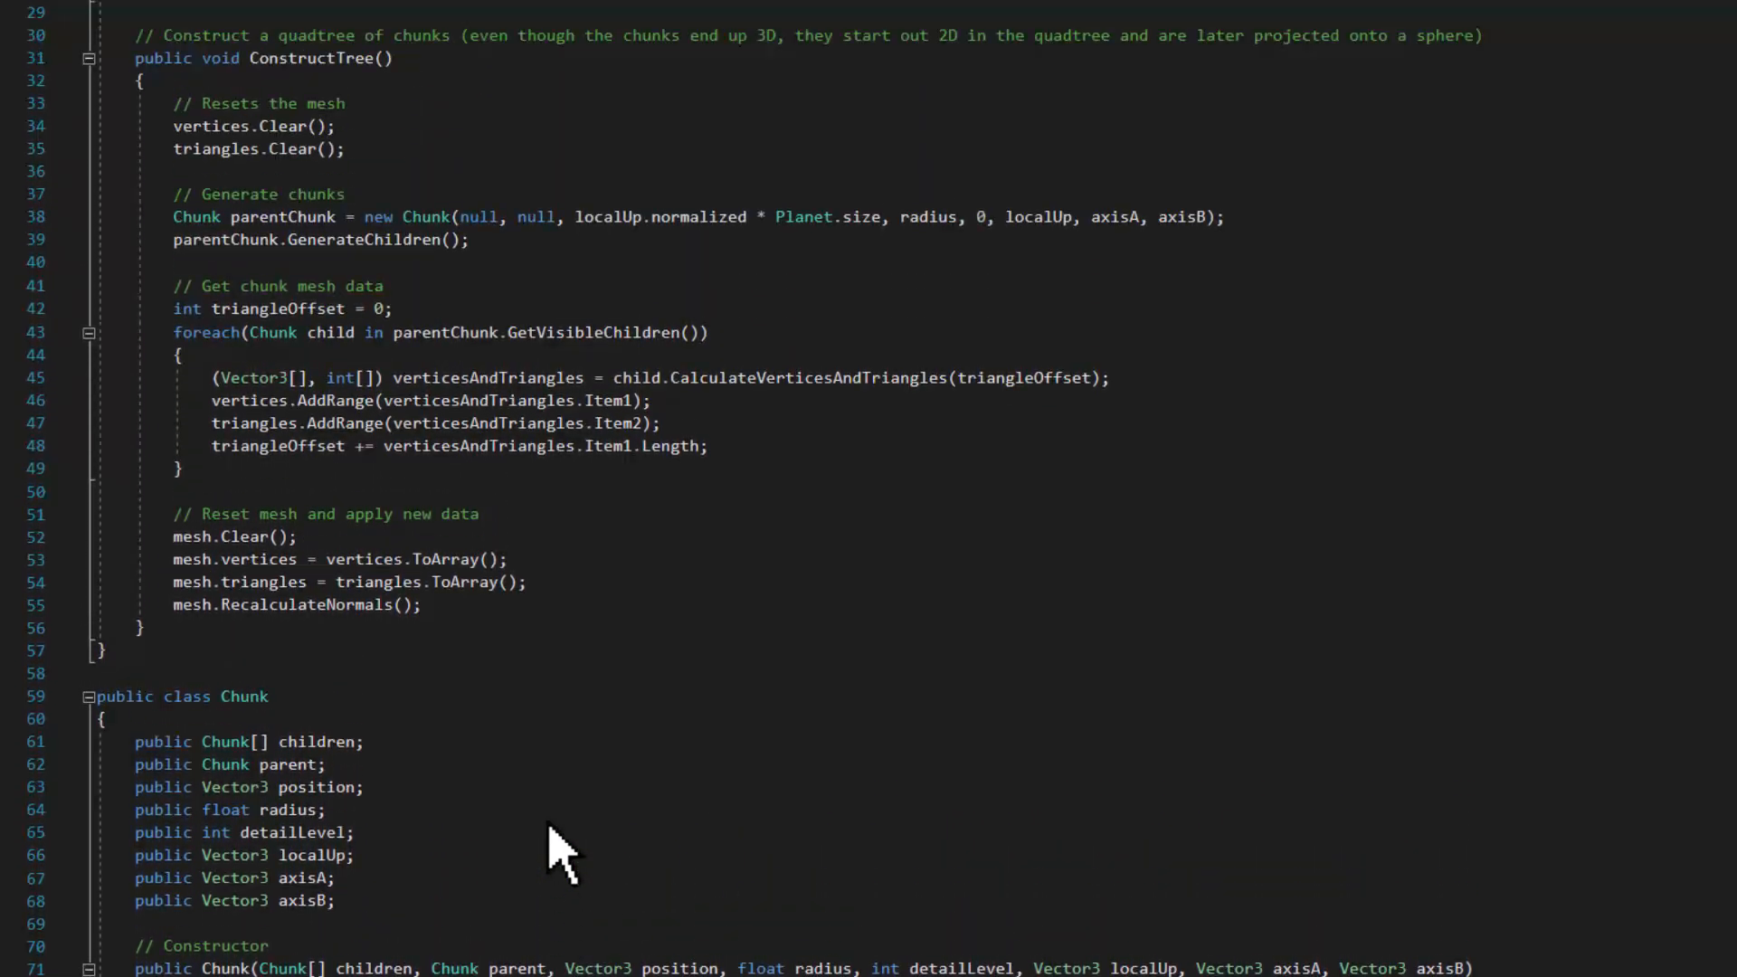
{"action": "scroll", "scroll_direction": "up", "scroll_amount": 3}
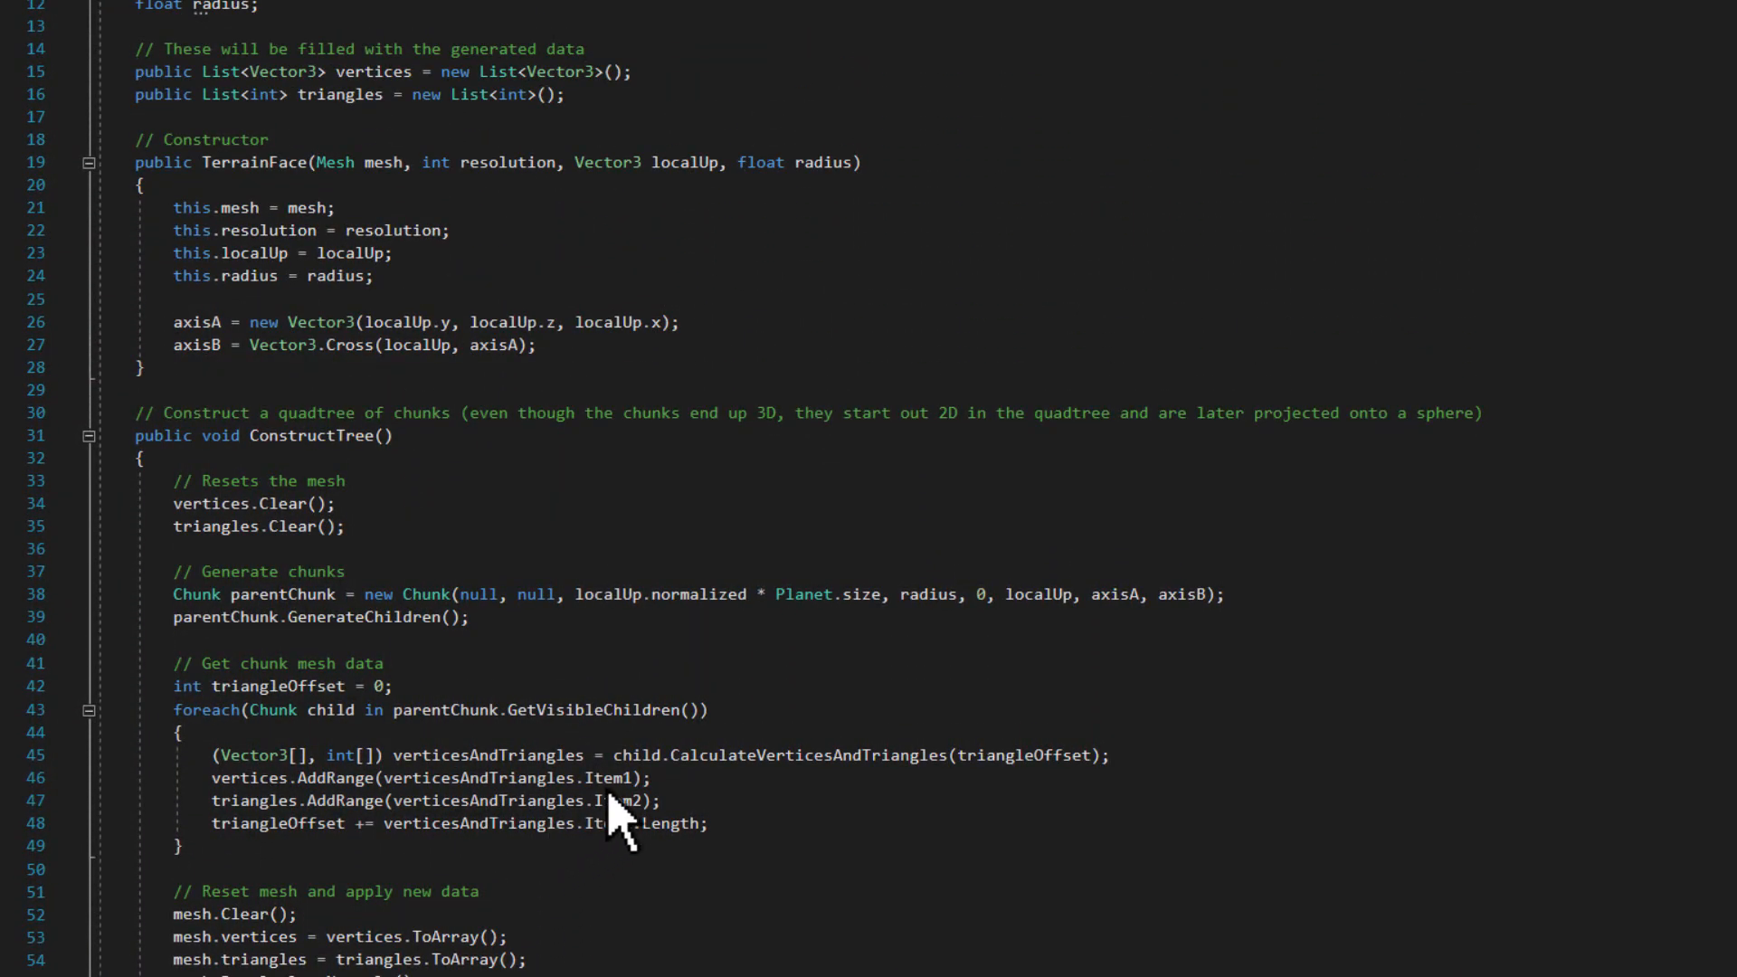
{"action": "mouse_move", "coordinate": [748, 743]}
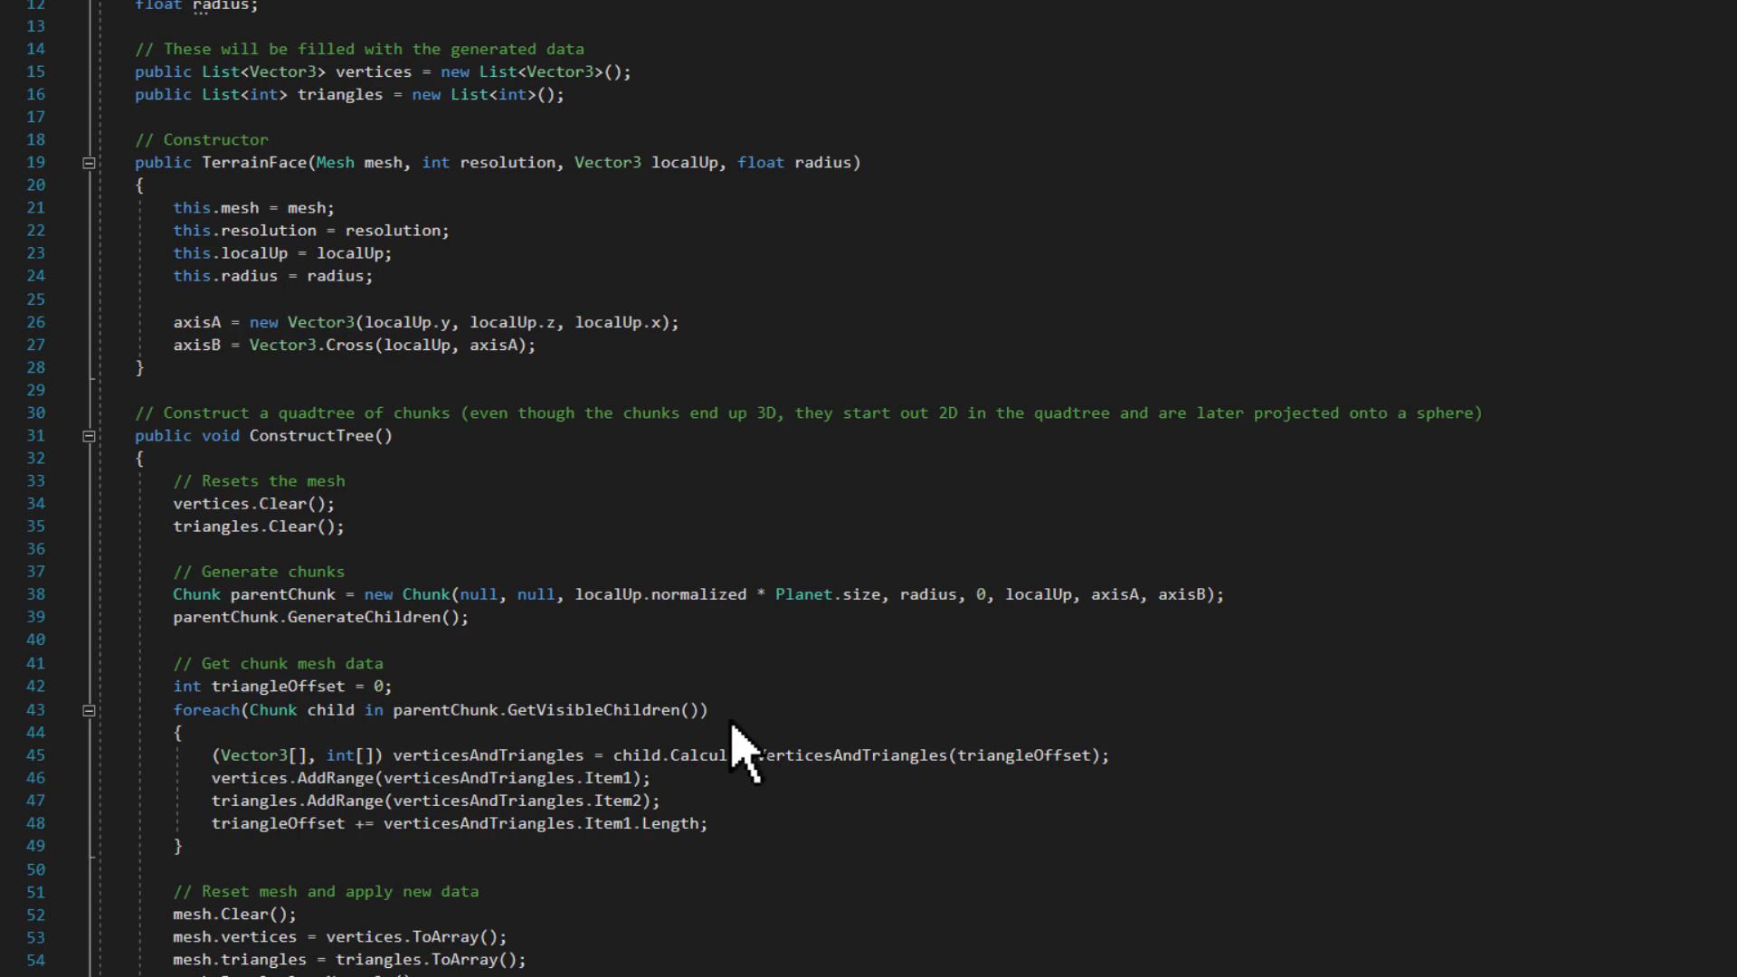
{"action": "scroll", "scroll_direction": "down", "scroll_amount": 3}
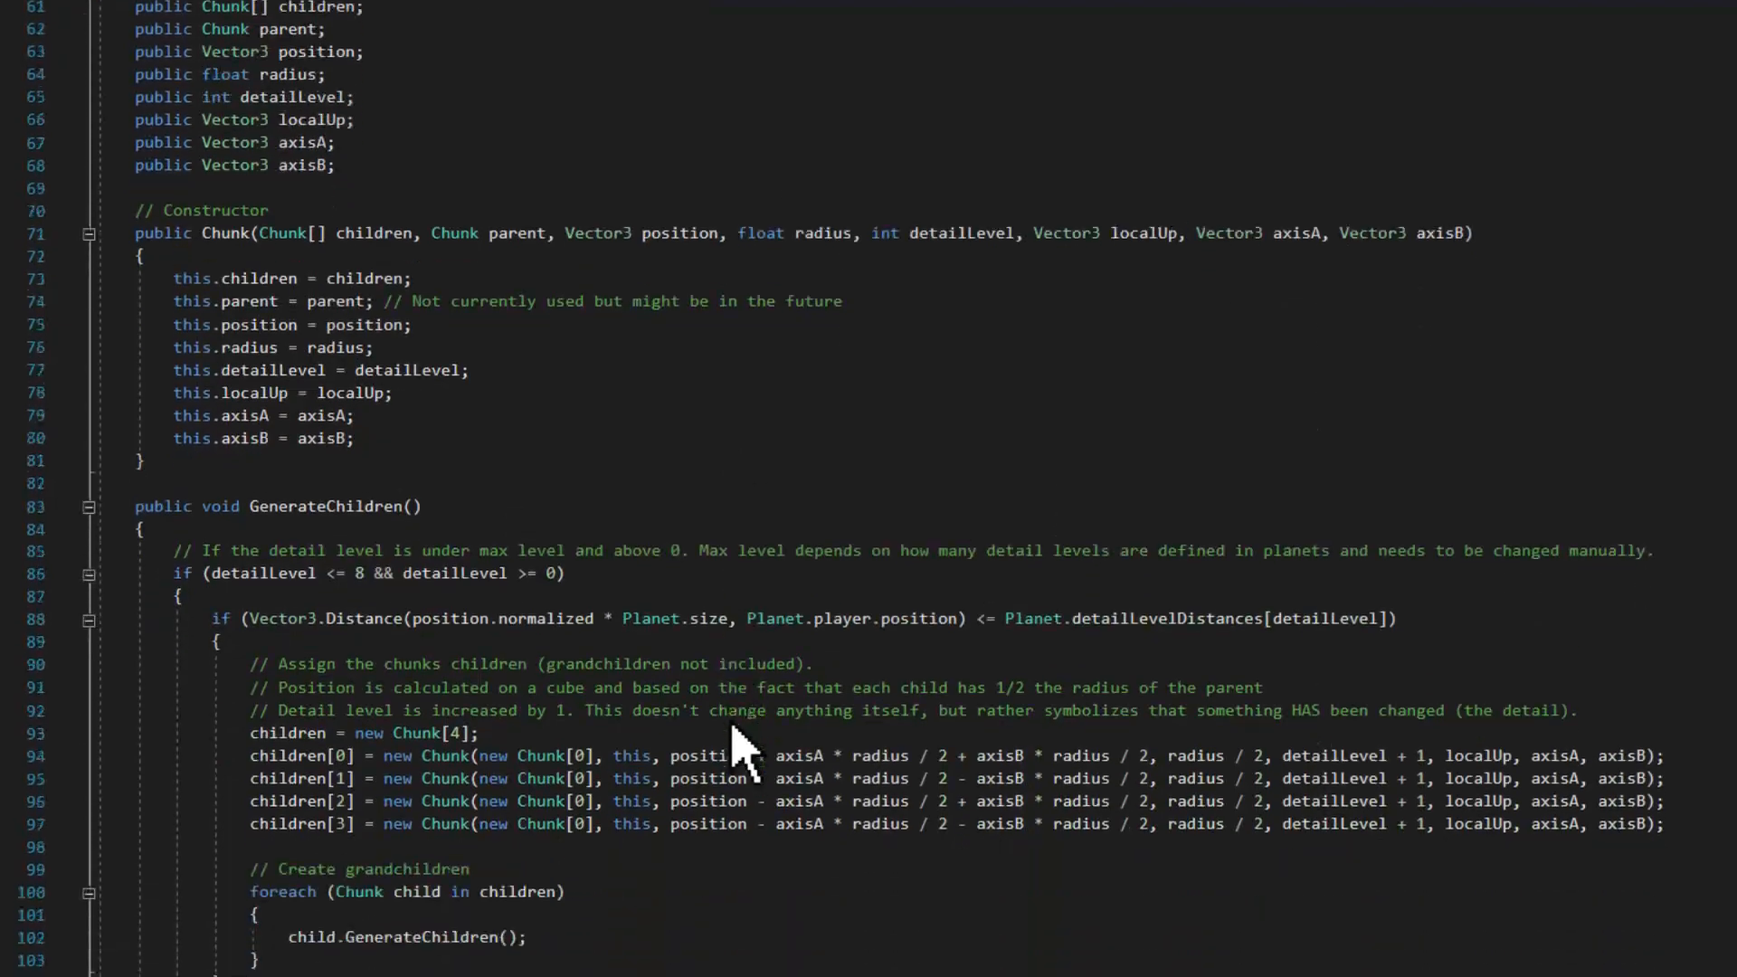
{"action": "scroll", "scroll_direction": "down", "scroll_amount": 3}
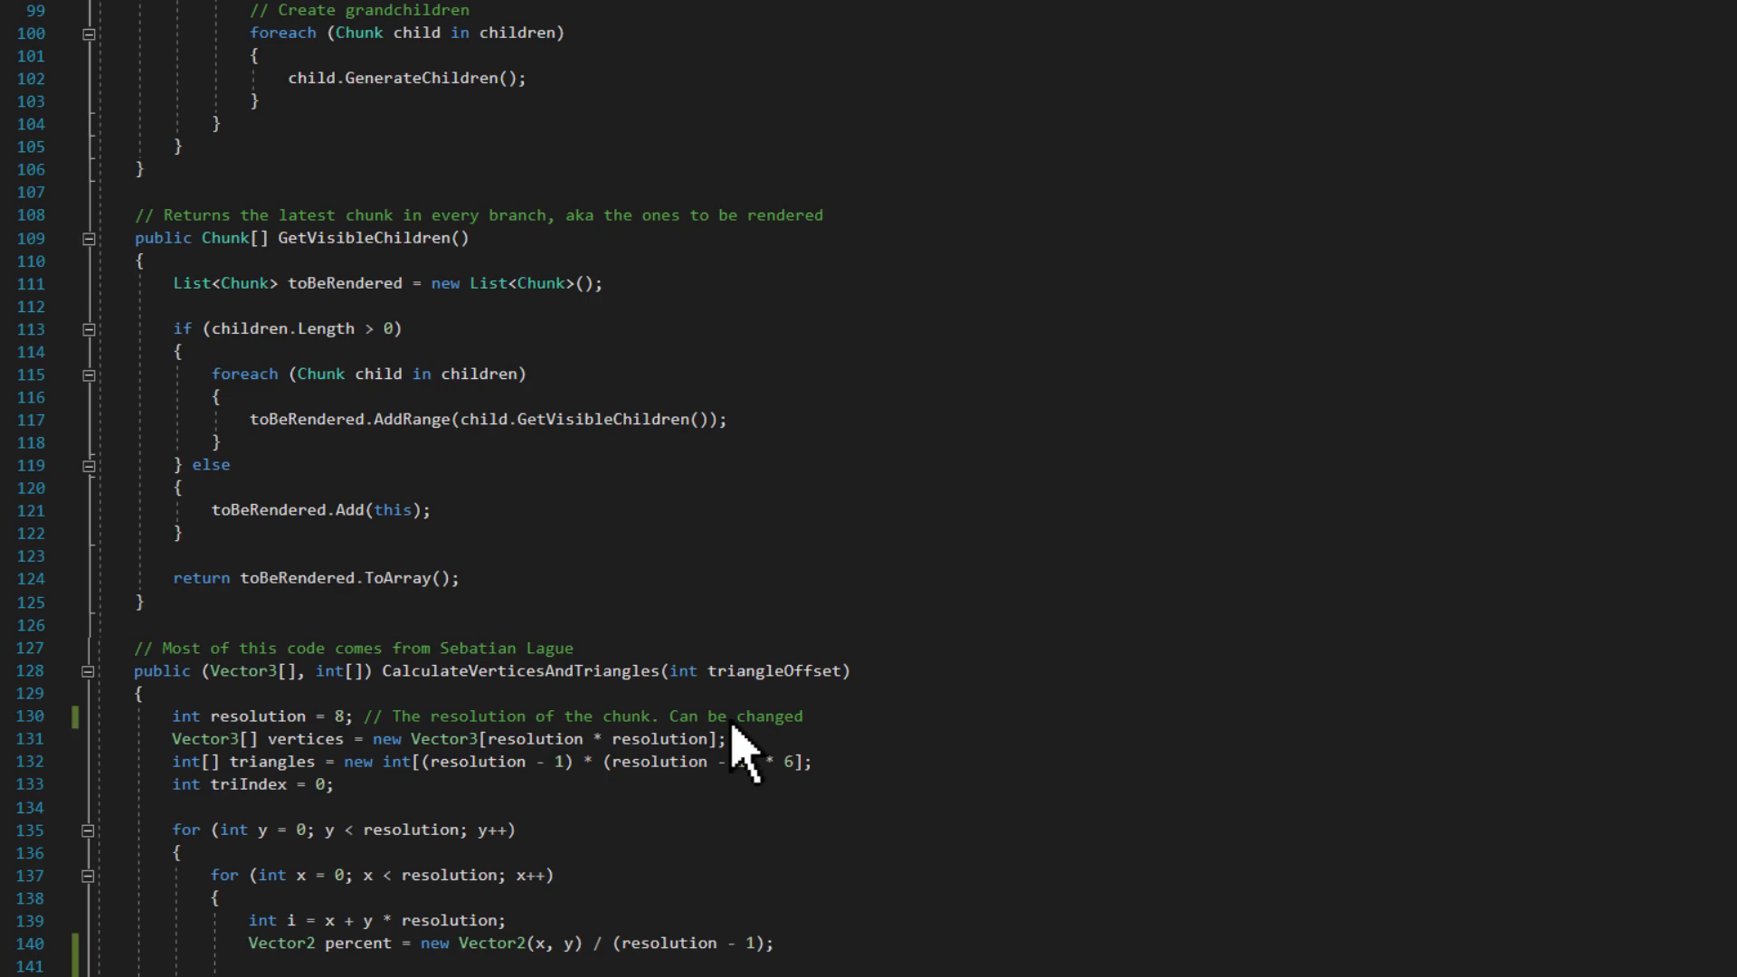
{"action": "mouse_move", "coordinate": [427, 366]}
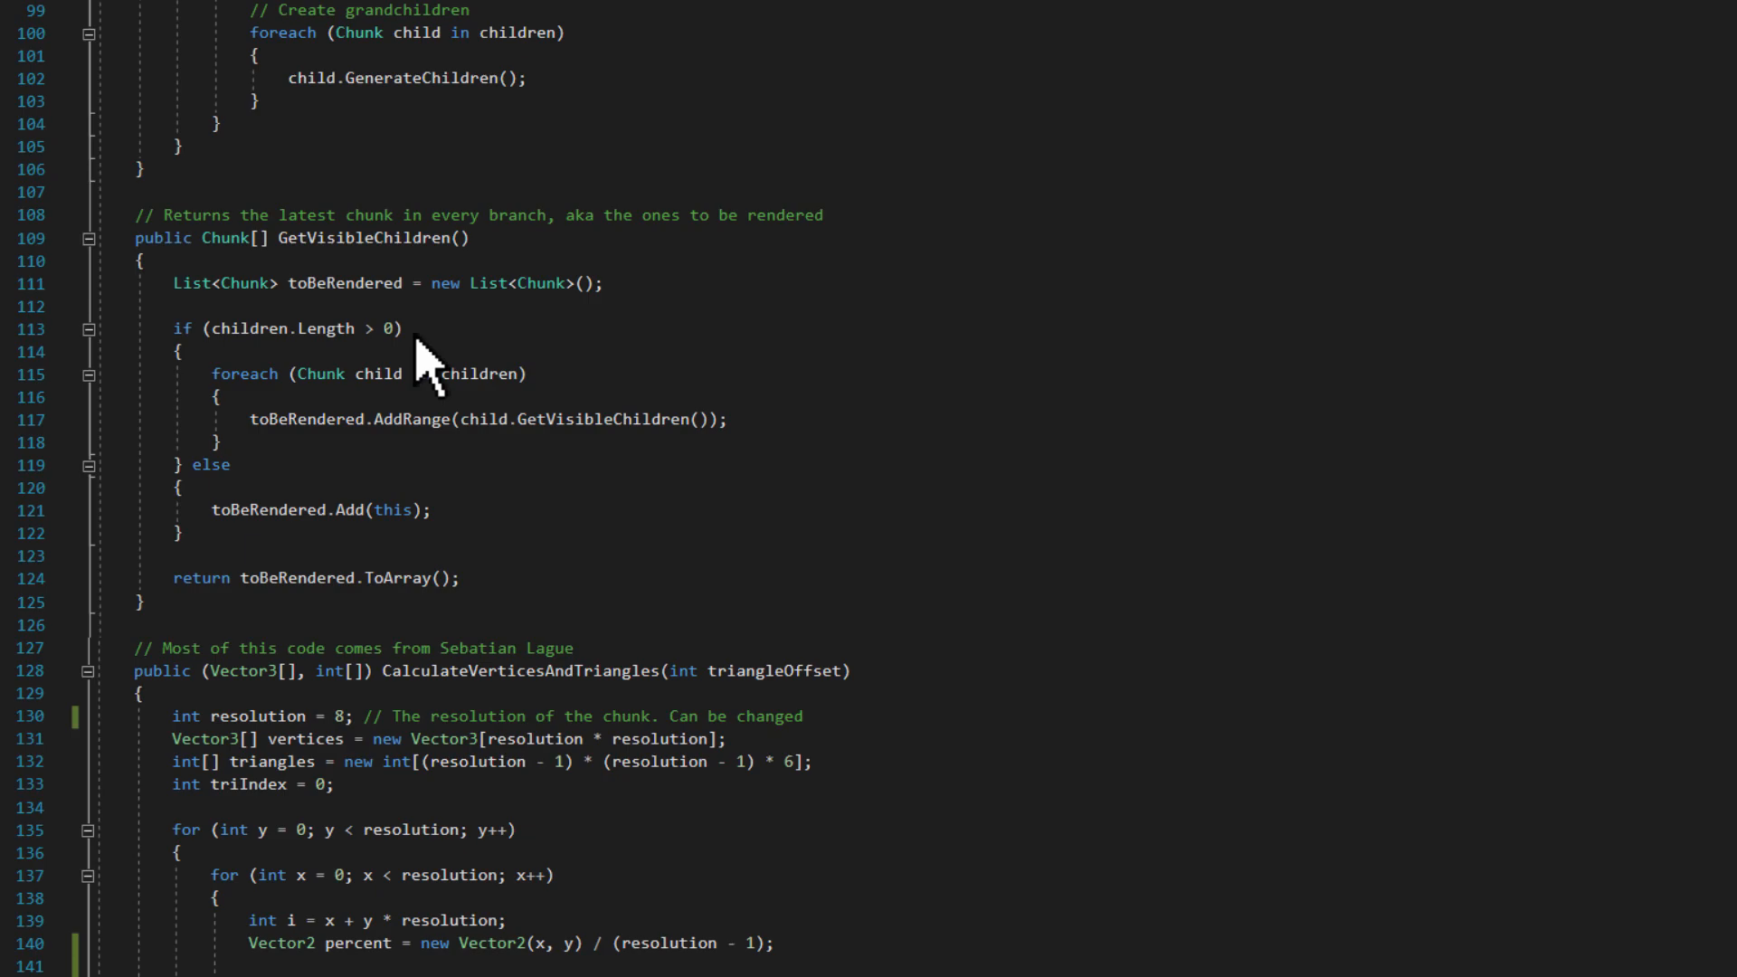
{"action": "mouse_move", "coordinate": [483, 415]}
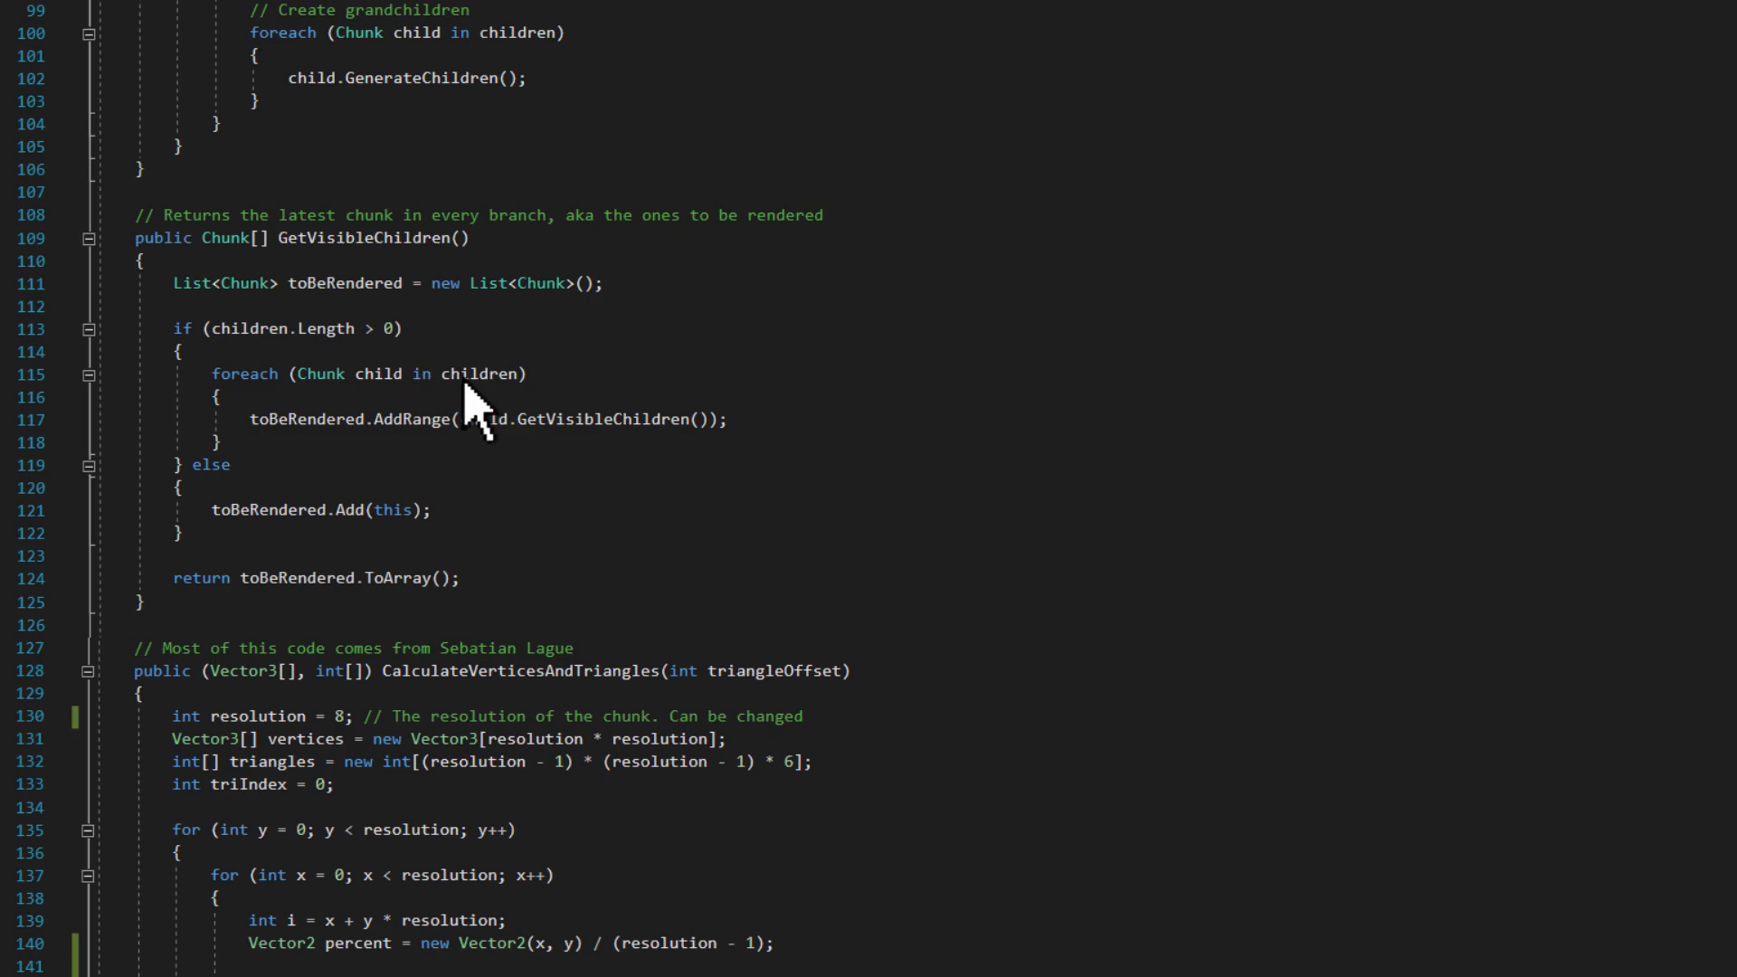
{"action": "mouse_move", "coordinate": [454, 543]}
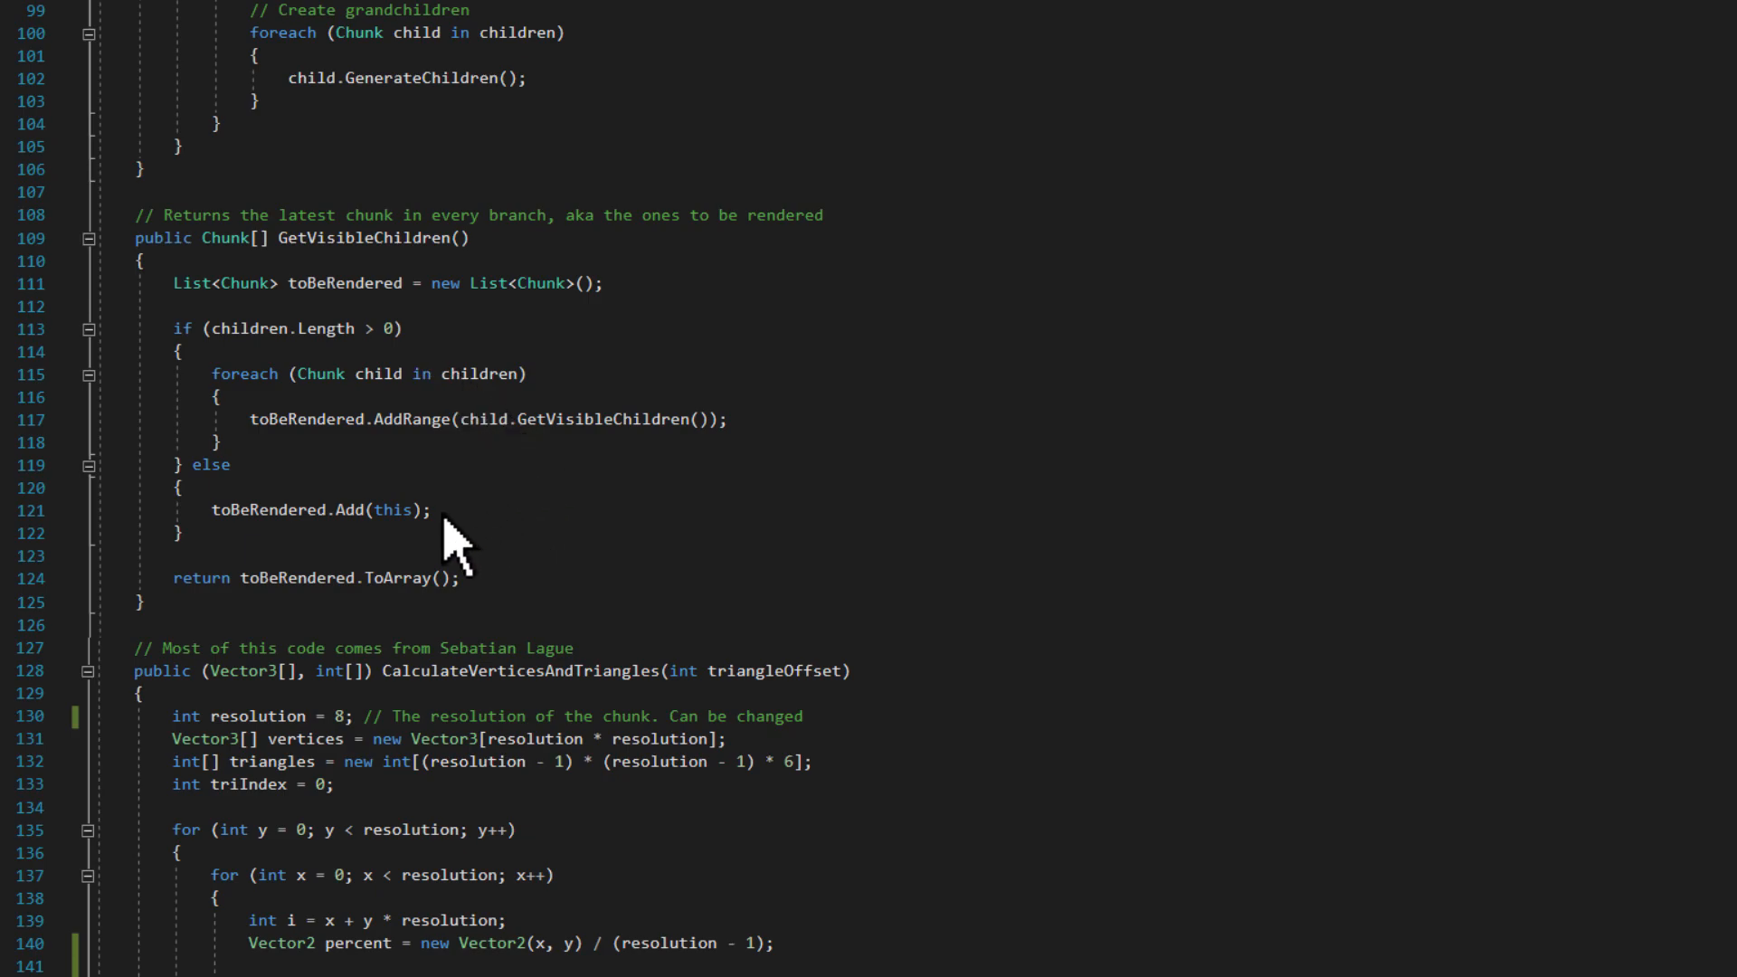
{"action": "mouse_move", "coordinate": [637, 315]}
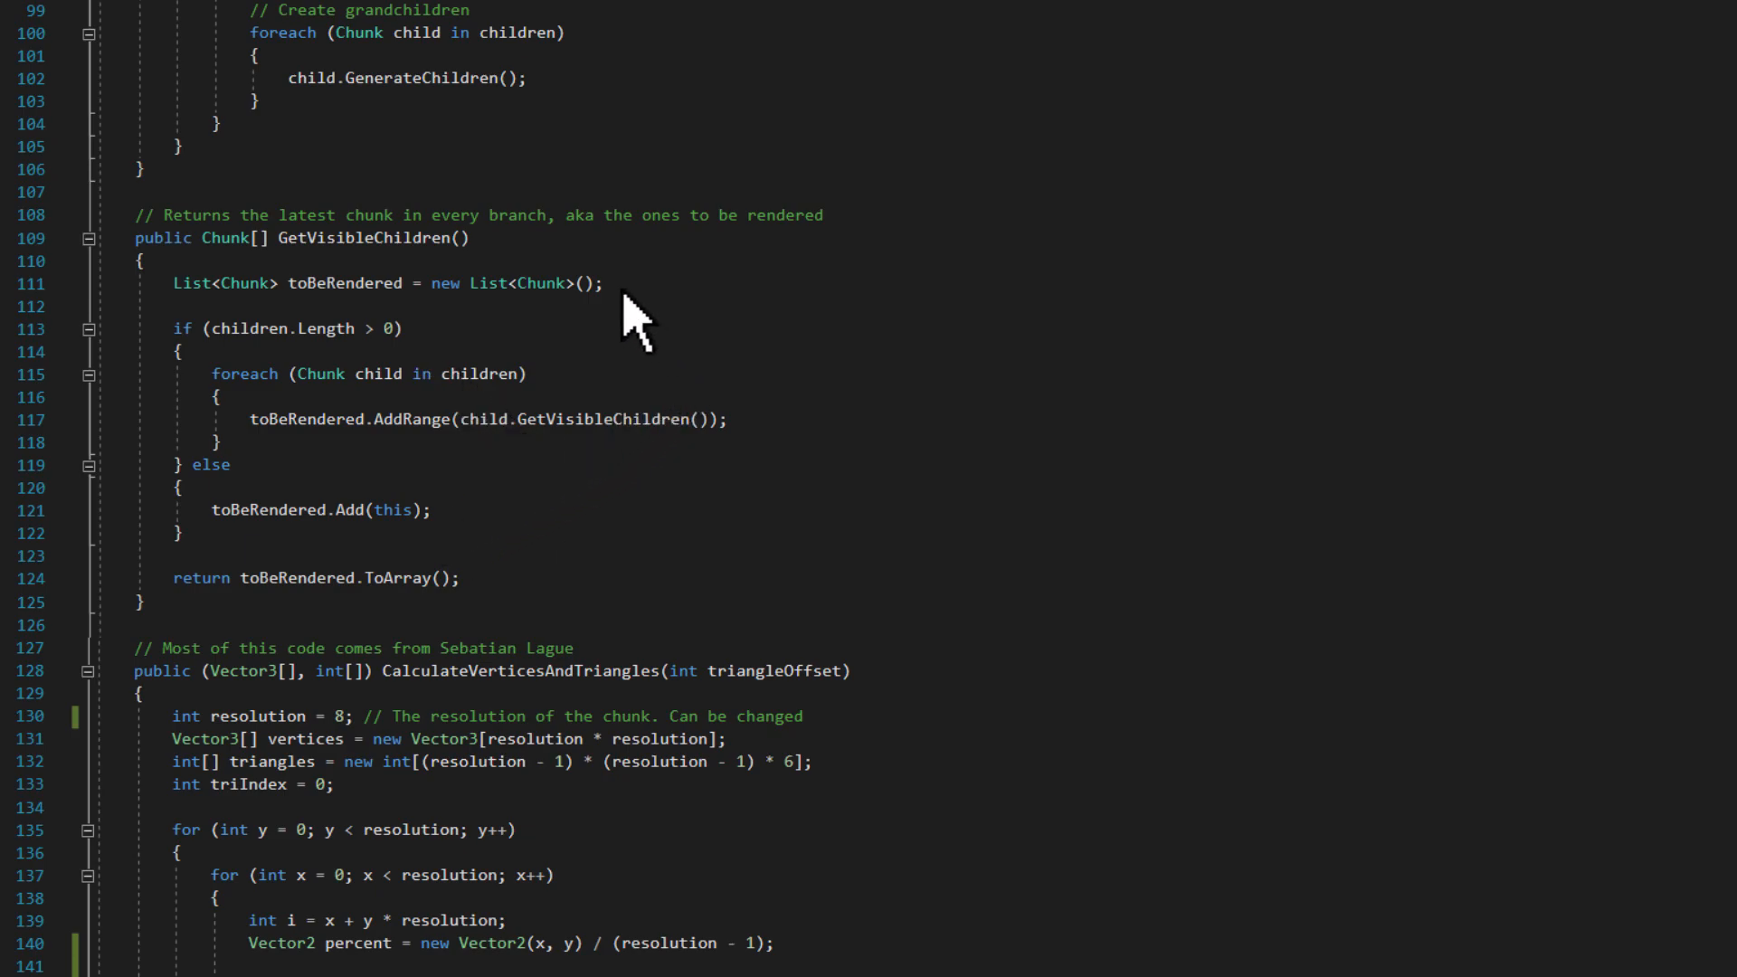
{"action": "scroll", "scroll_direction": "up", "scroll_amount": 3}
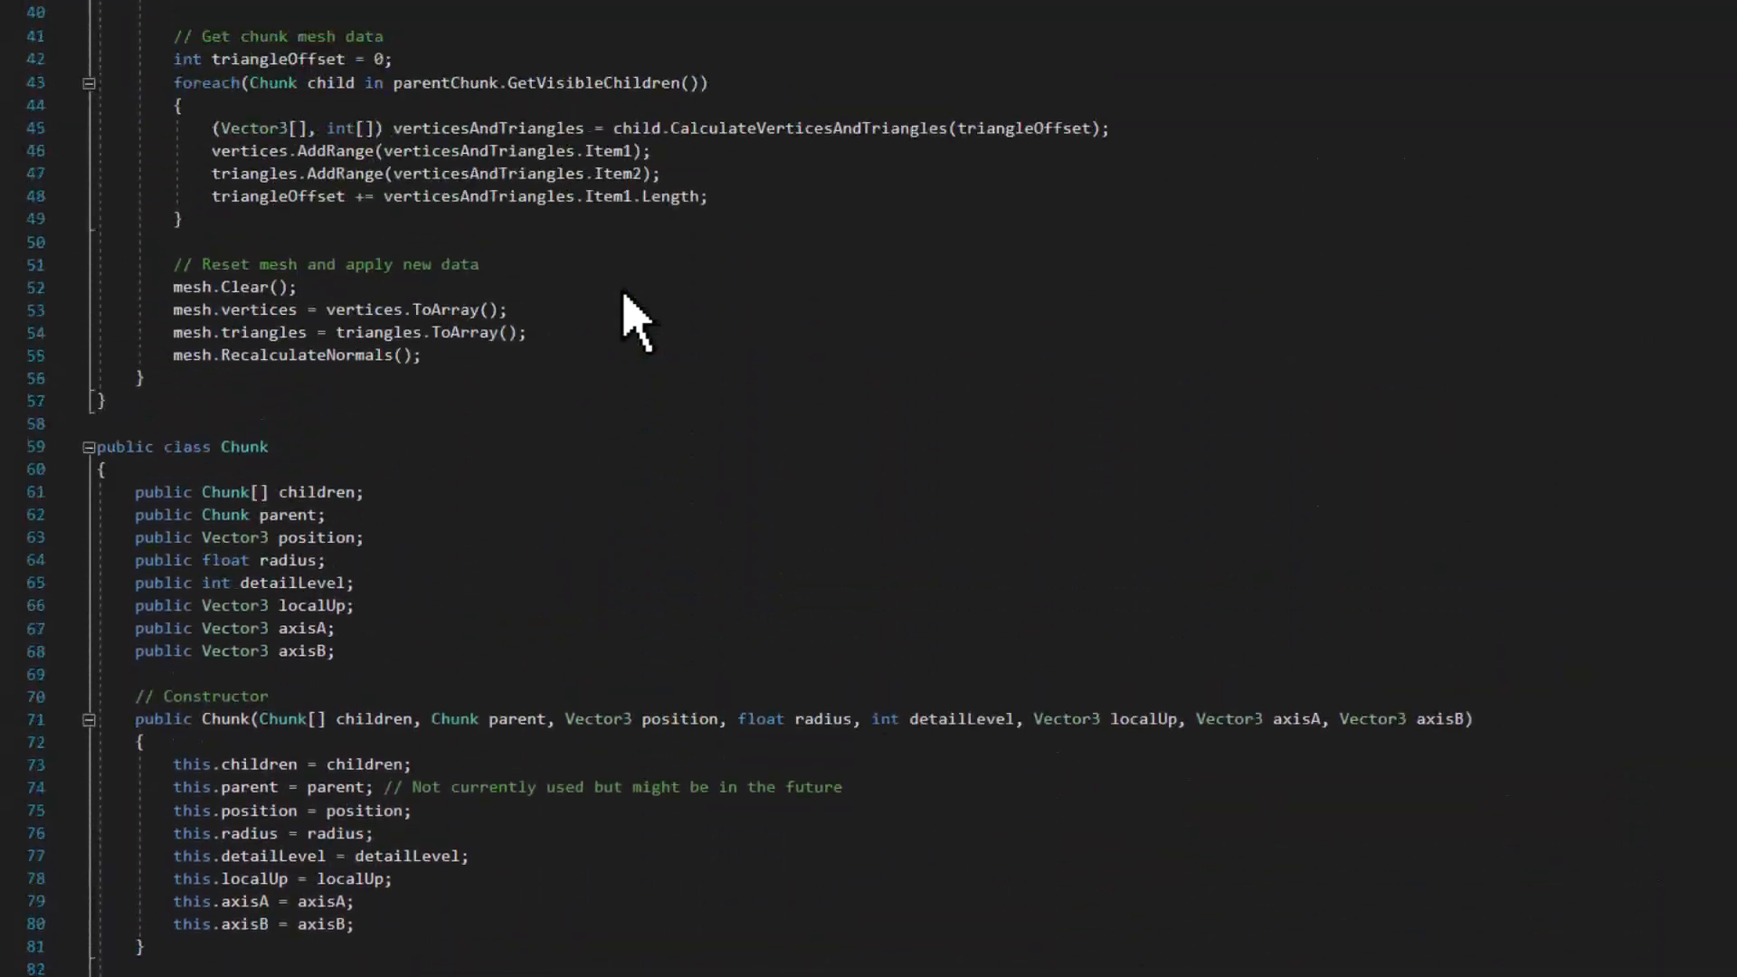
{"action": "scroll", "scroll_direction": "up", "scroll_amount": 3}
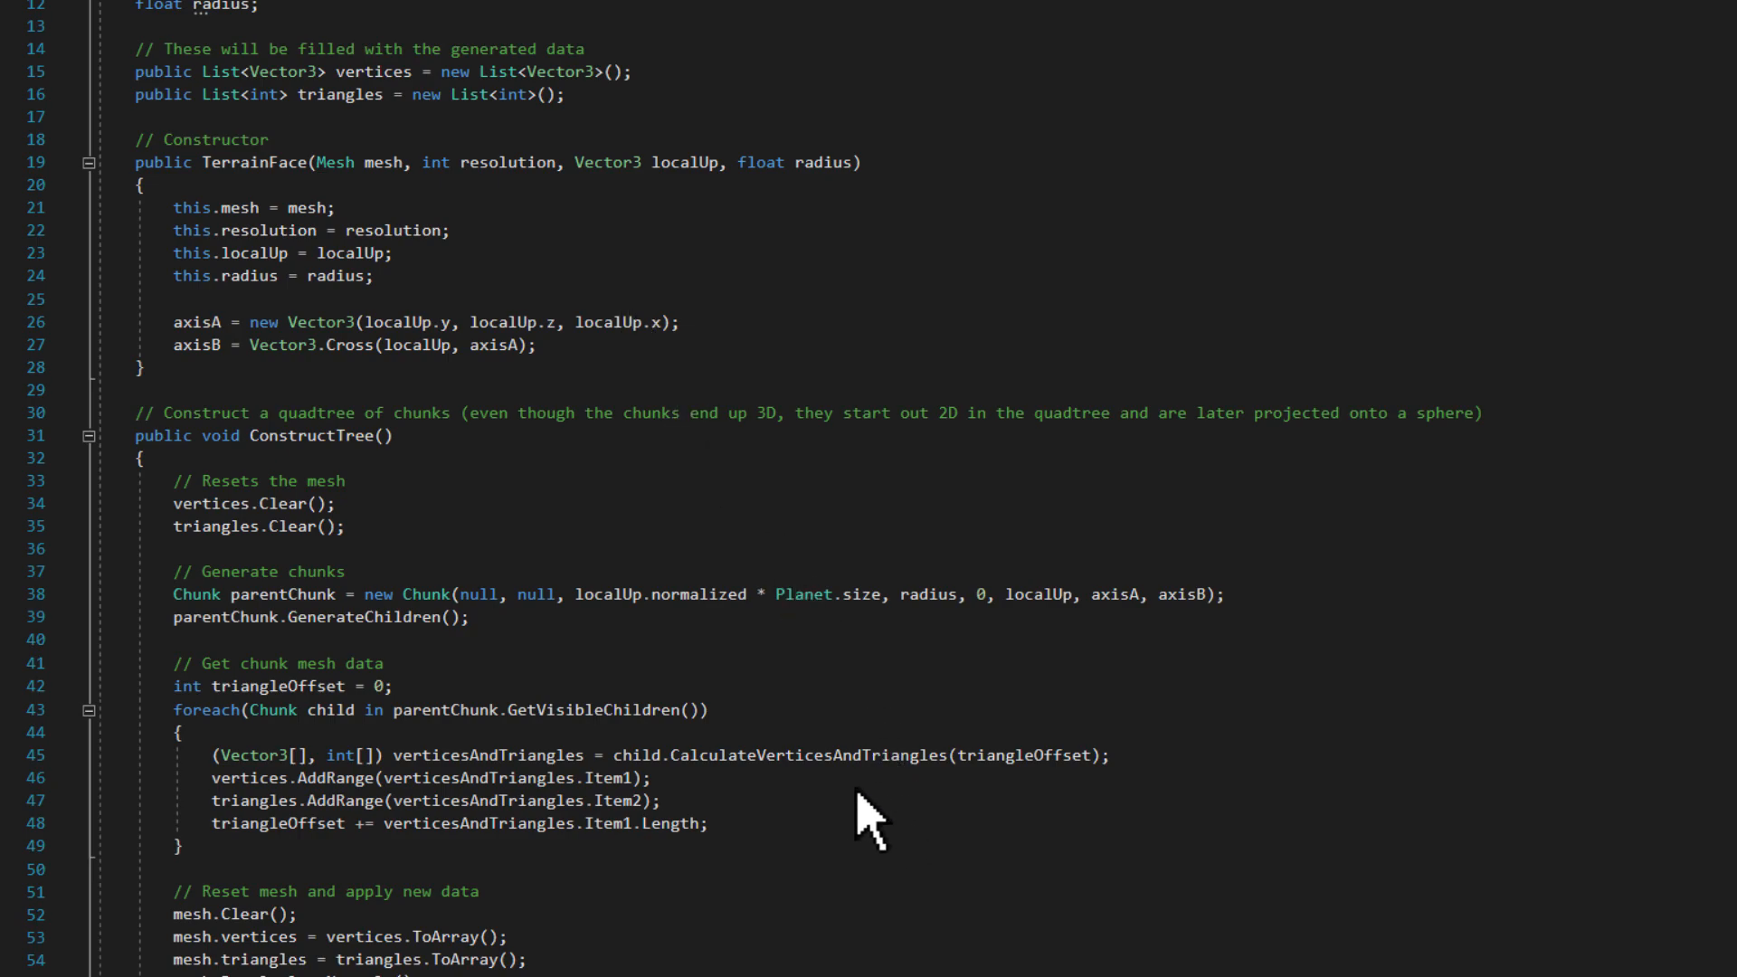
{"action": "scroll", "scroll_direction": "down", "scroll_amount": 3}
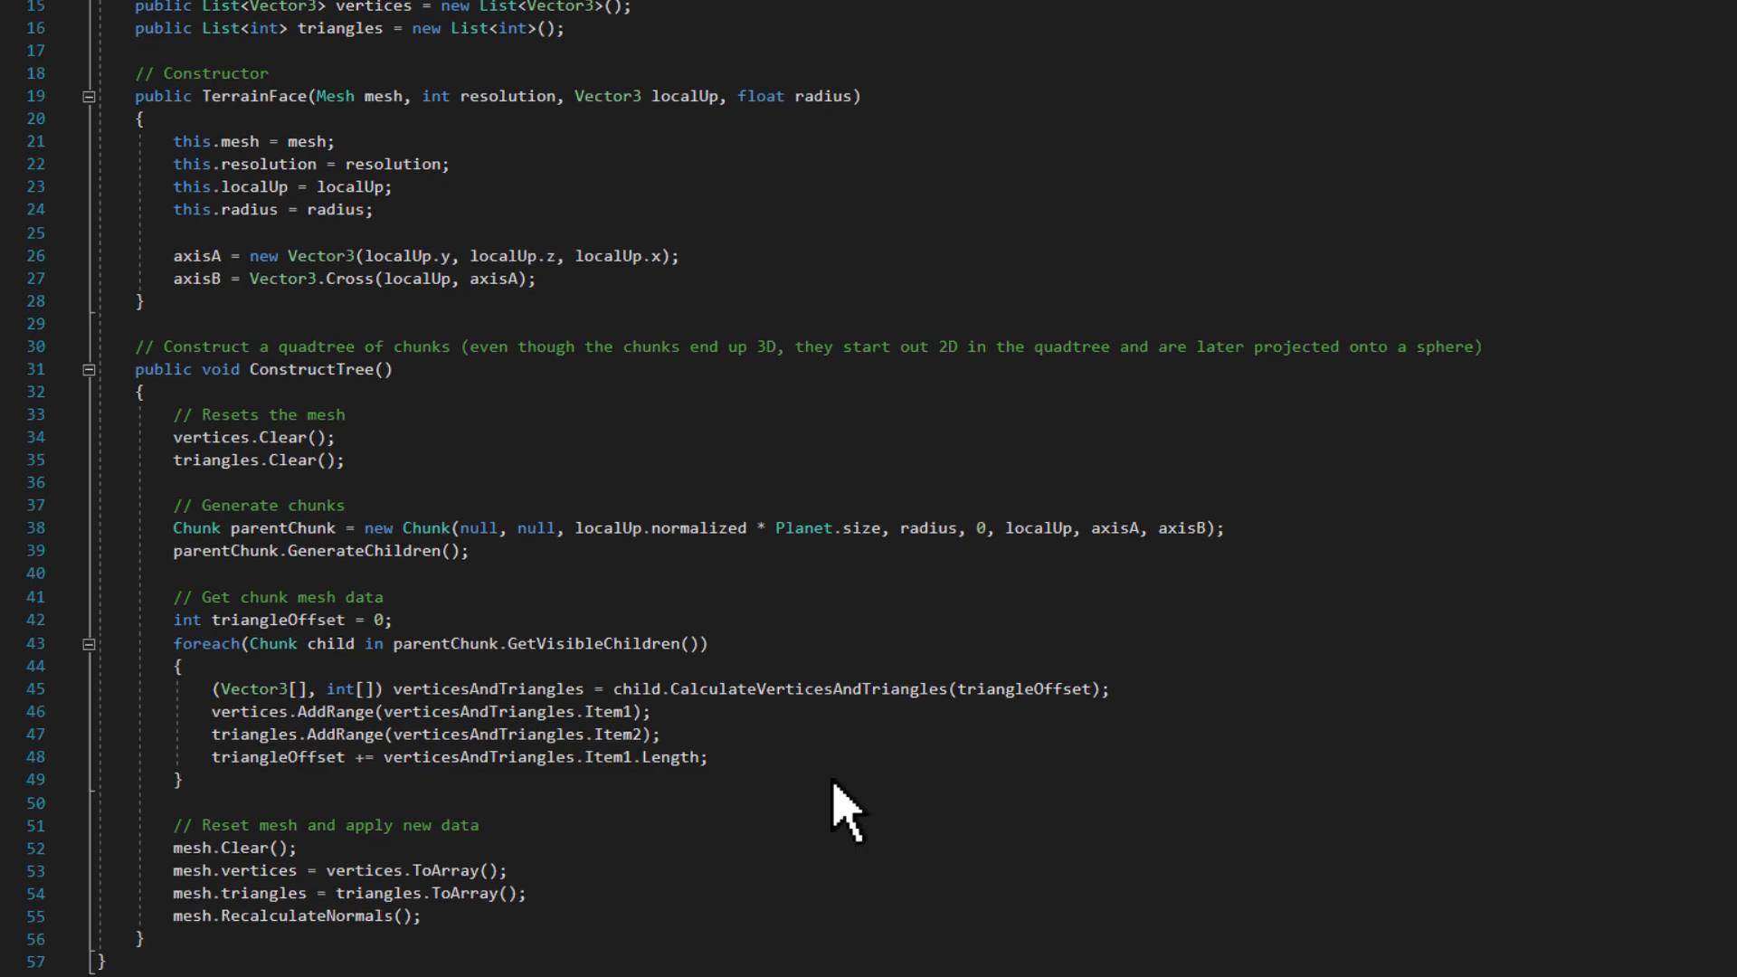
{"action": "scroll", "scroll_direction": "down", "scroll_amount": 3}
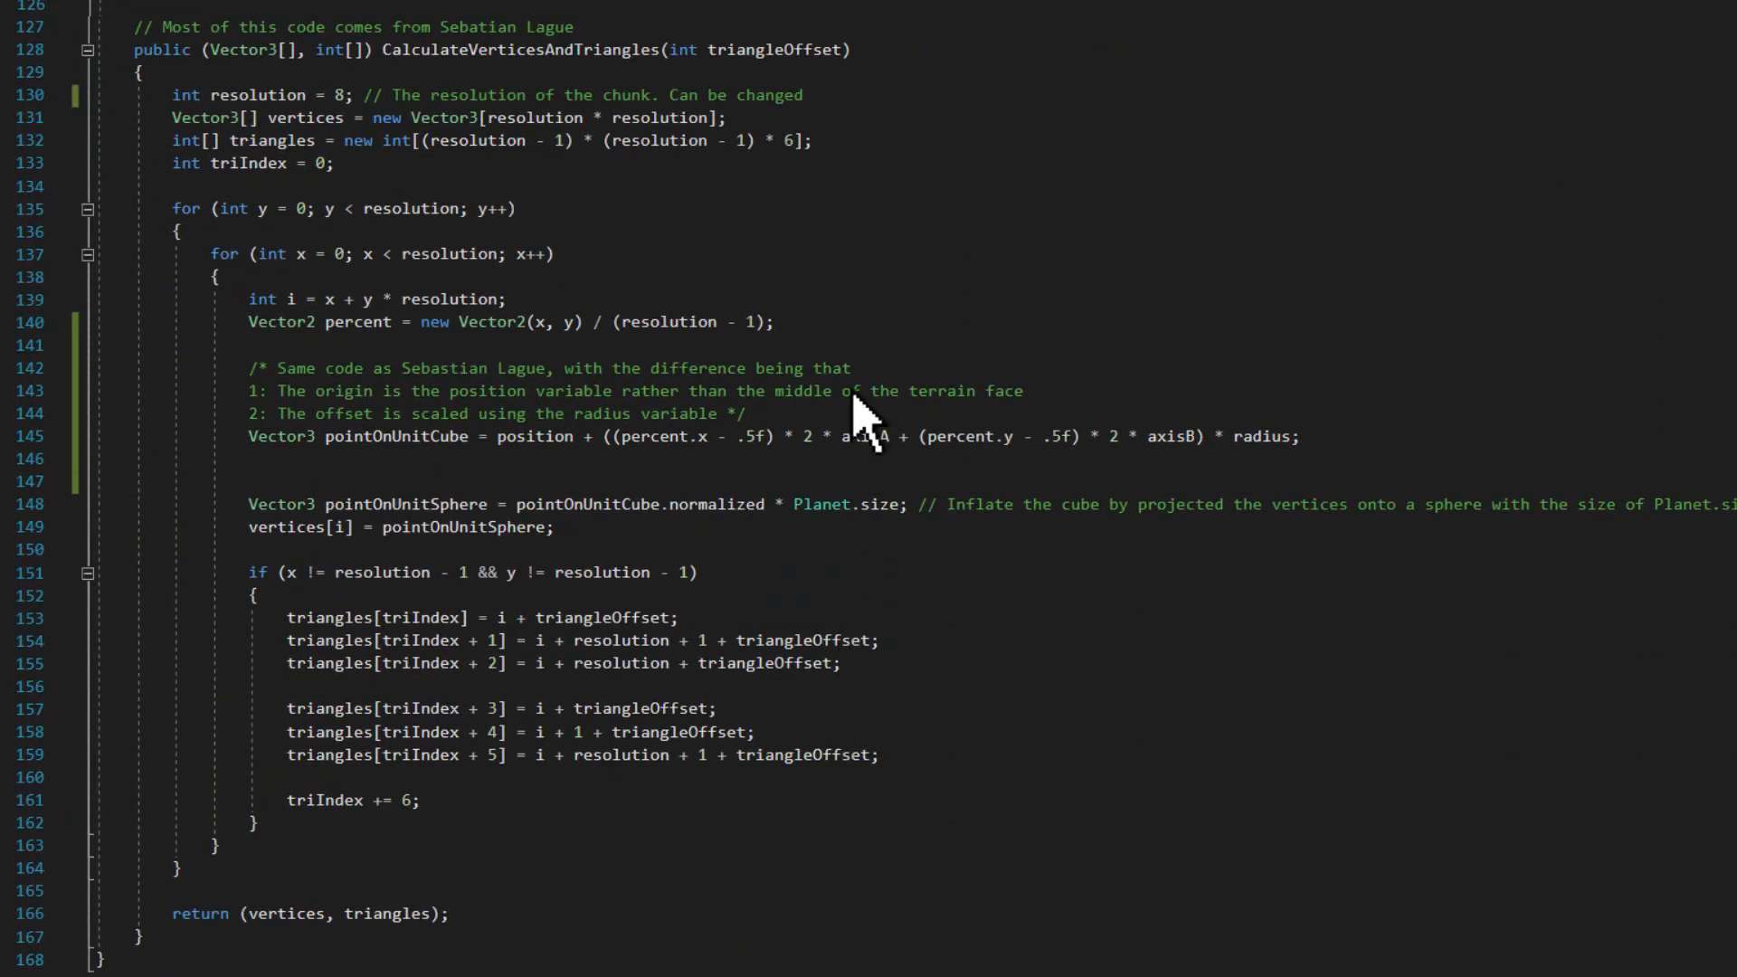
{"action": "mouse_move", "coordinate": [875, 89]}
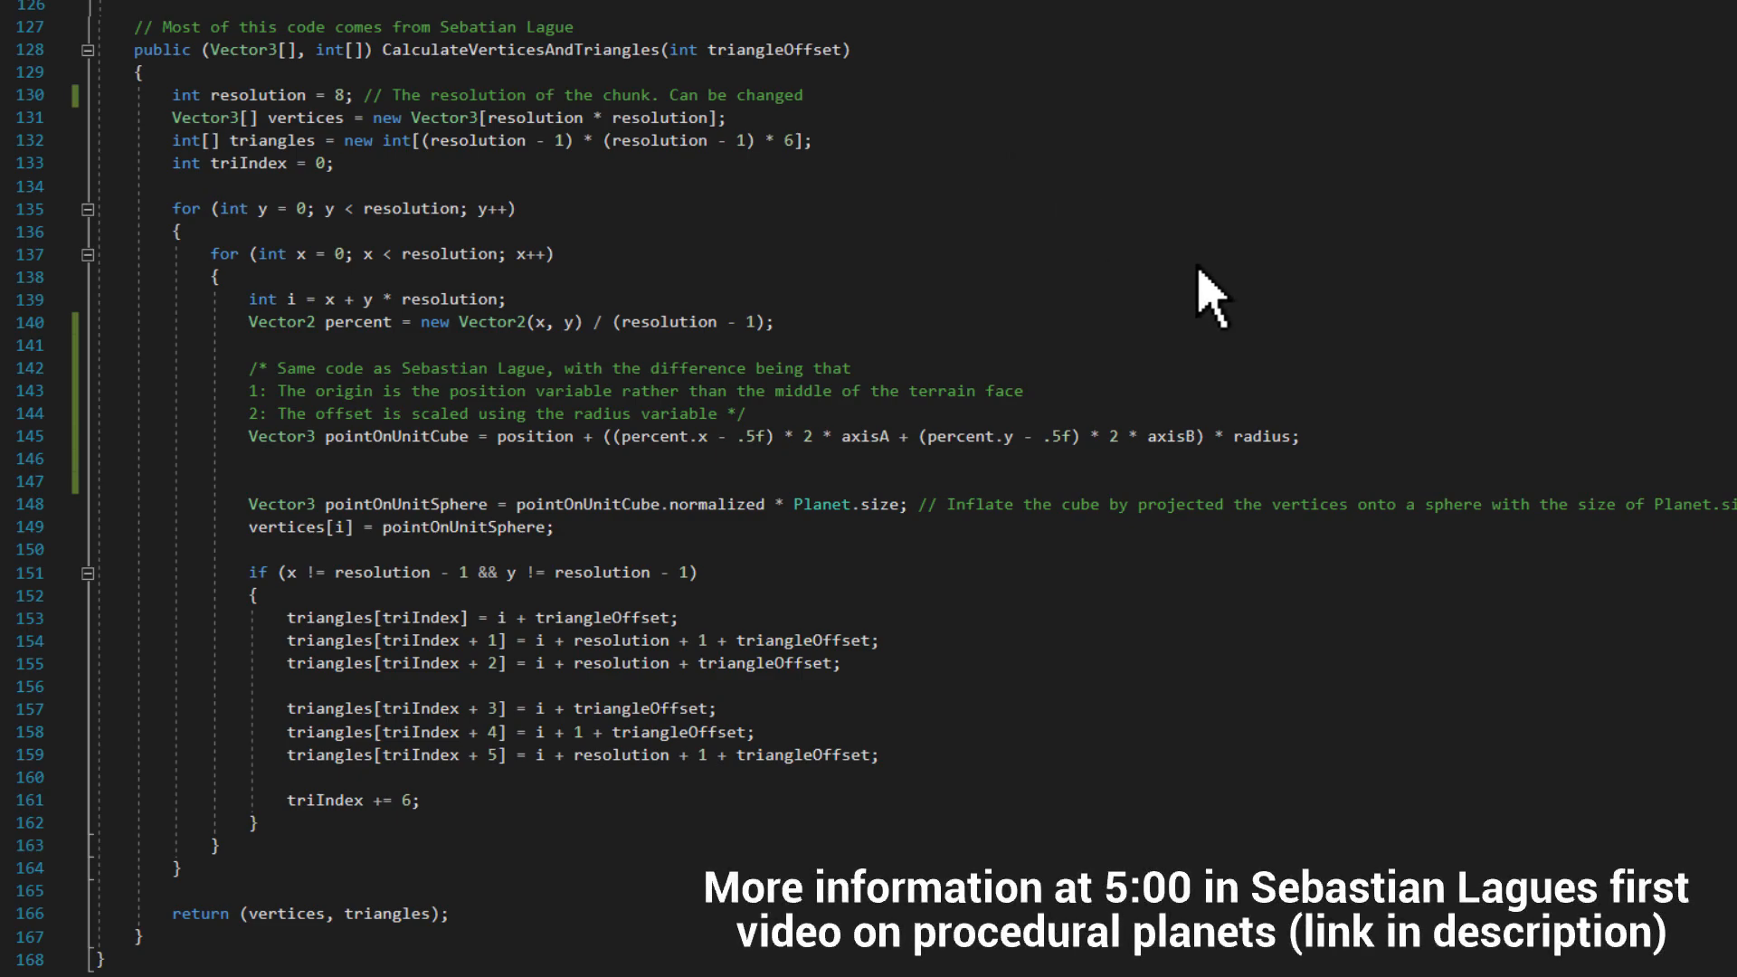
{"action": "mouse_move", "coordinate": [1324, 471]}
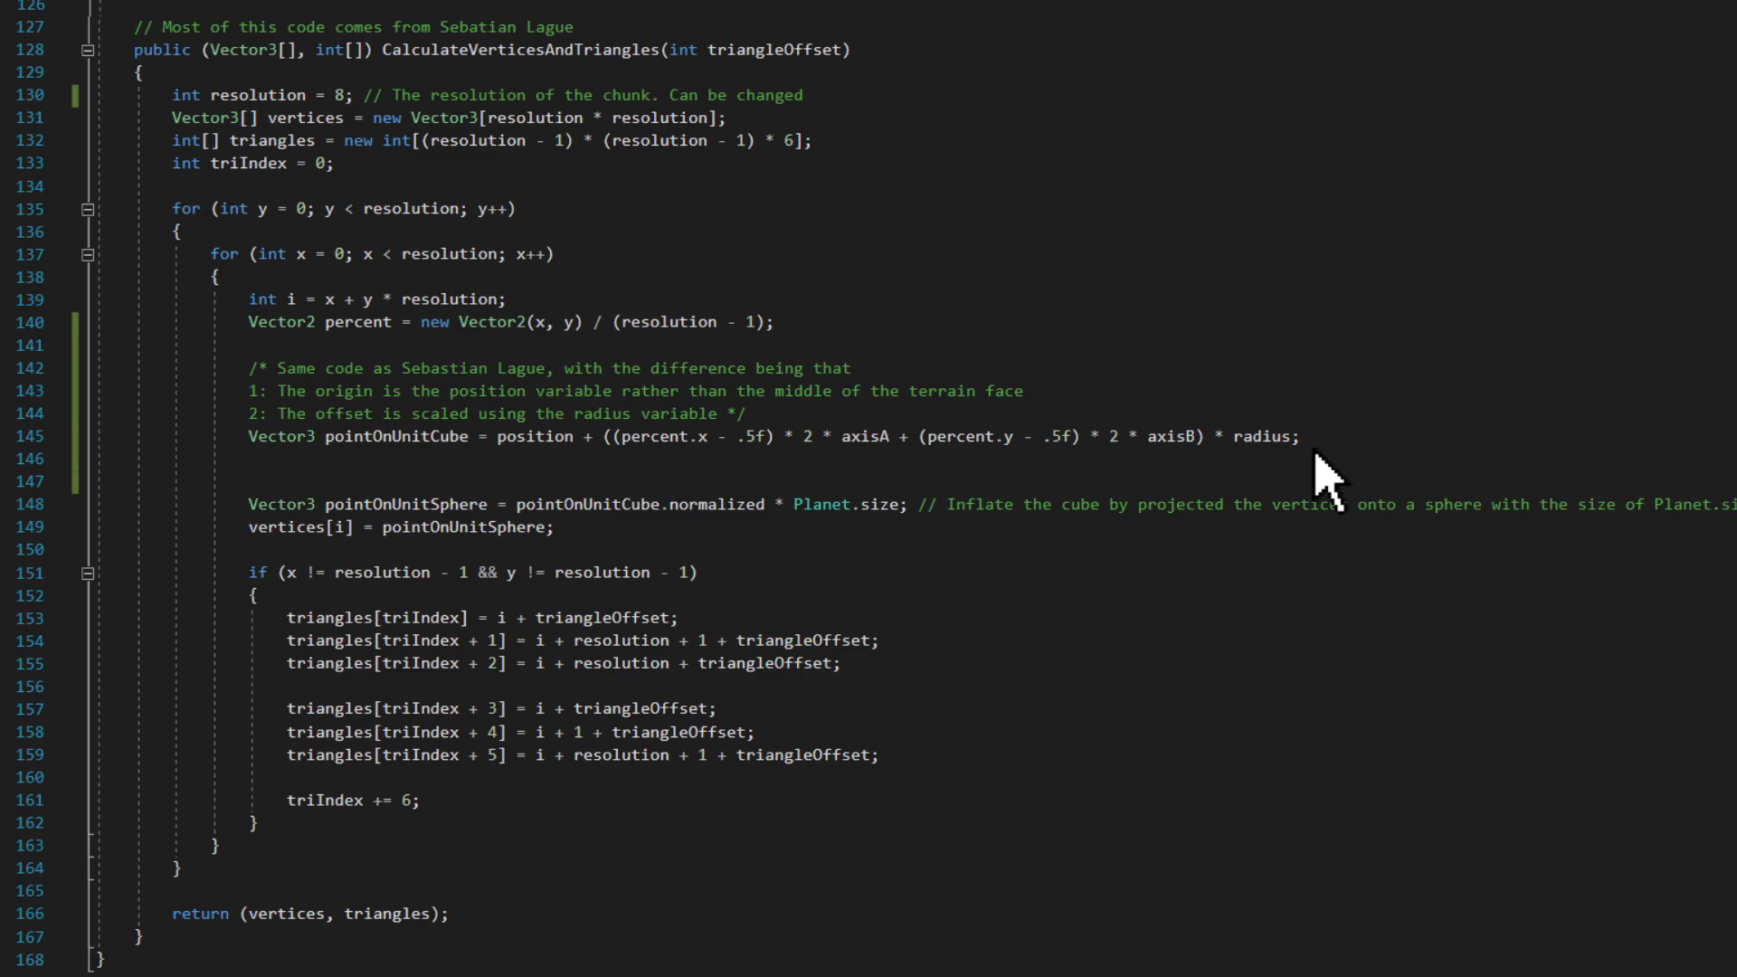
{"action": "scroll", "scroll_direction": "up", "scroll_amount": 3}
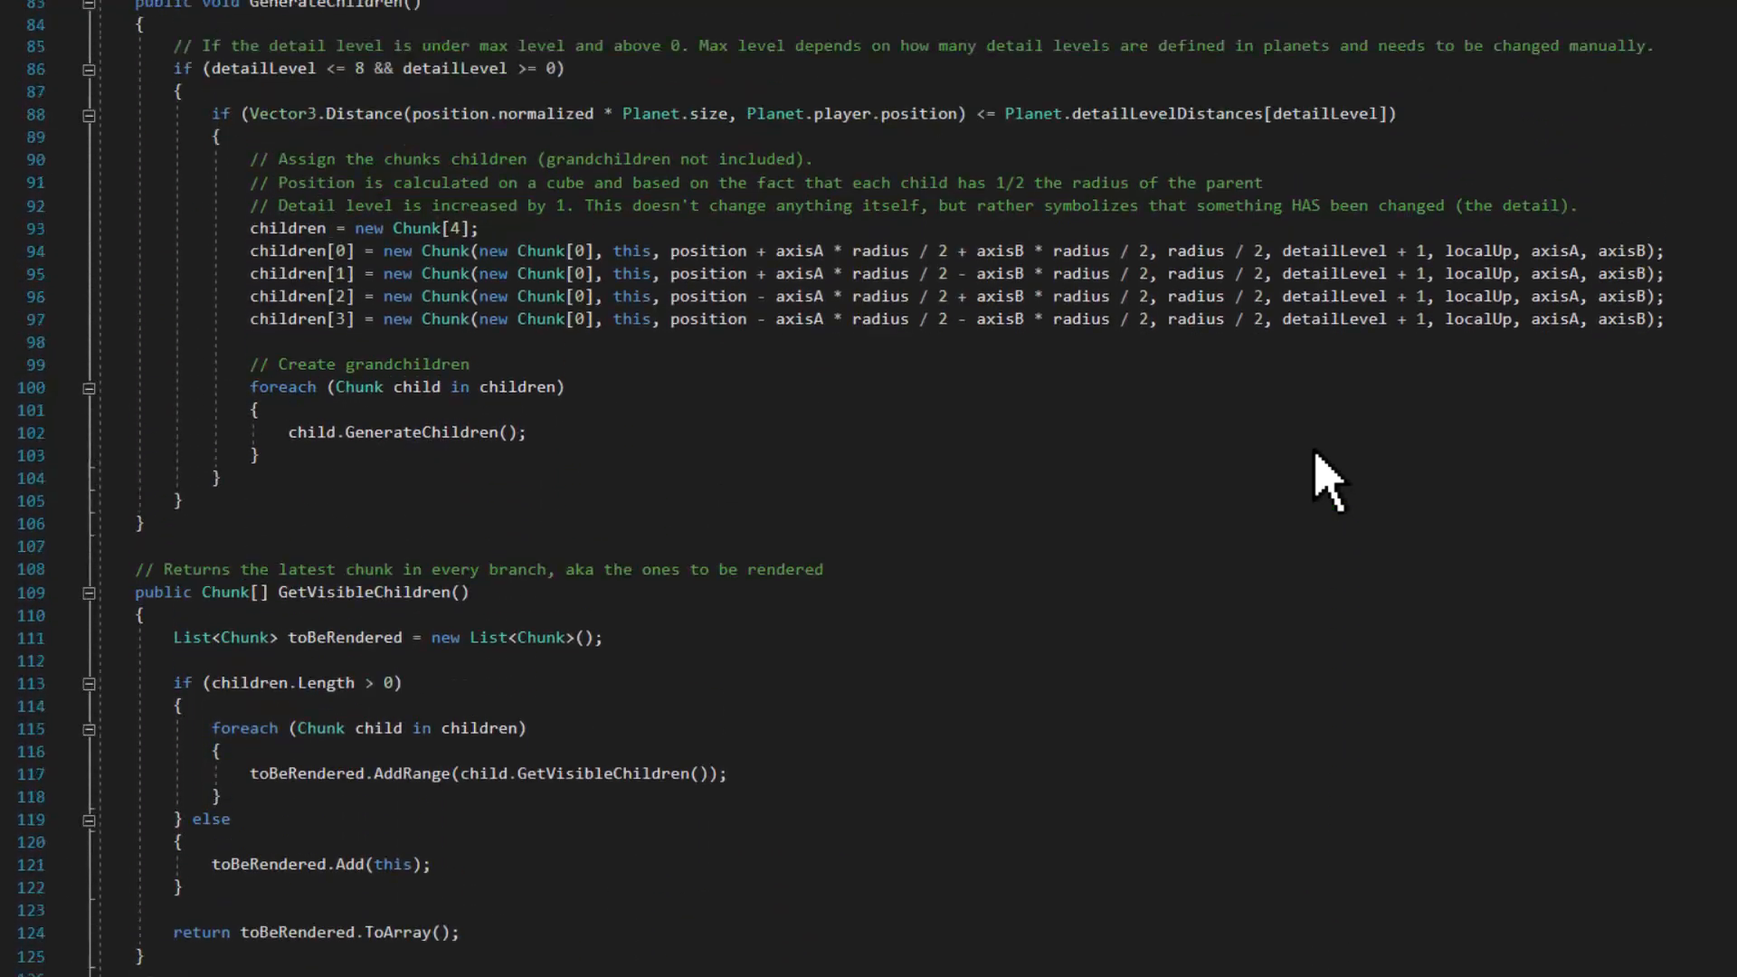
{"action": "scroll", "scroll_direction": "up", "scroll_amount": 3}
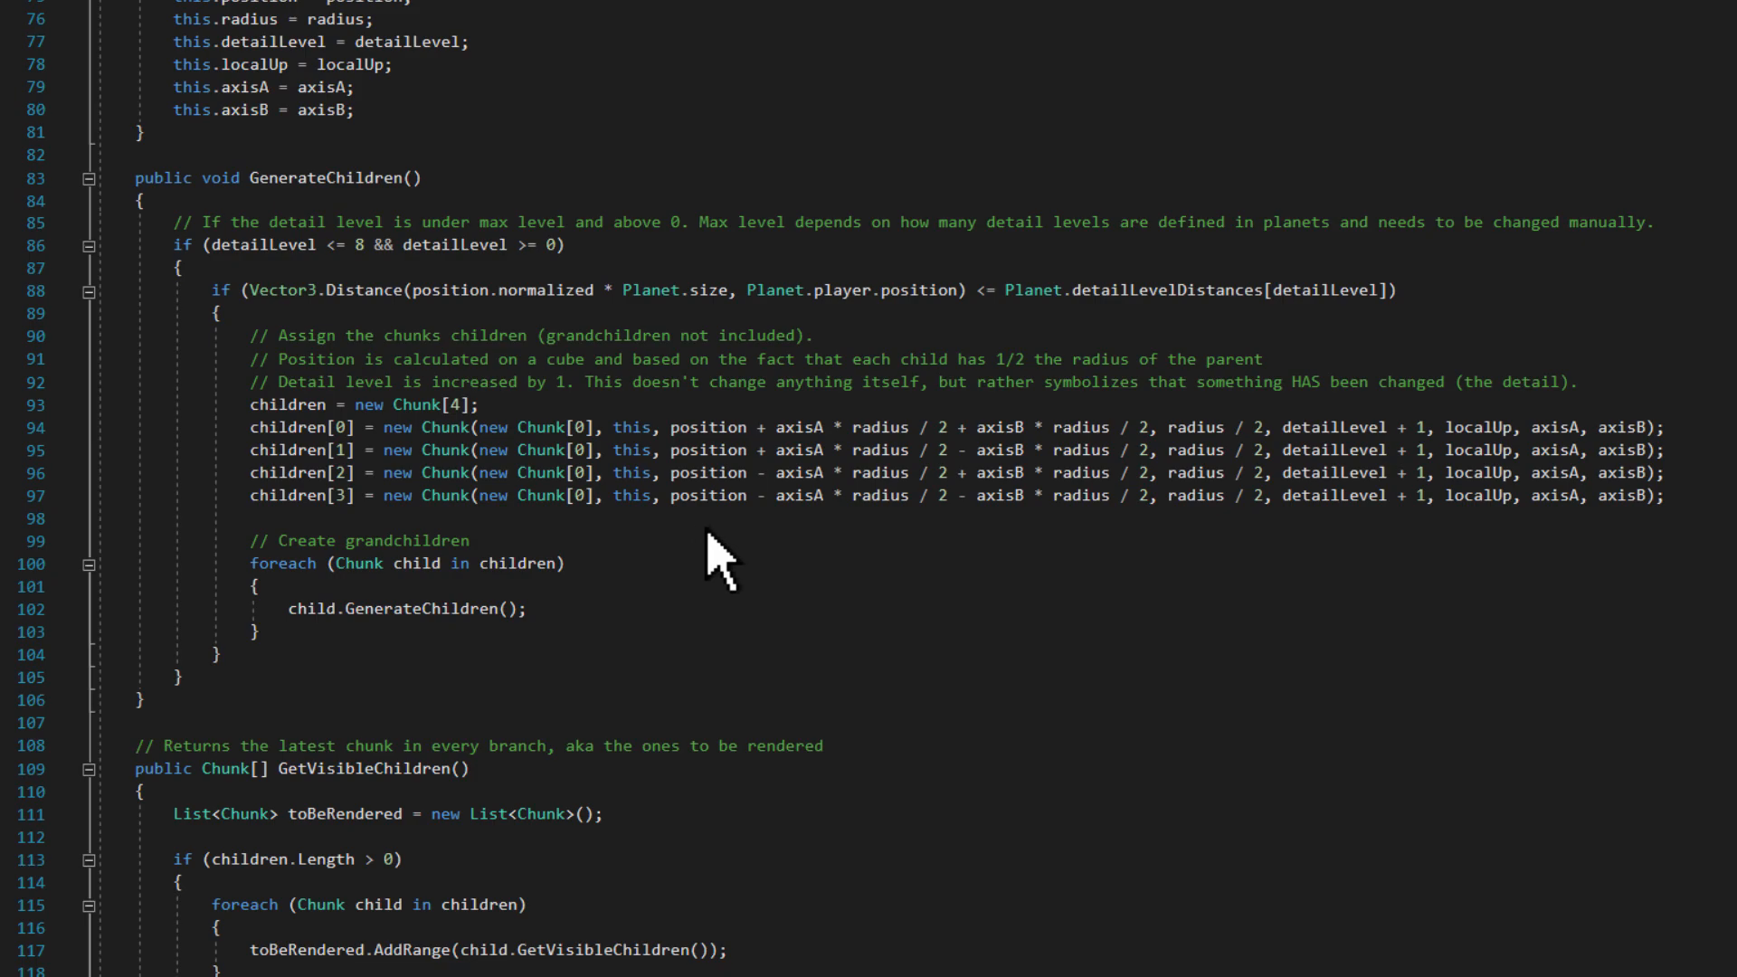
{"action": "mouse_move", "coordinate": [994, 554]}
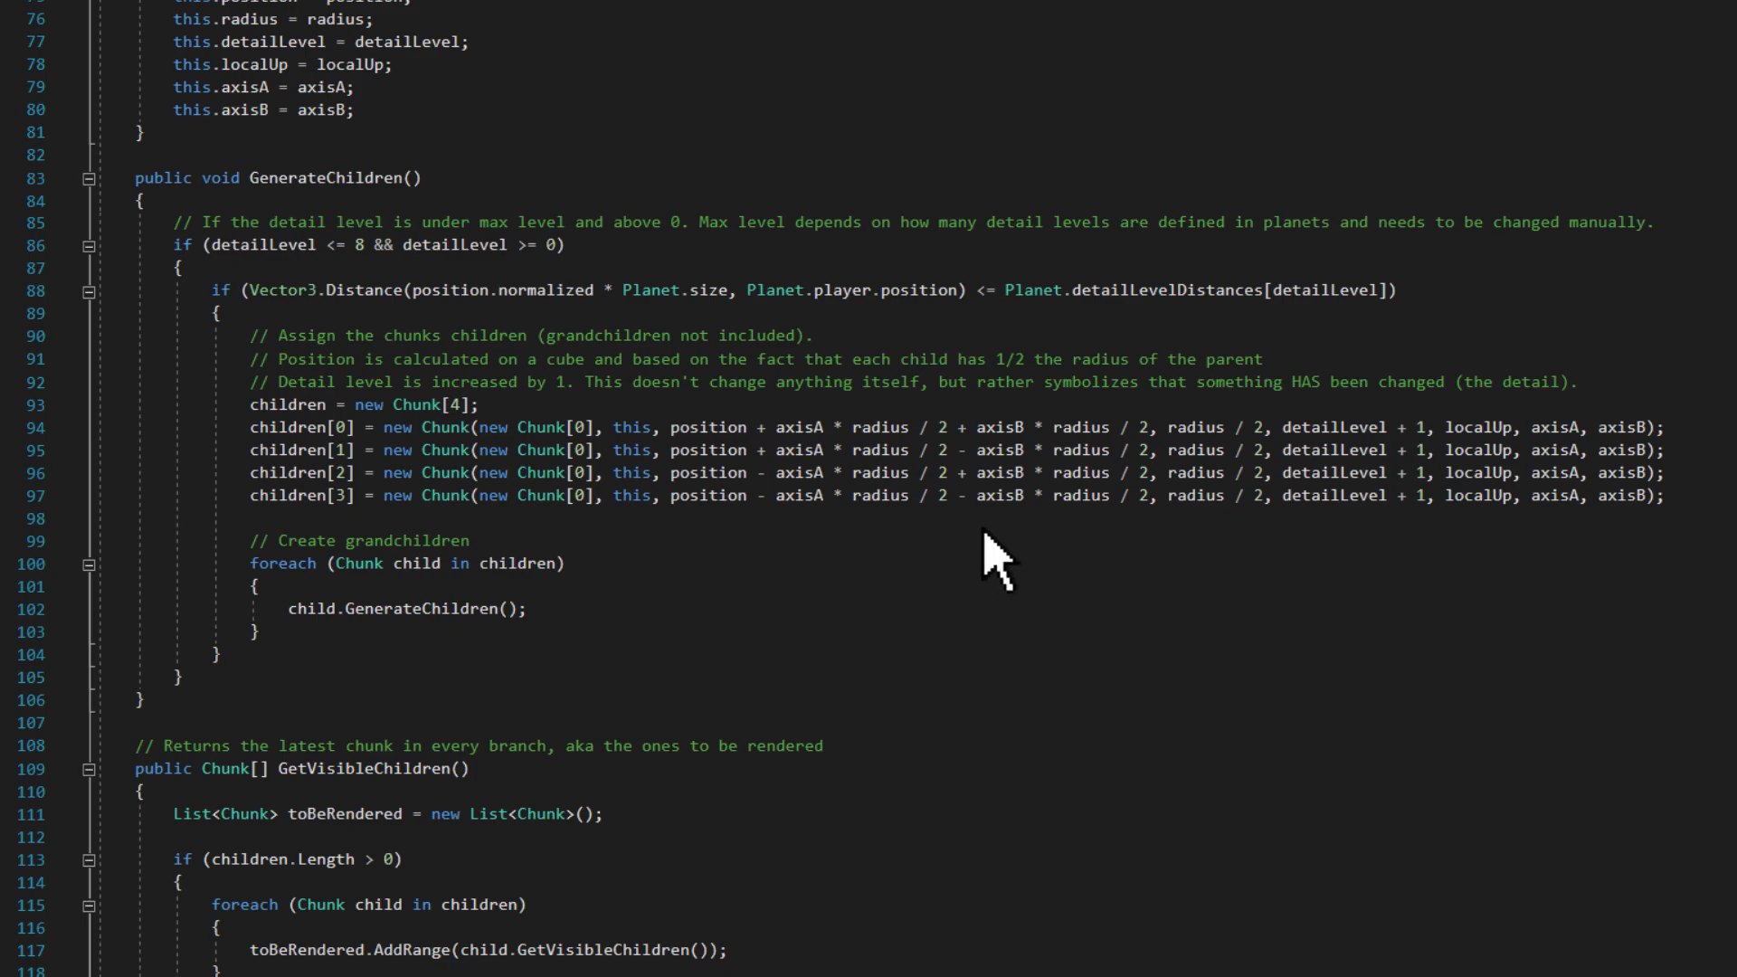
{"action": "mouse_move", "coordinate": [1155, 556]}
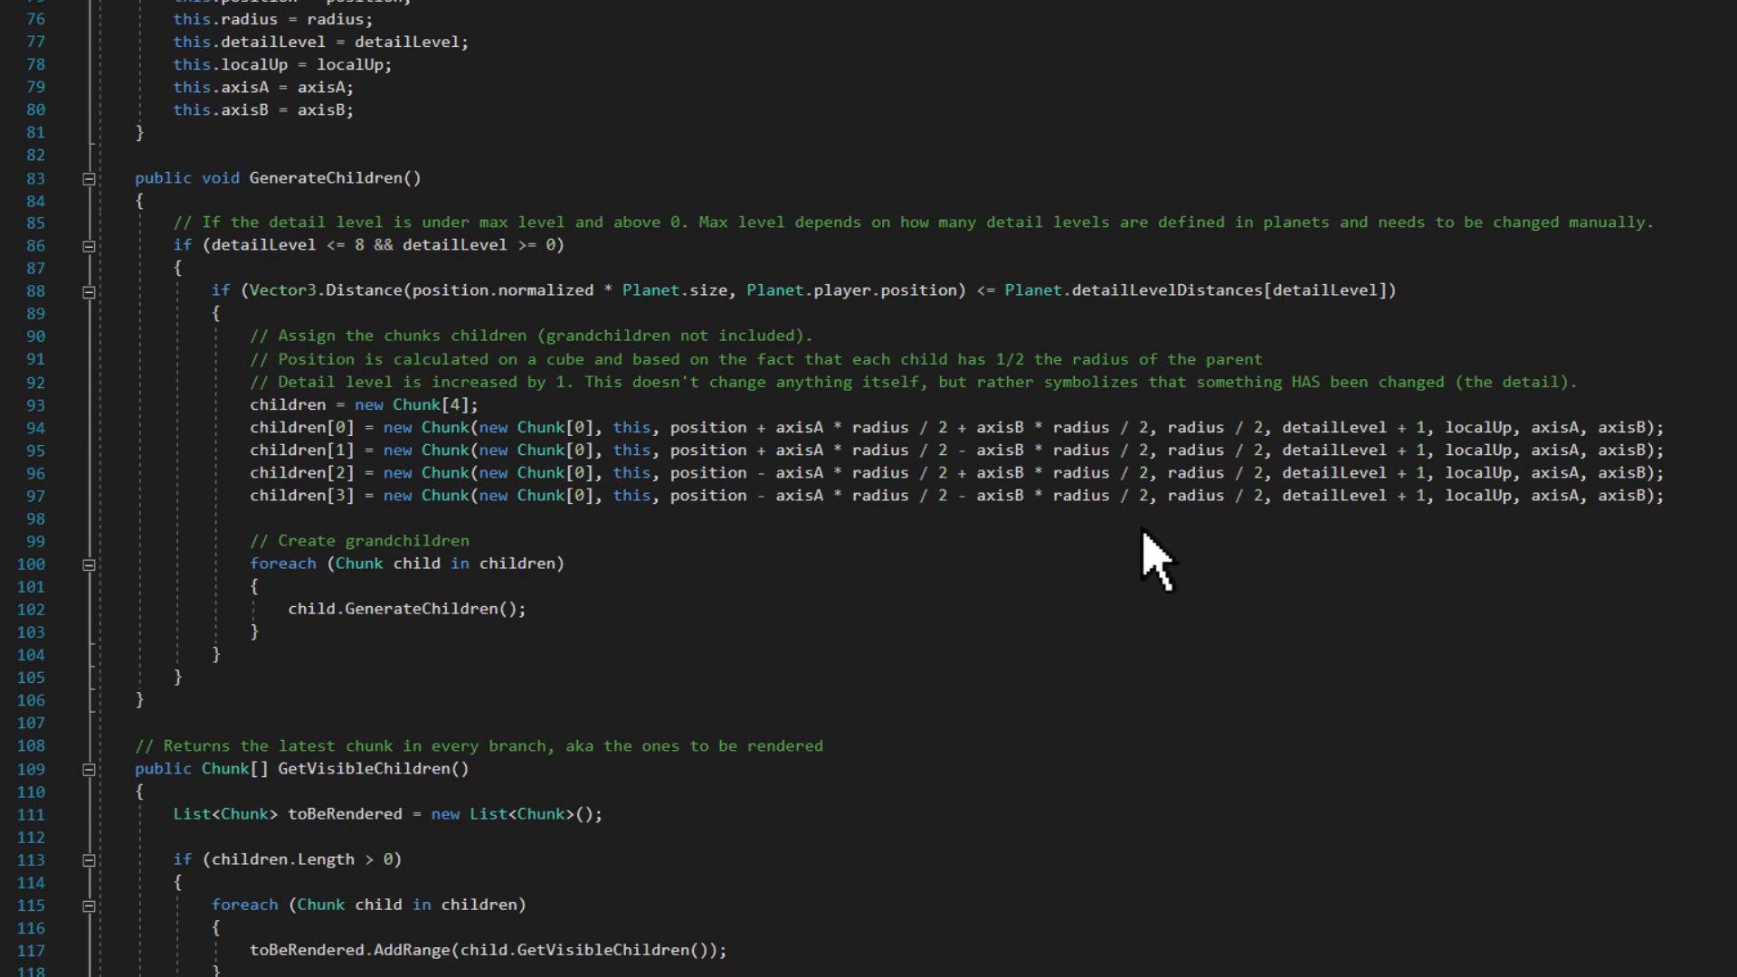
{"action": "scroll", "scroll_direction": "down", "scroll_amount": 3}
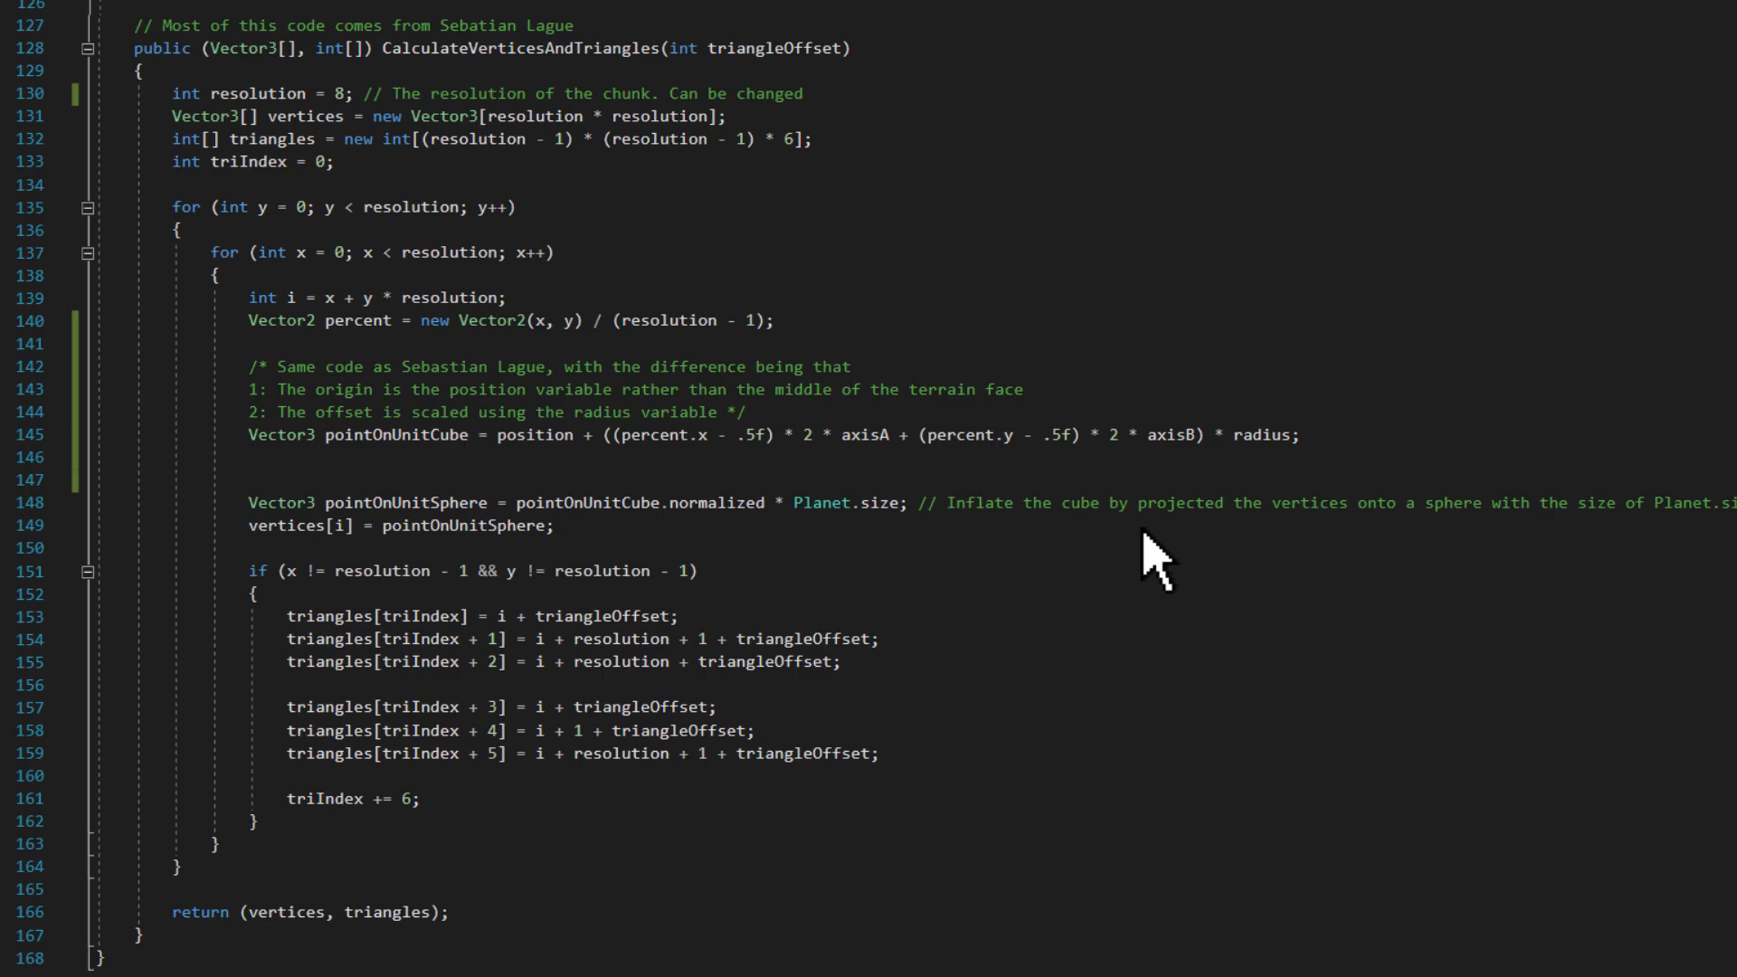
{"action": "mouse_move", "coordinate": [897, 188]}
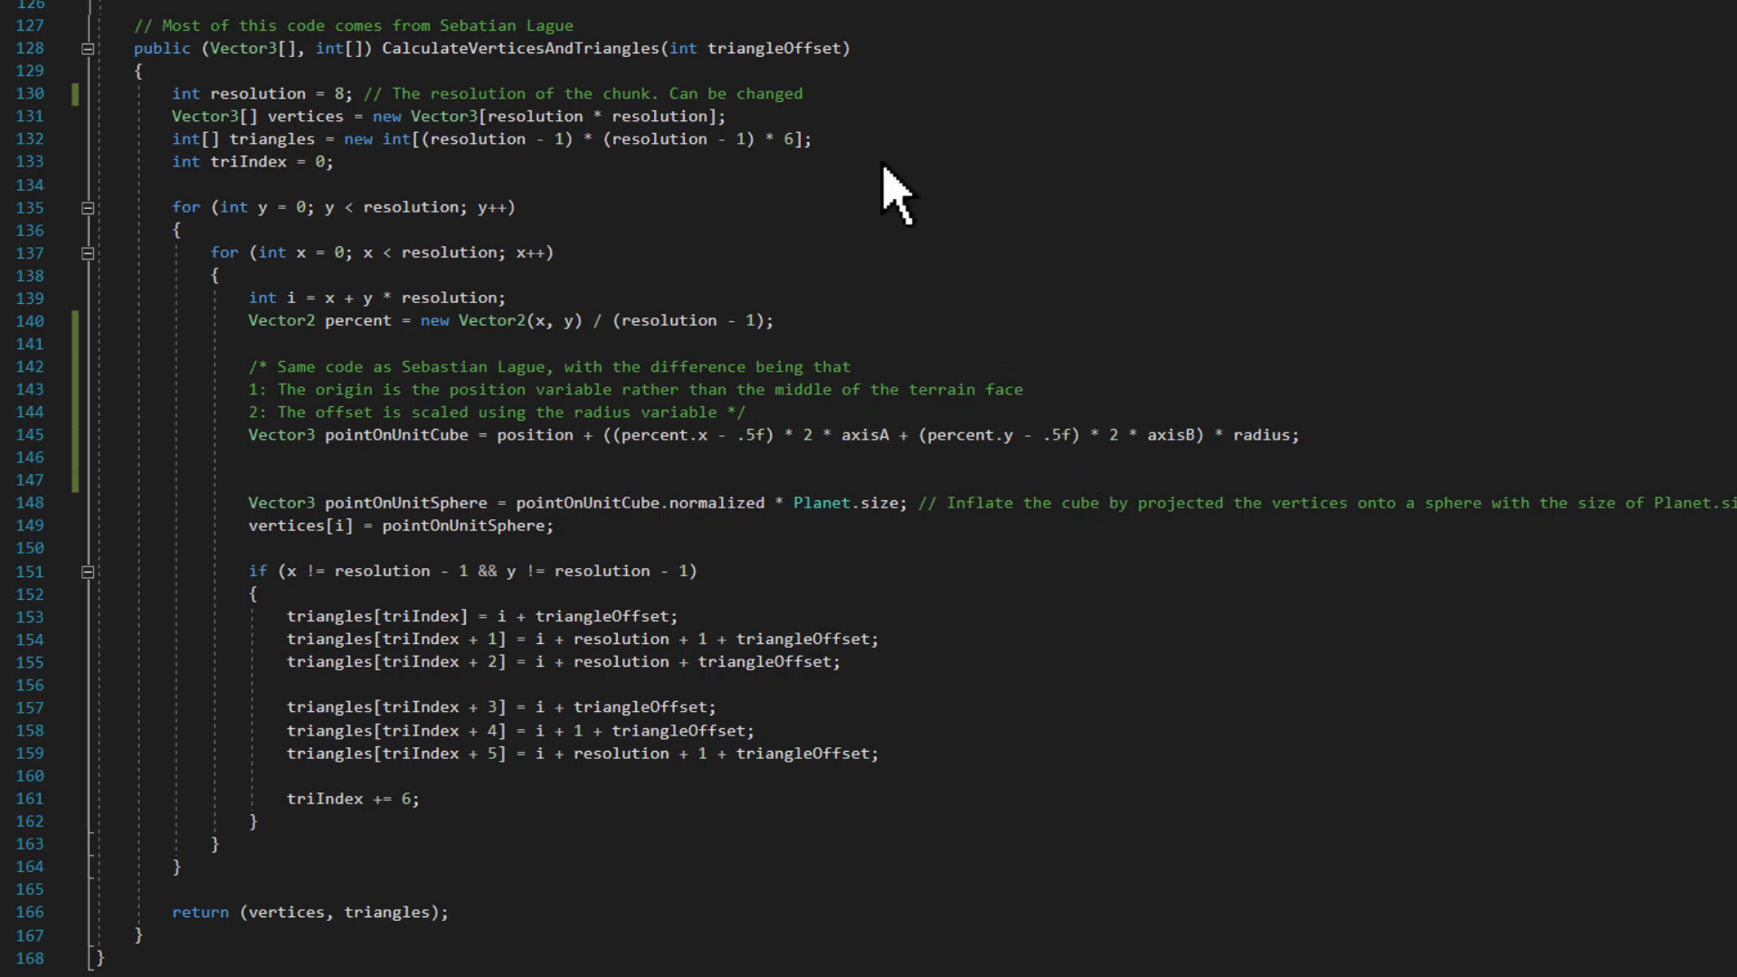
{"action": "mouse_move", "coordinate": [837, 105]}
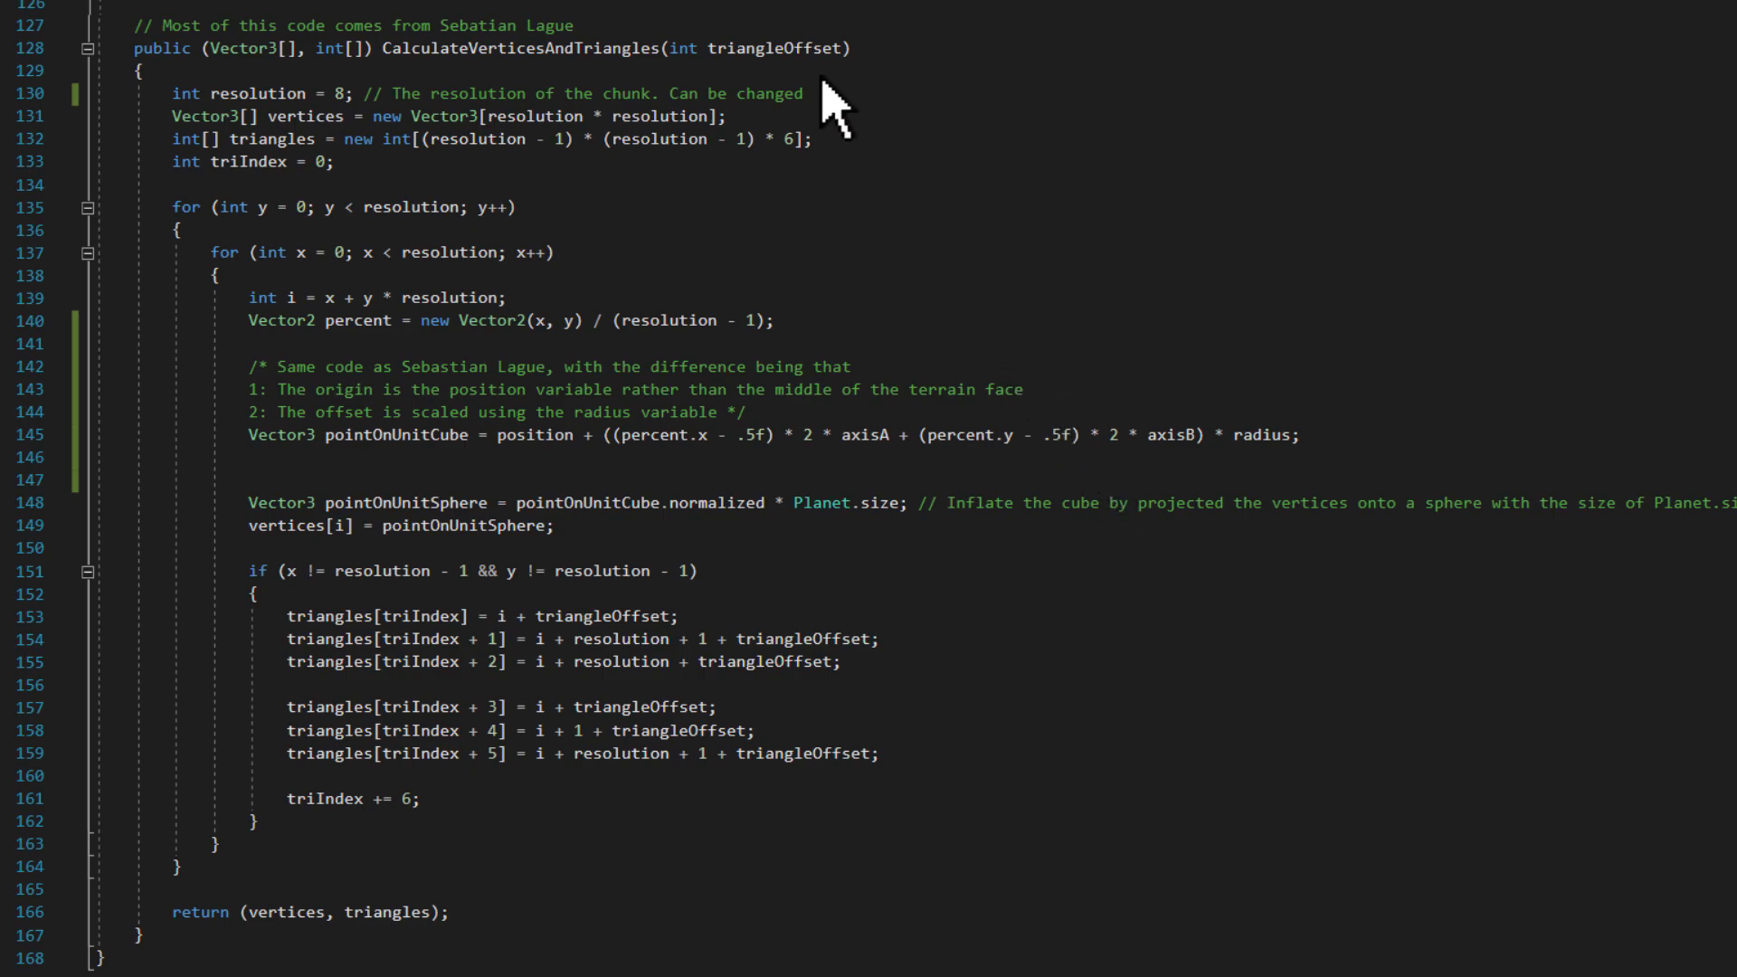
{"action": "mouse_move", "coordinate": [626, 593]}
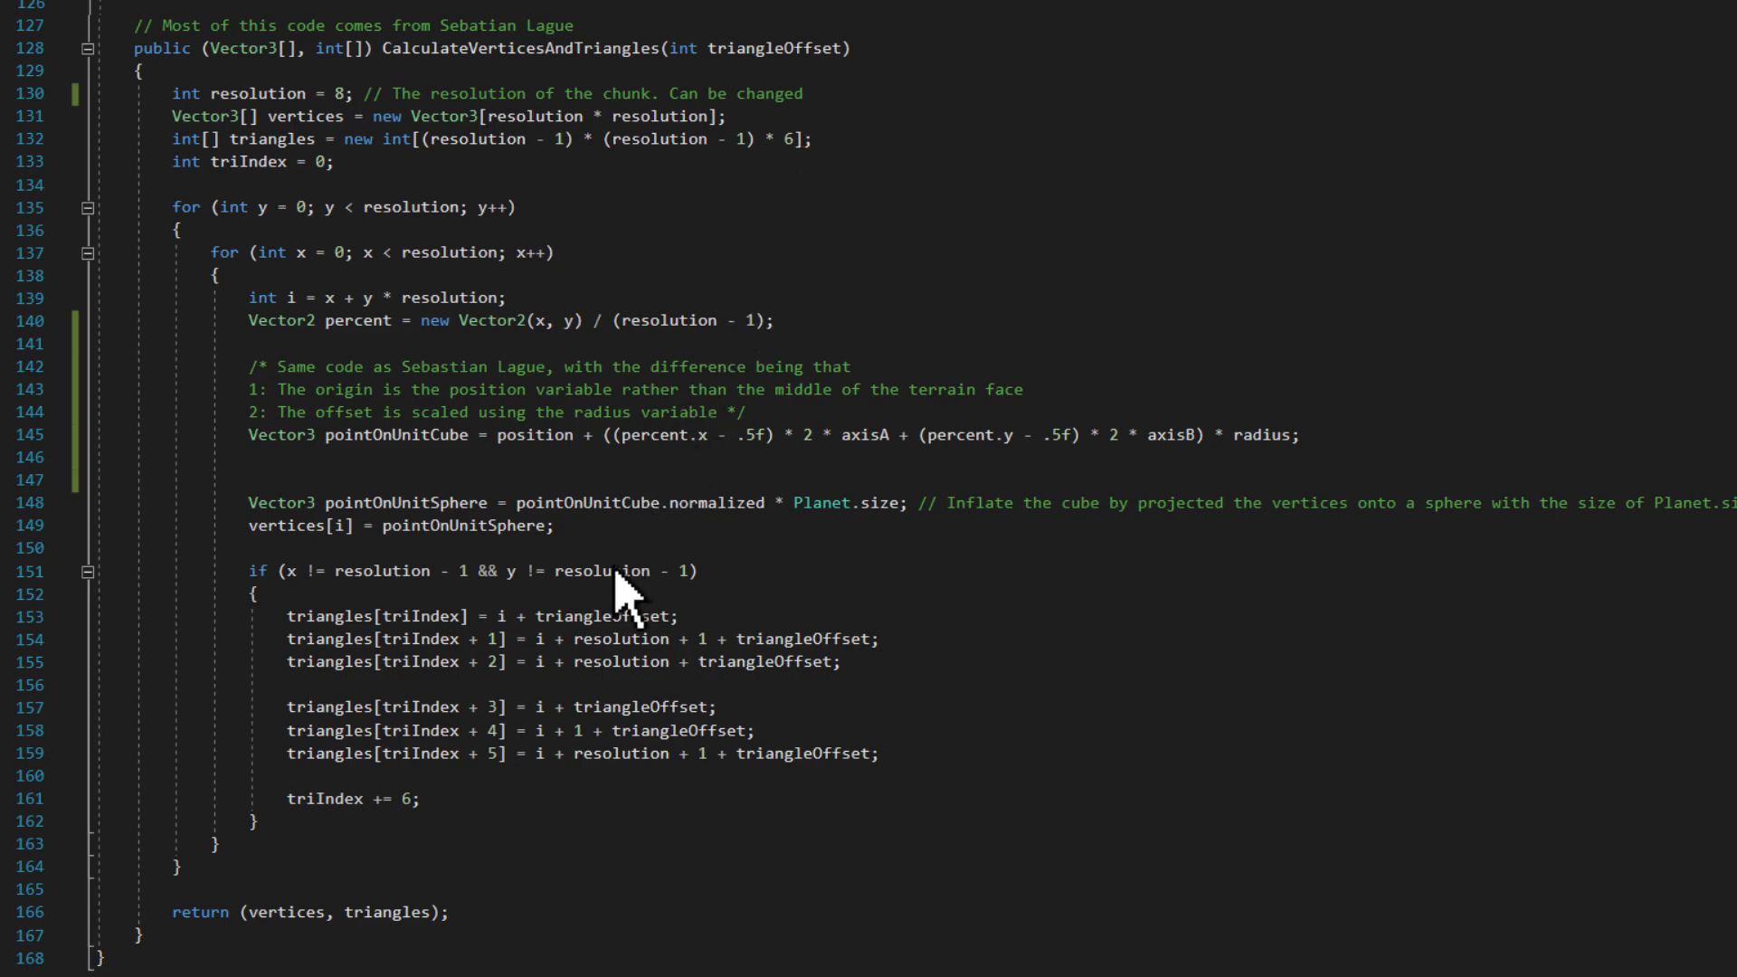
{"action": "mouse_move", "coordinate": [478, 931]}
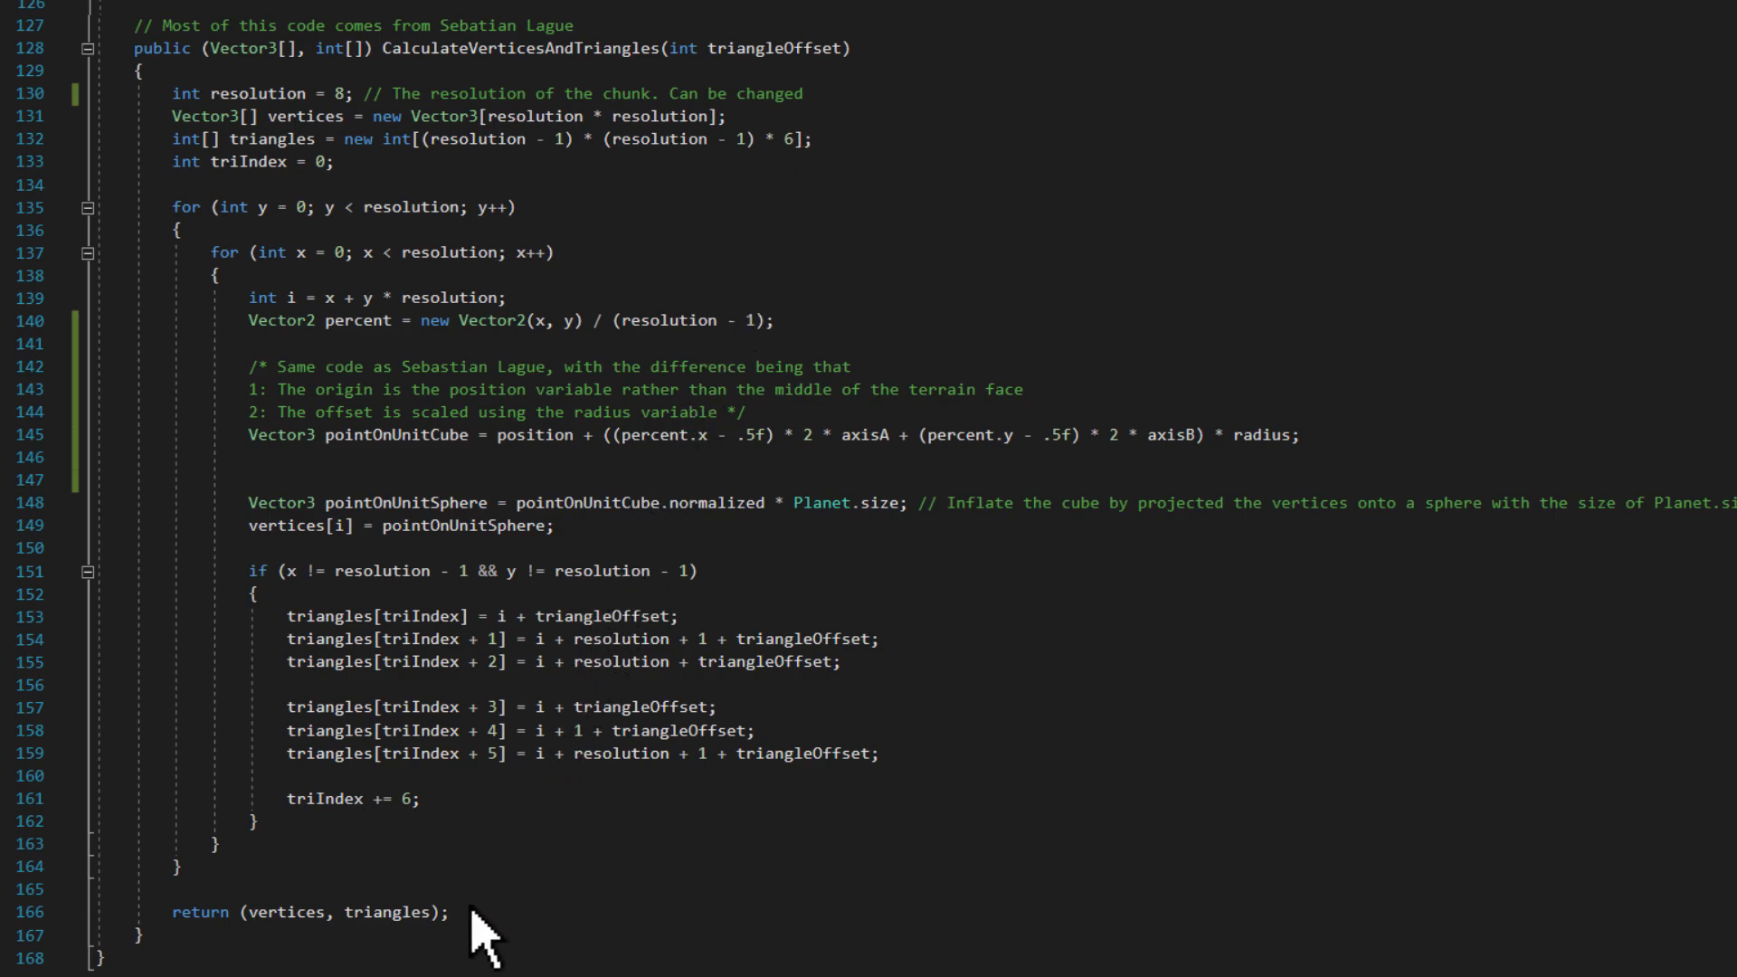
{"action": "scroll", "scroll_direction": "up", "scroll_amount": 3}
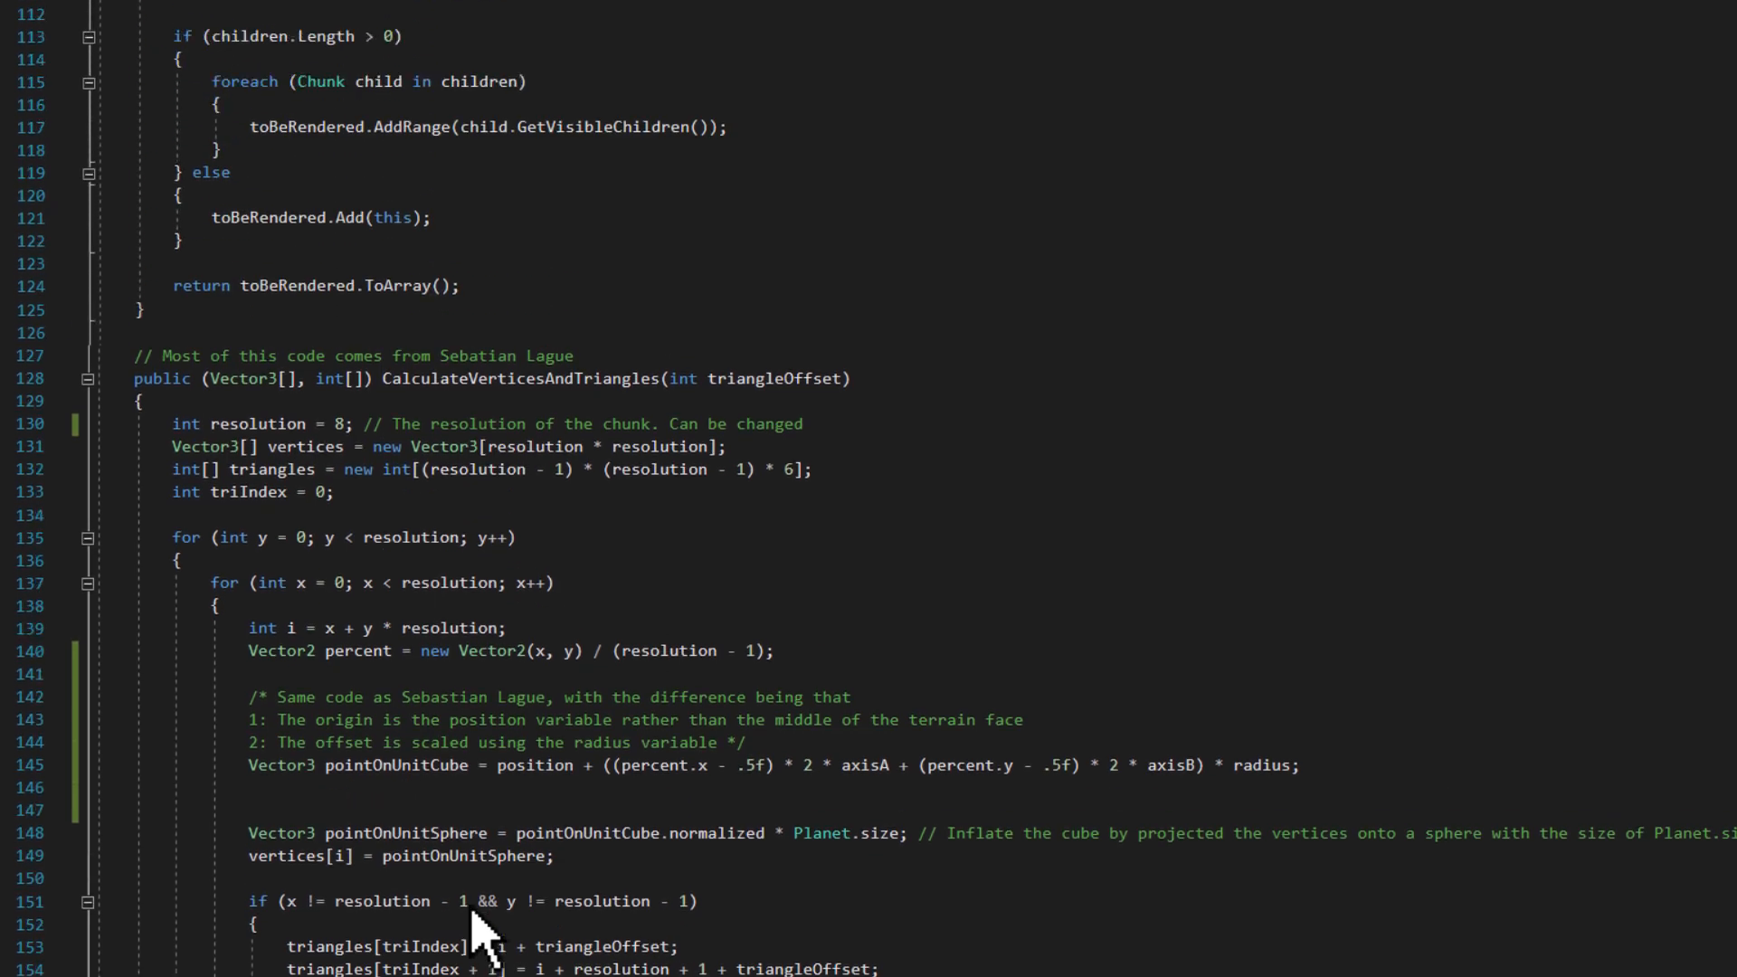
{"action": "scroll", "scroll_direction": "up", "scroll_amount": 3}
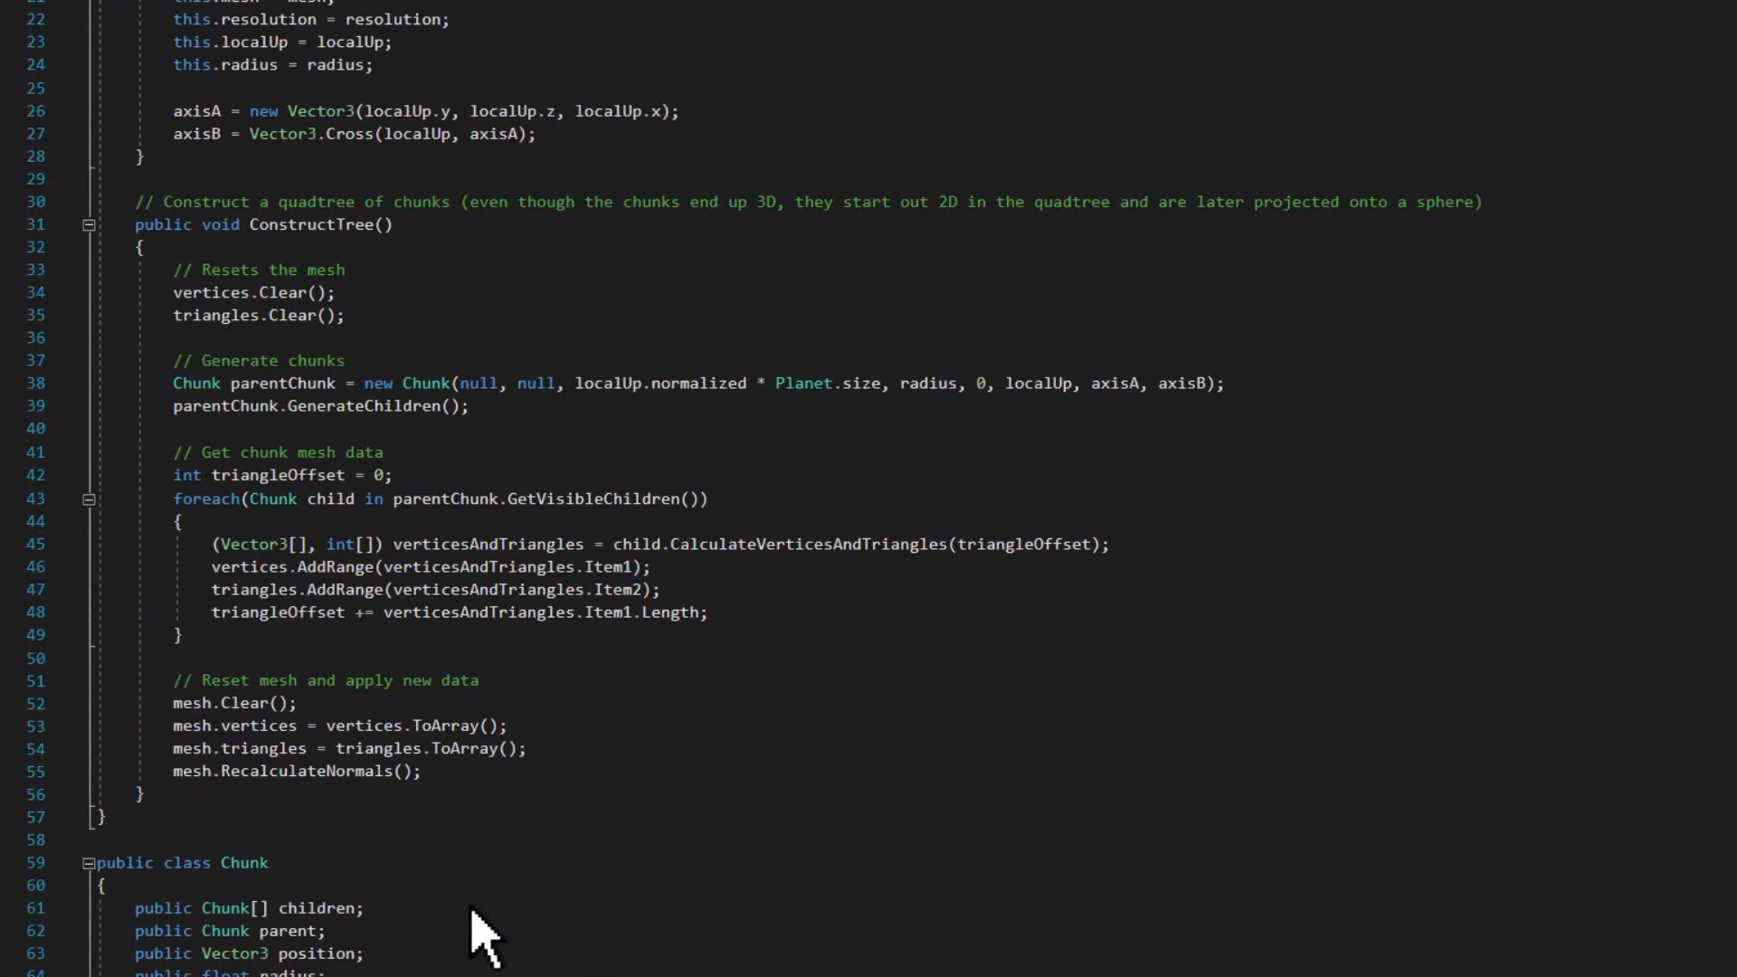
{"action": "mouse_move", "coordinate": [651, 798]}
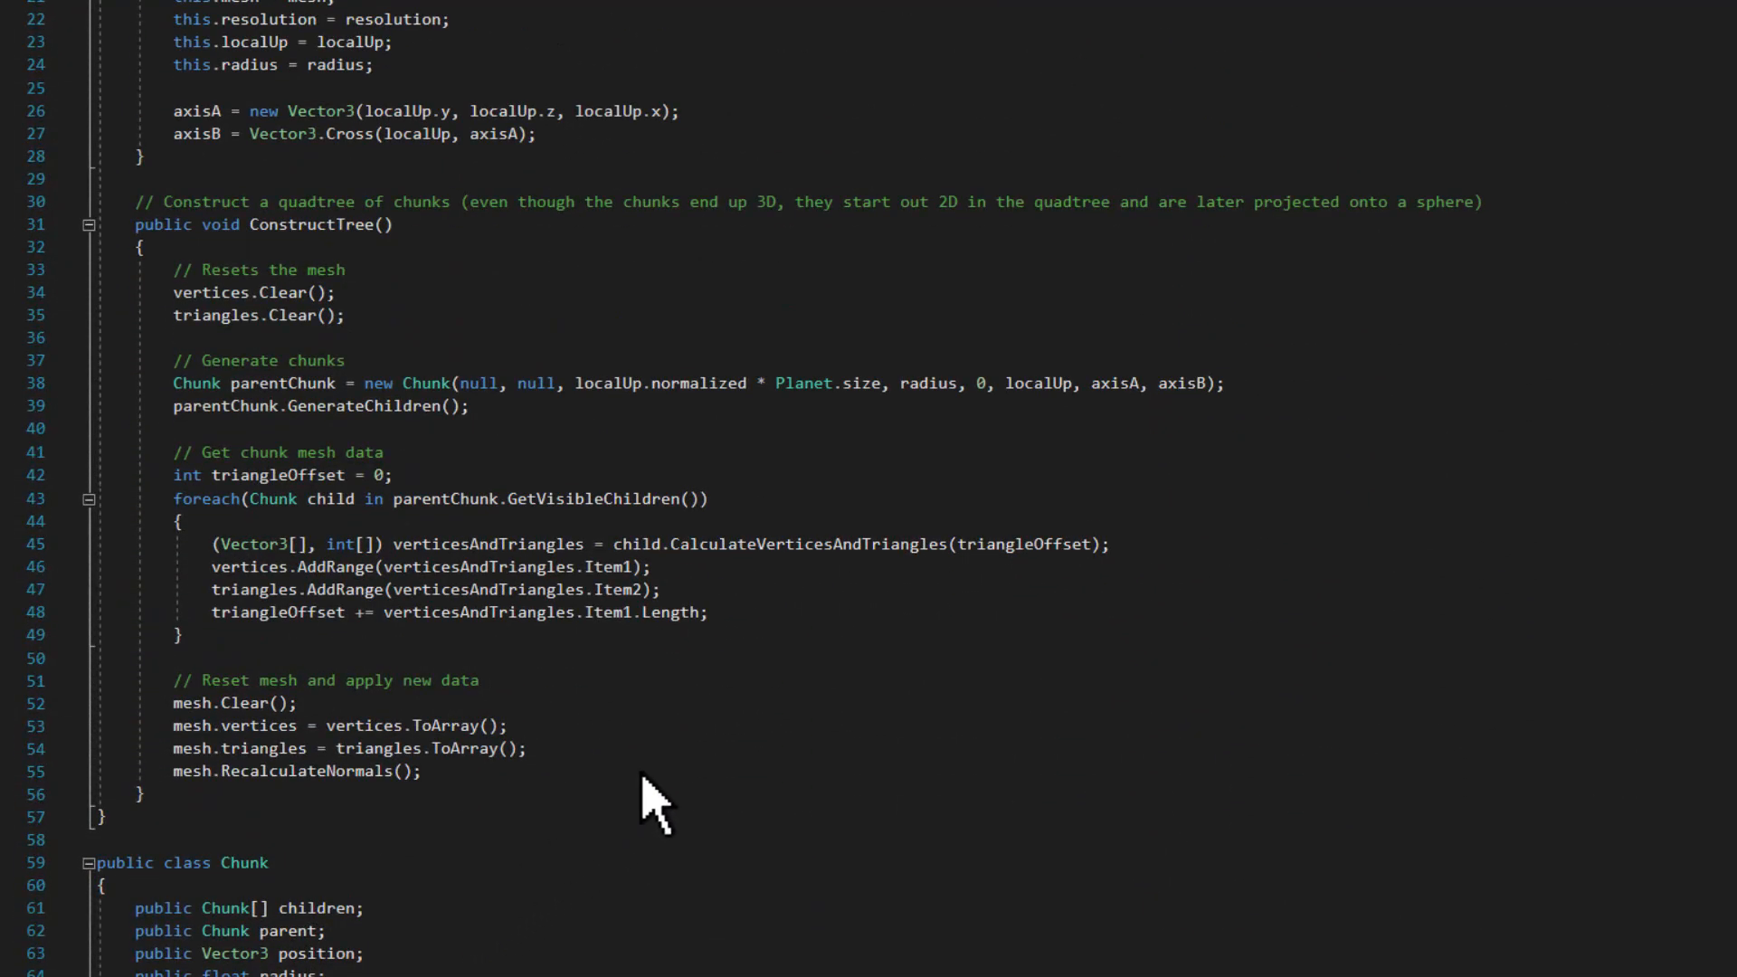
{"action": "mouse_move", "coordinate": [908, 604]}
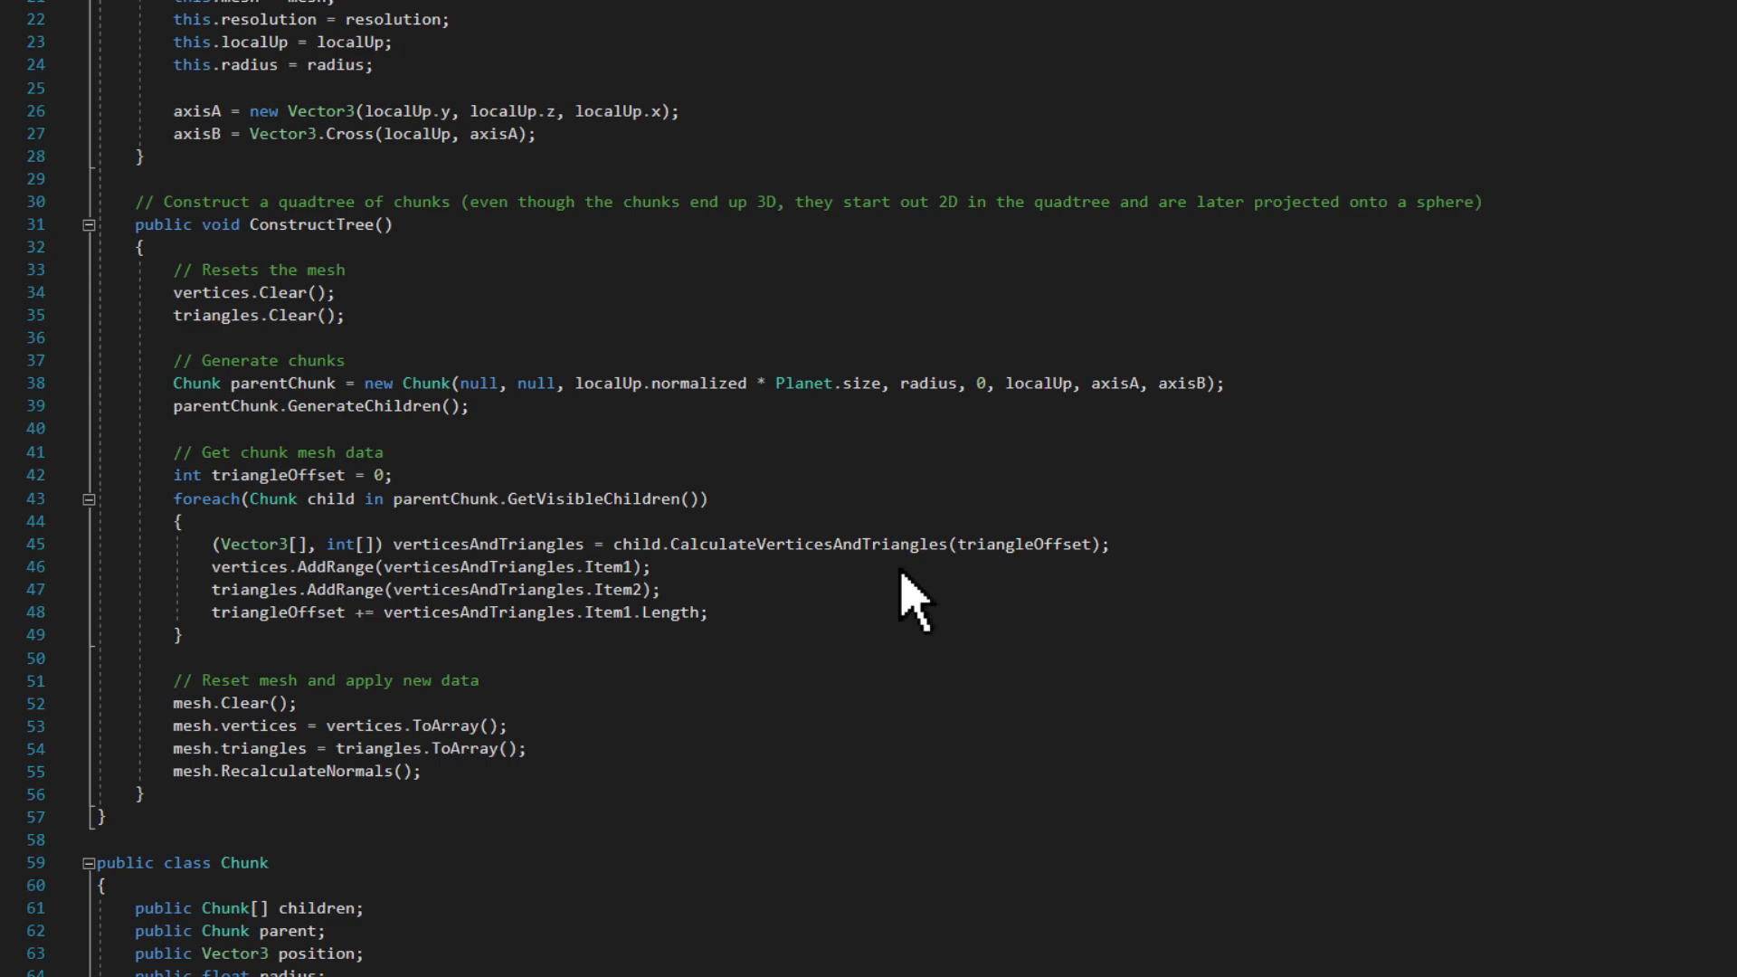
{"action": "mouse_move", "coordinate": [833, 604]}
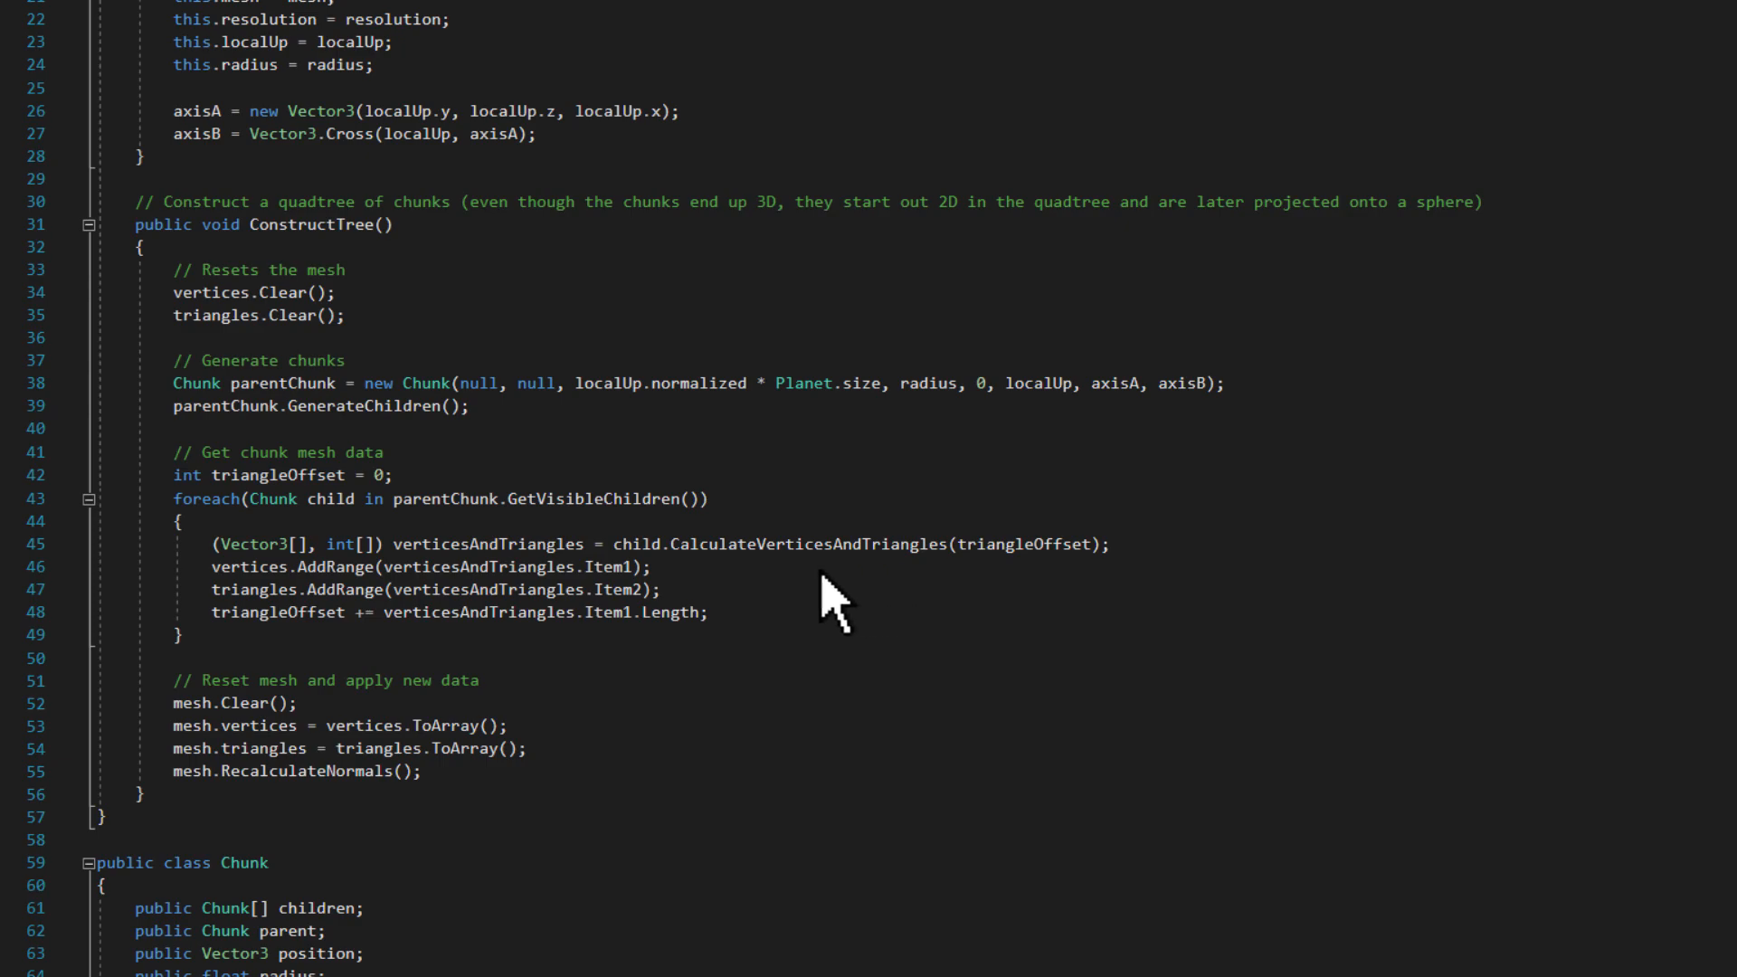
{"action": "mouse_move", "coordinate": [693, 615]}
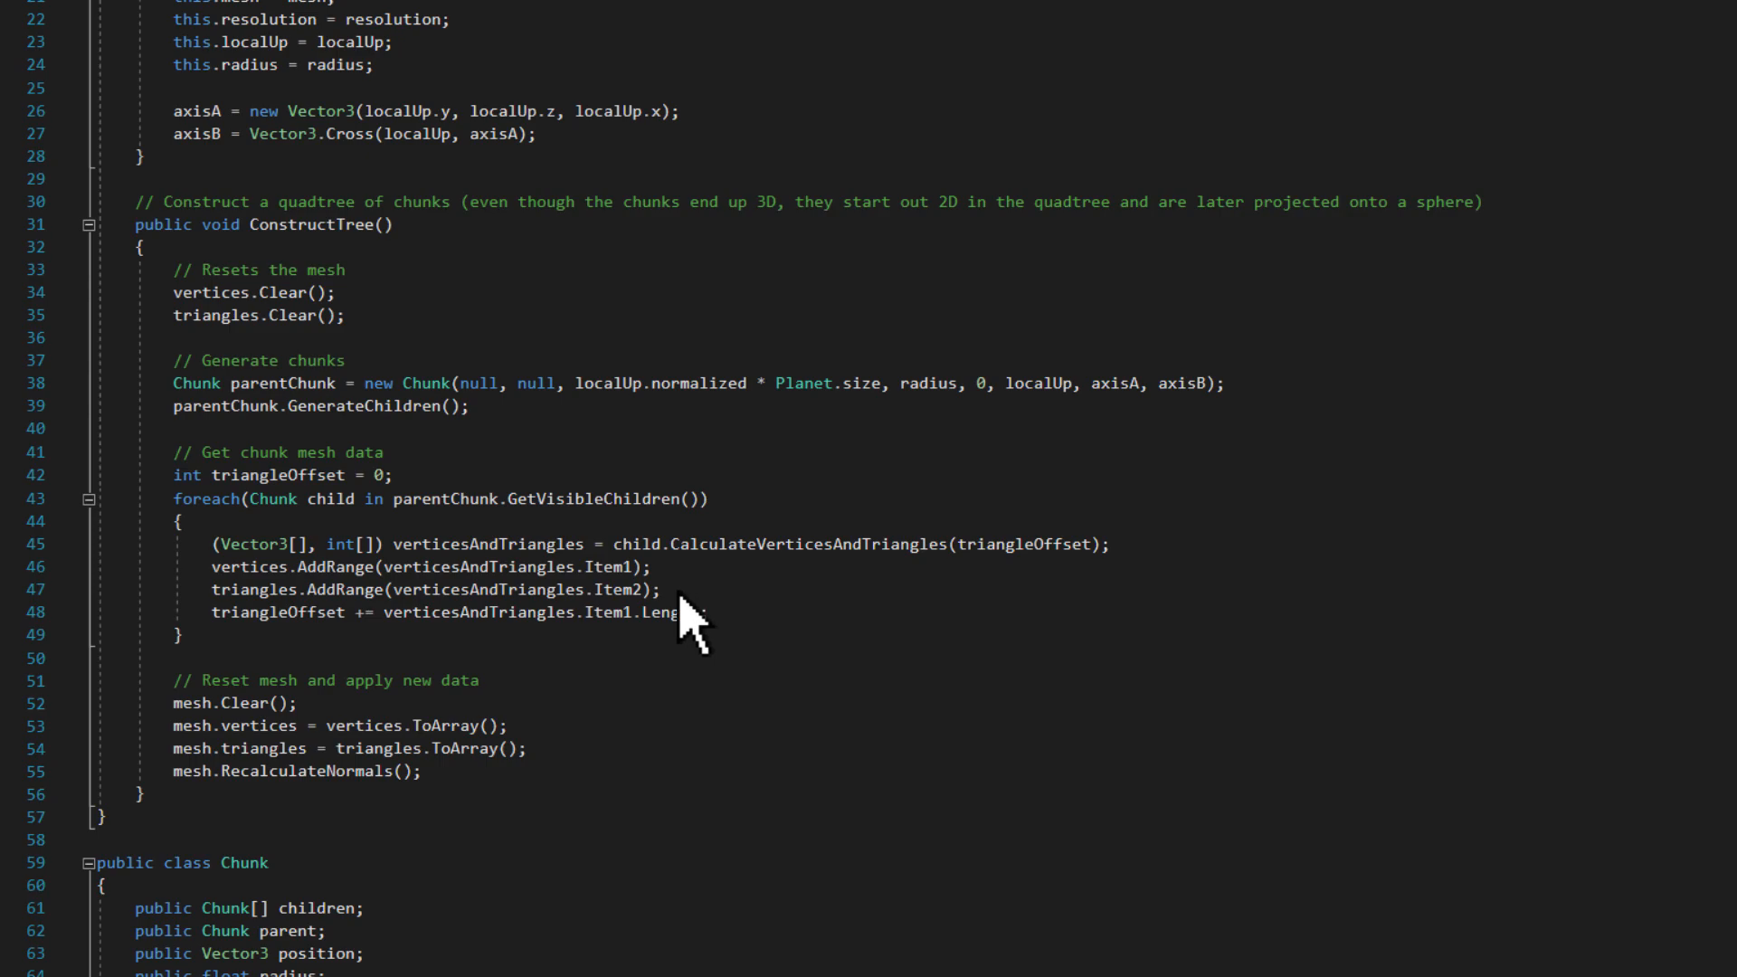
{"action": "mouse_move", "coordinate": [498, 681]}
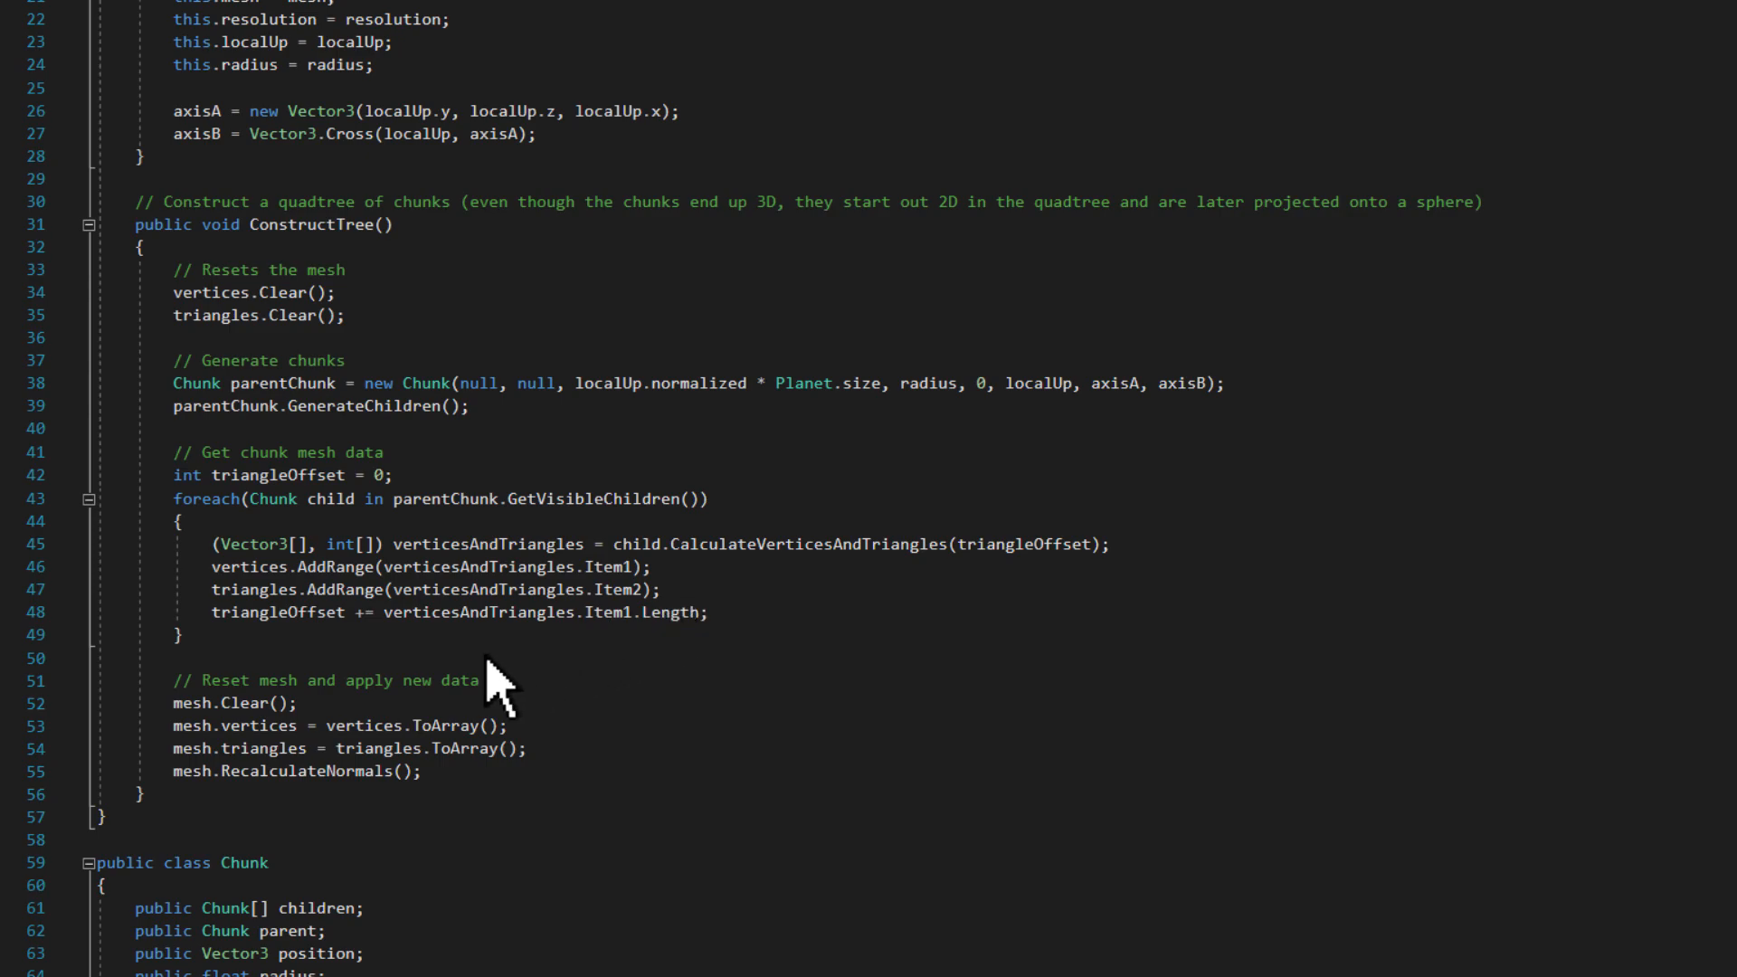
{"action": "mouse_move", "coordinate": [537, 748]}
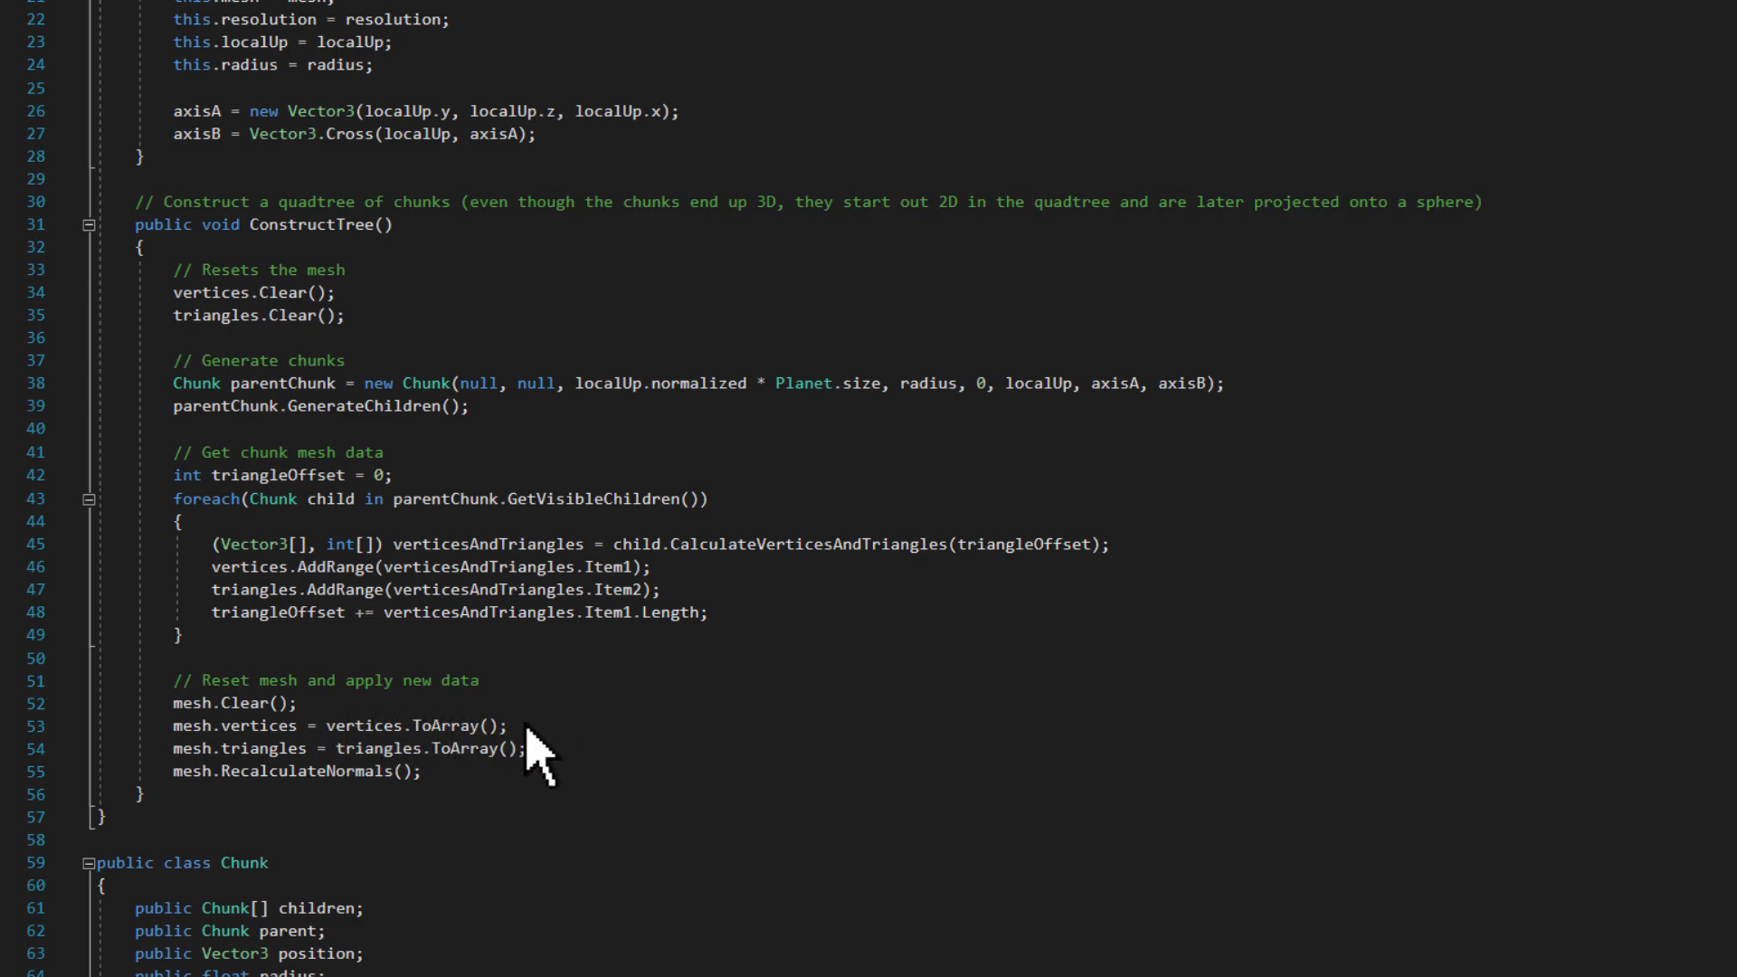
{"action": "mouse_move", "coordinate": [559, 781]}
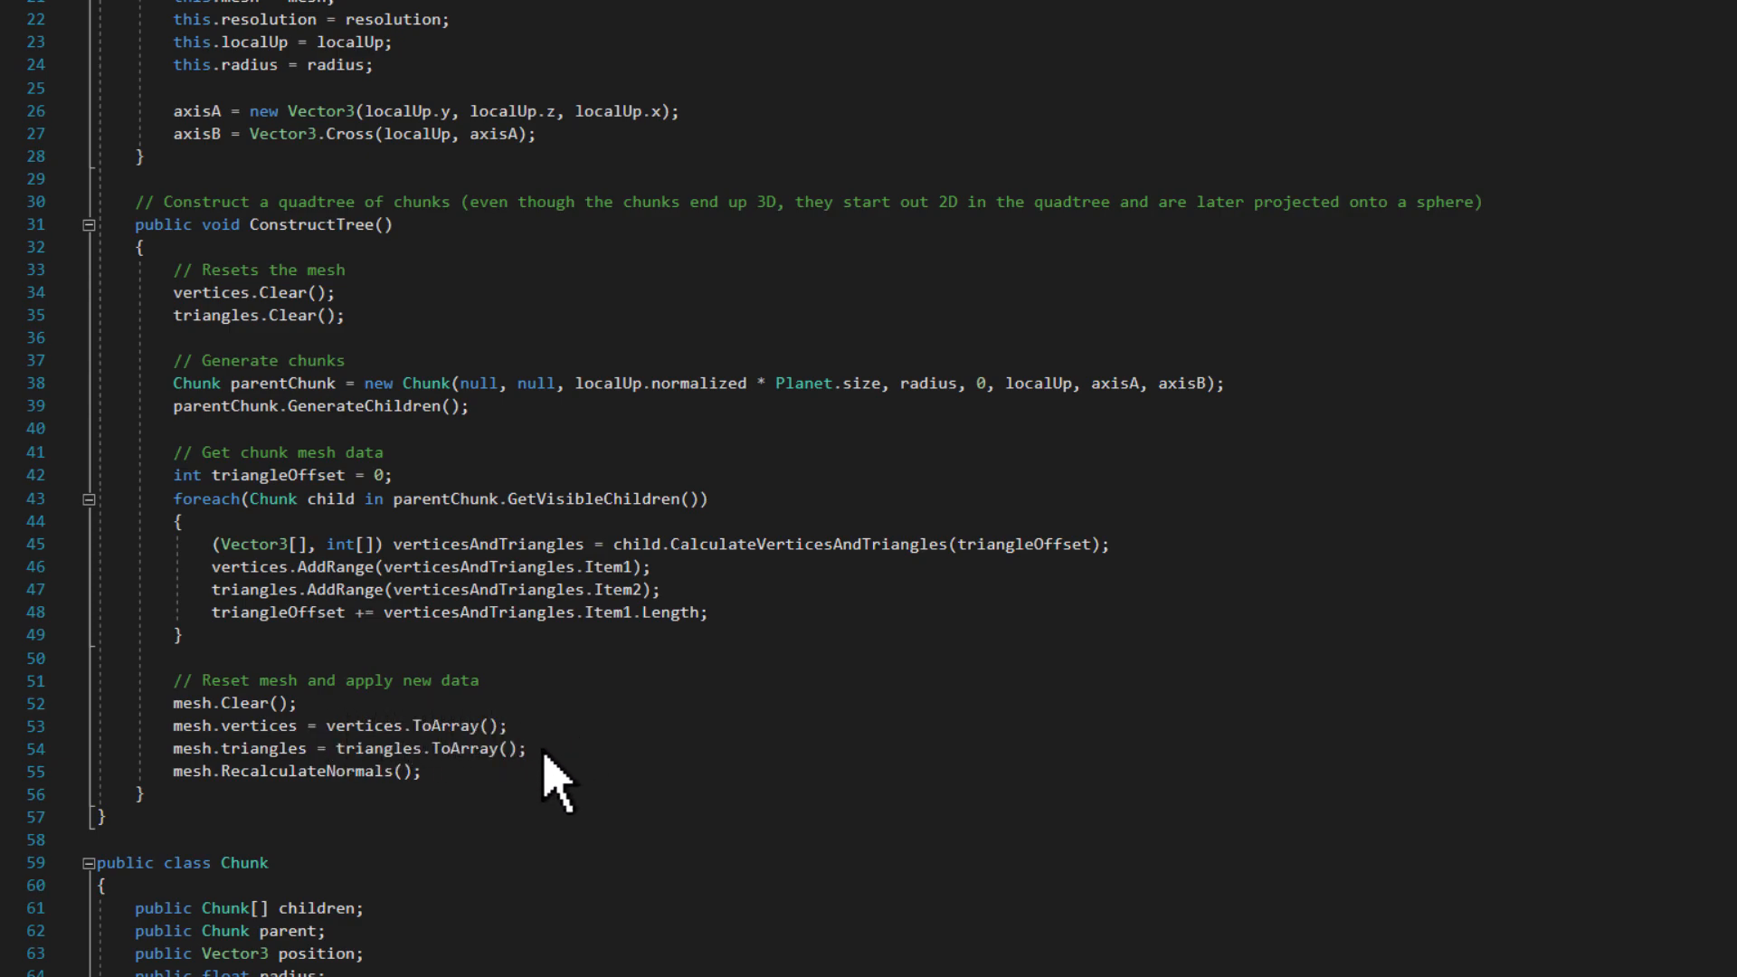
{"action": "mouse_move", "coordinate": [394, 826]}
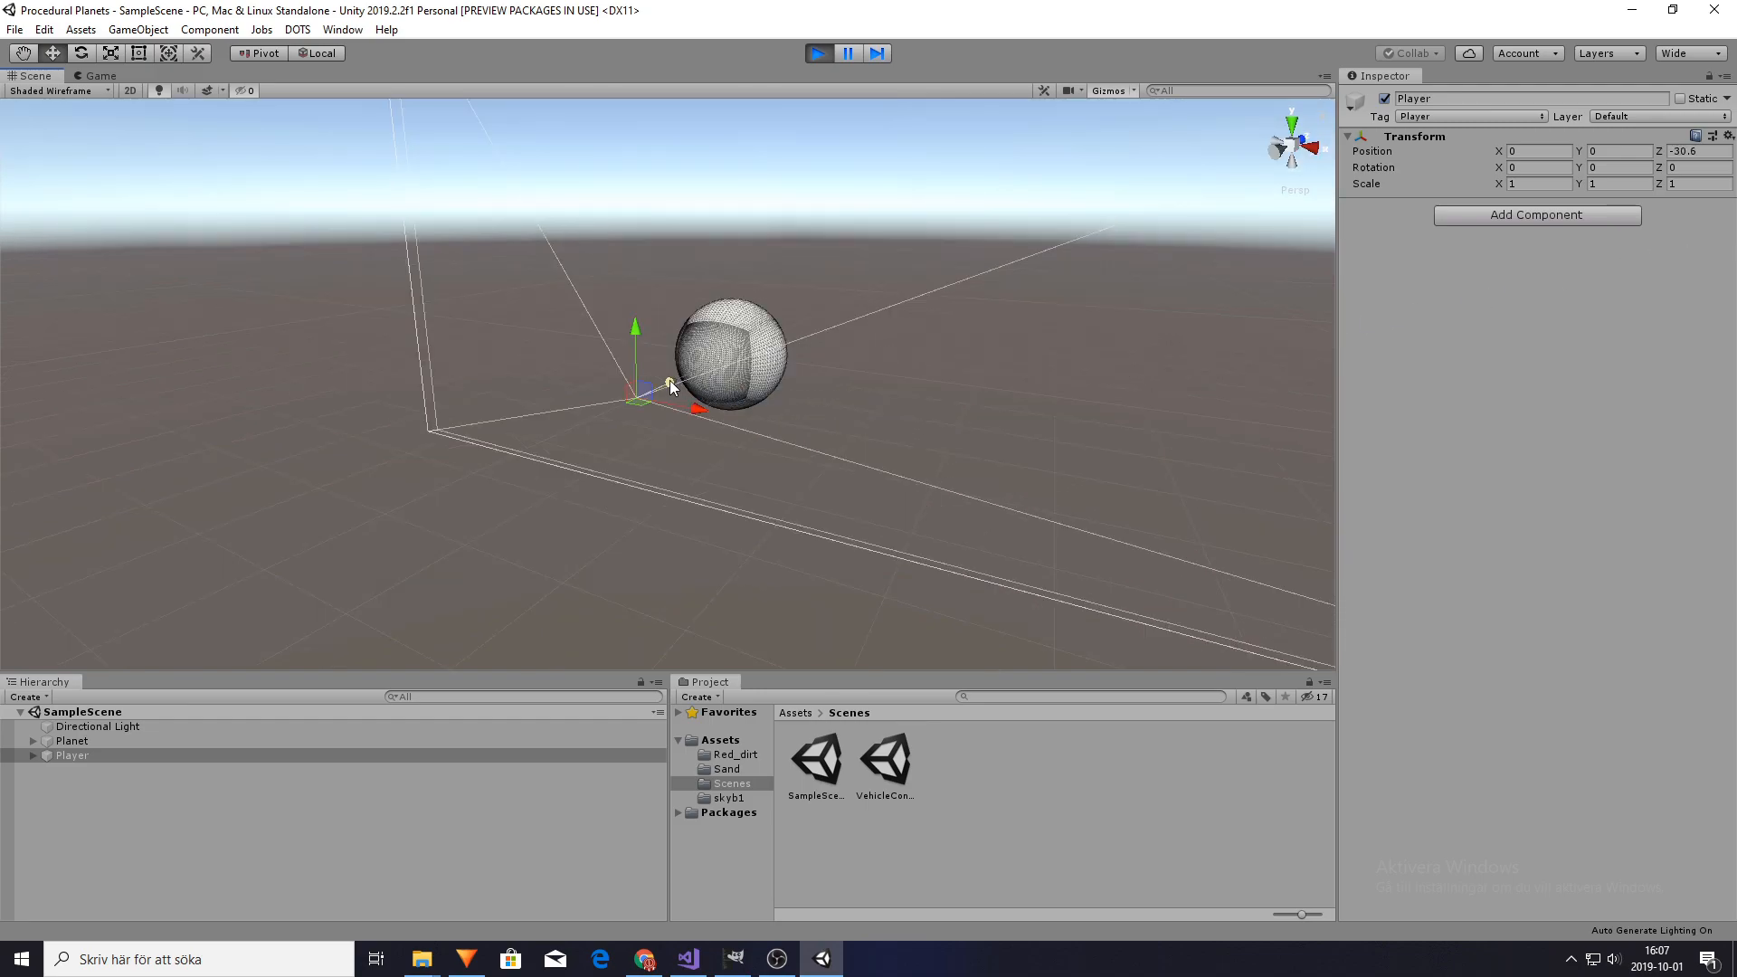
Drag the Player along Z away from the planet, then exit Play mode
{"action": "left_click_drag", "start_coordinate": [670, 385], "coordinate": [725, 358]}
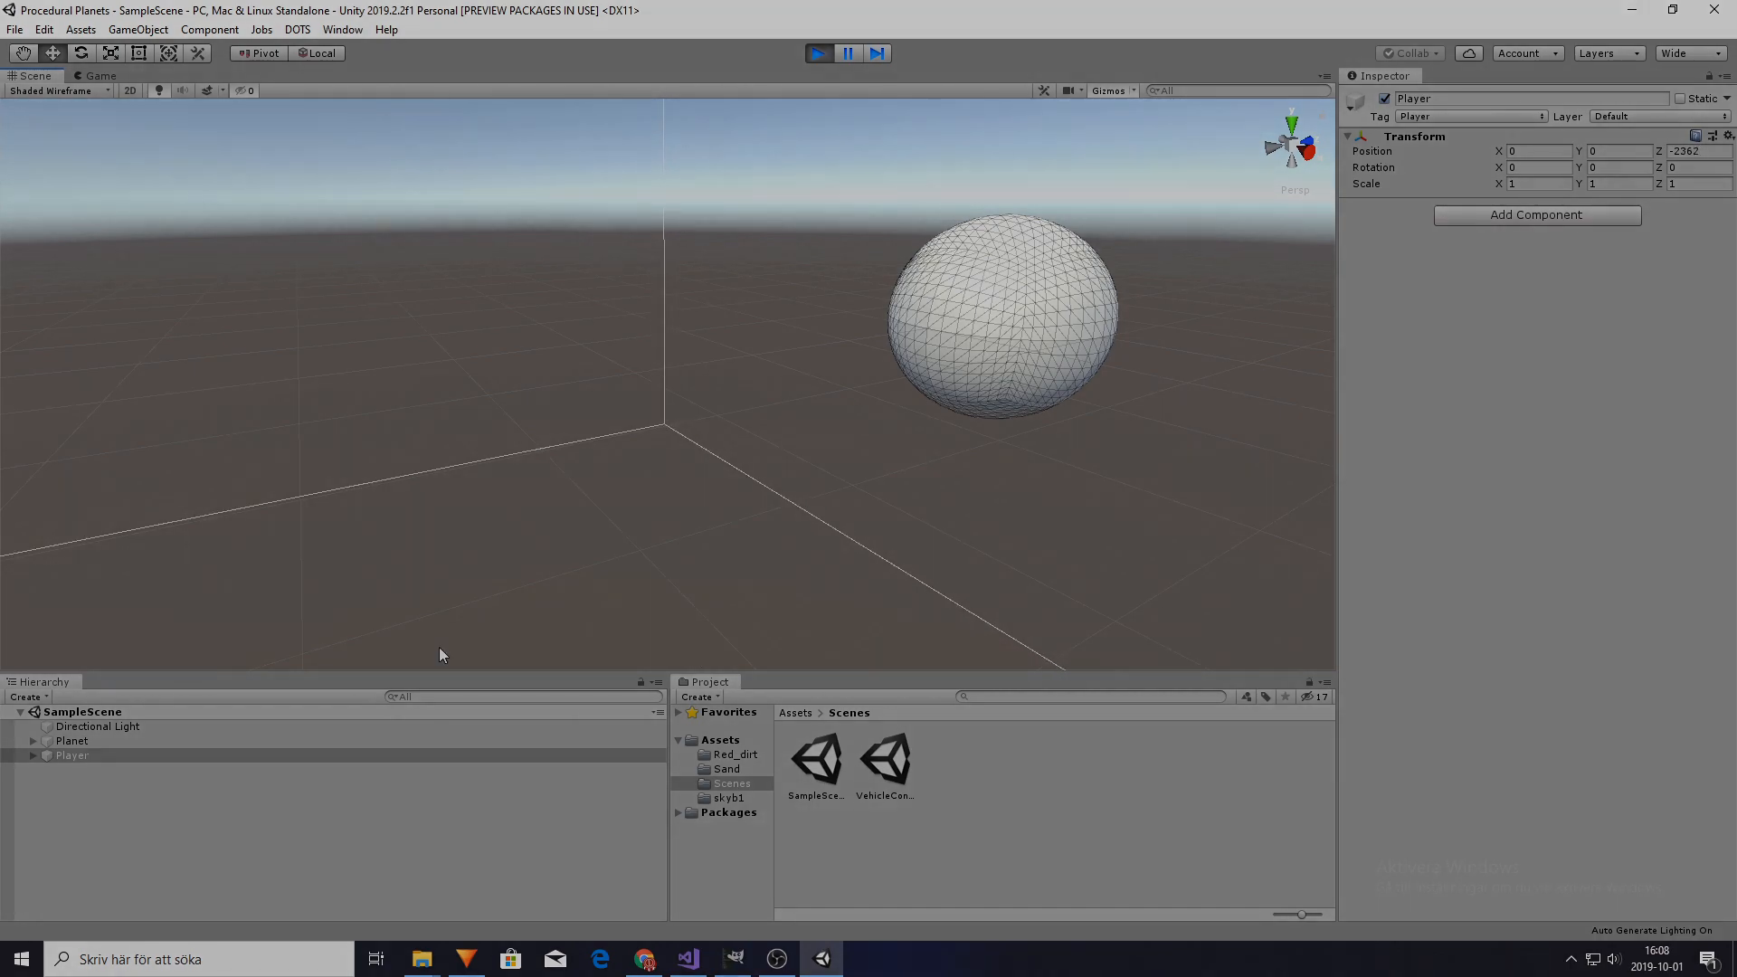
{"action": "left_click", "coordinate": [818, 54]}
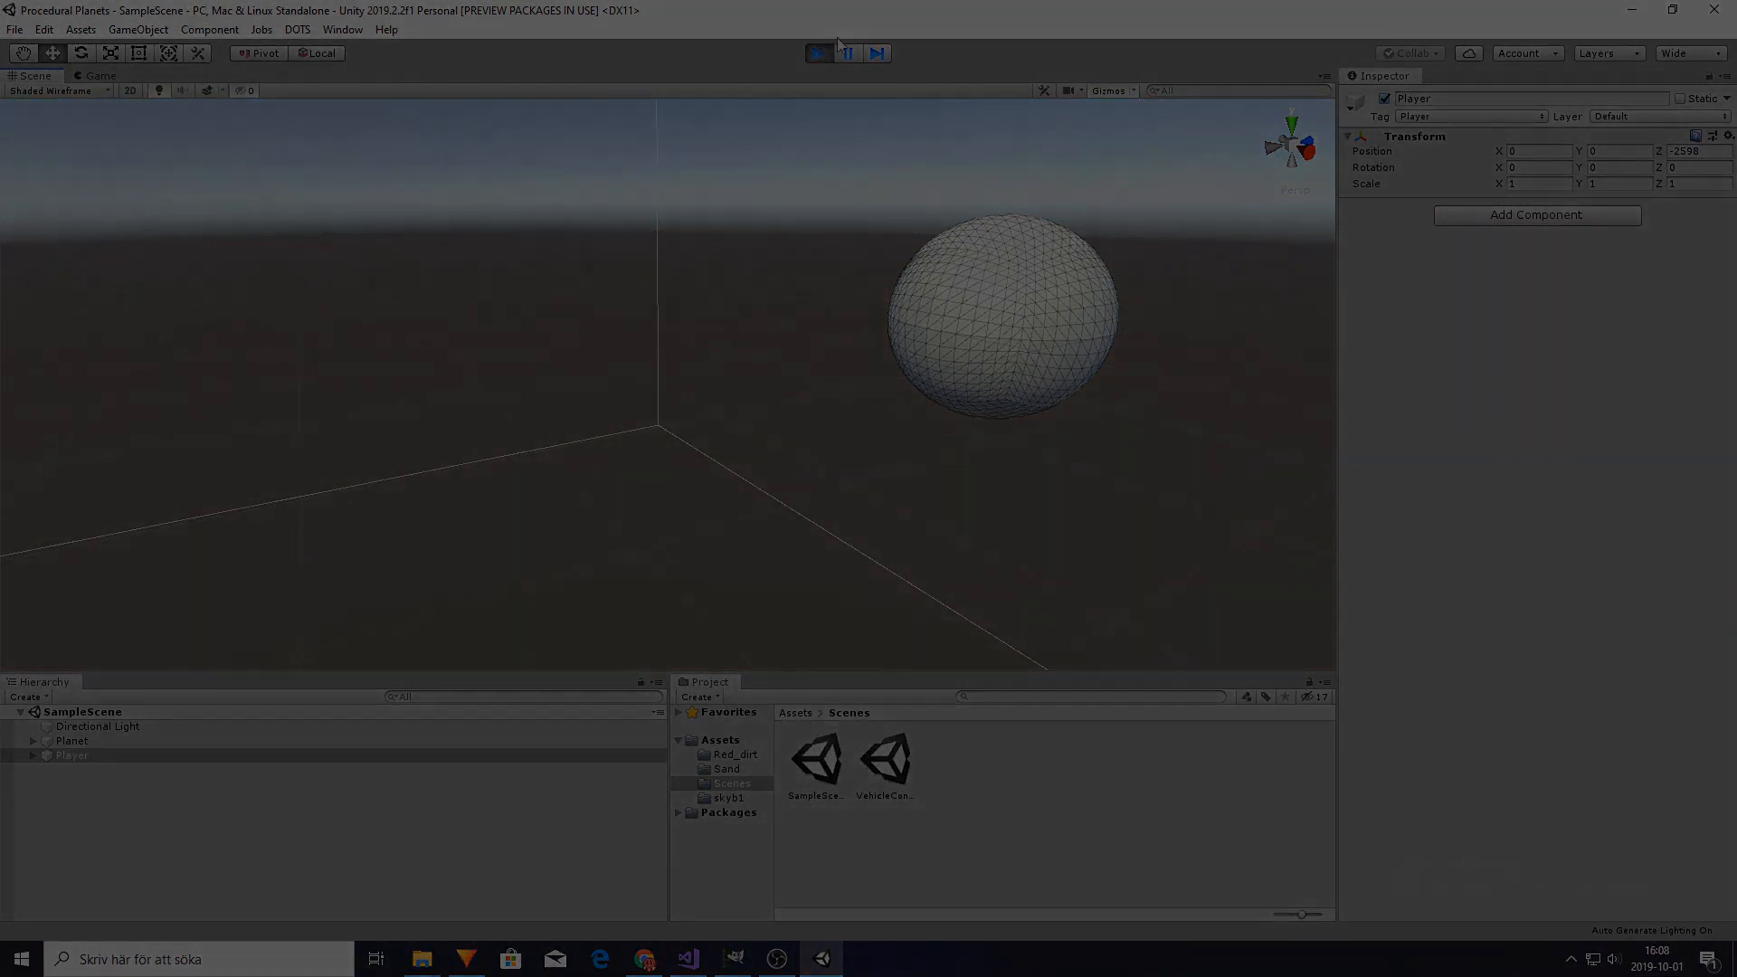